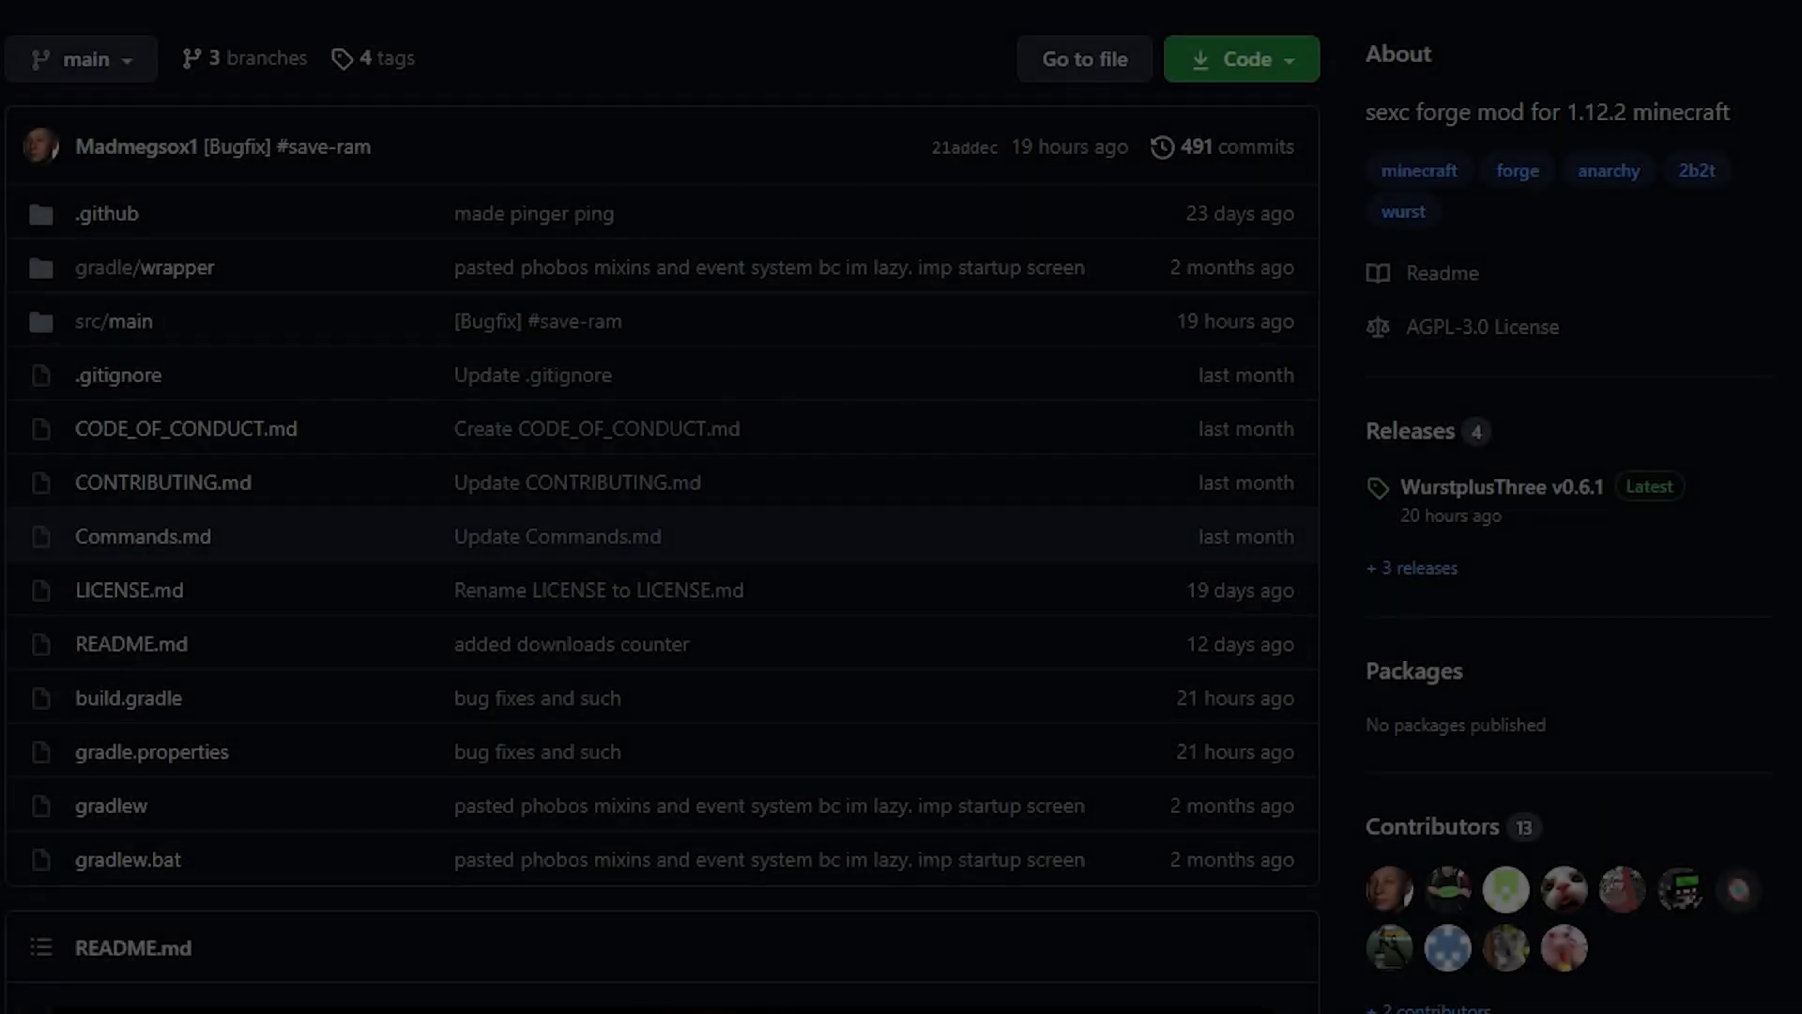
# Step: Search for advanced system settings and open the Environment Variables dialog
pyautogui.scroll(-3)
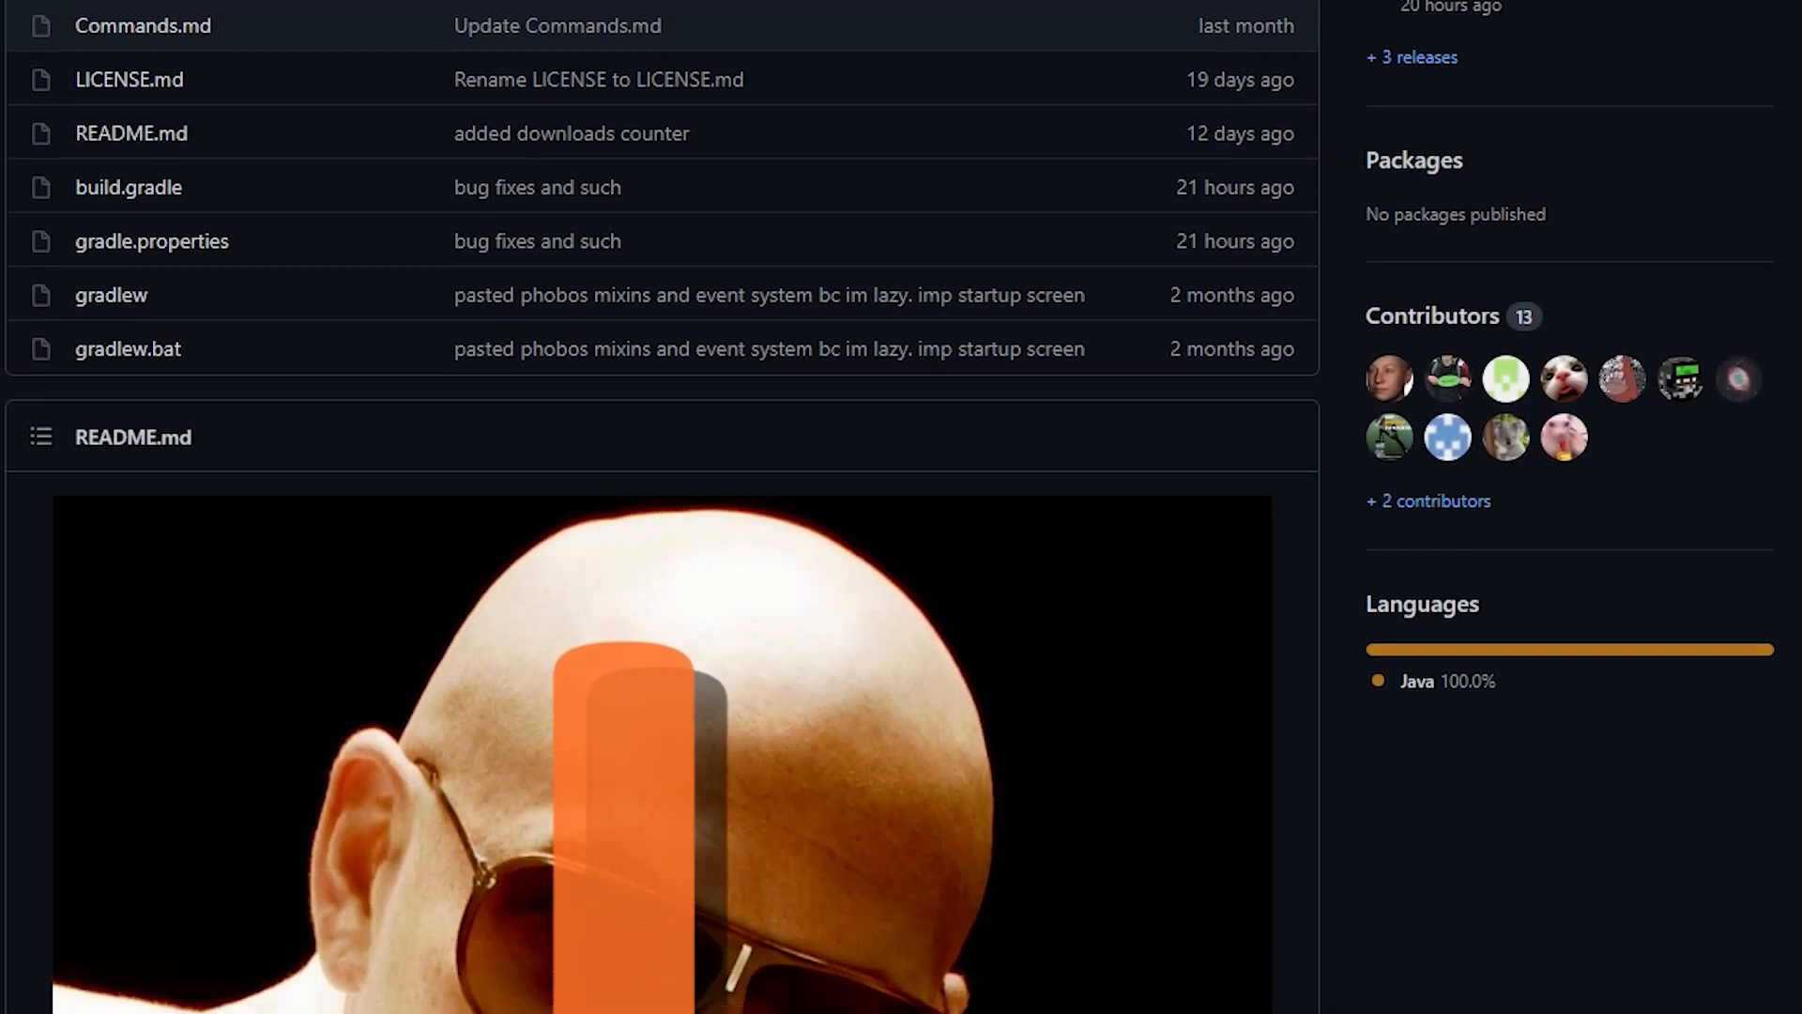
pyautogui.scroll(-3)
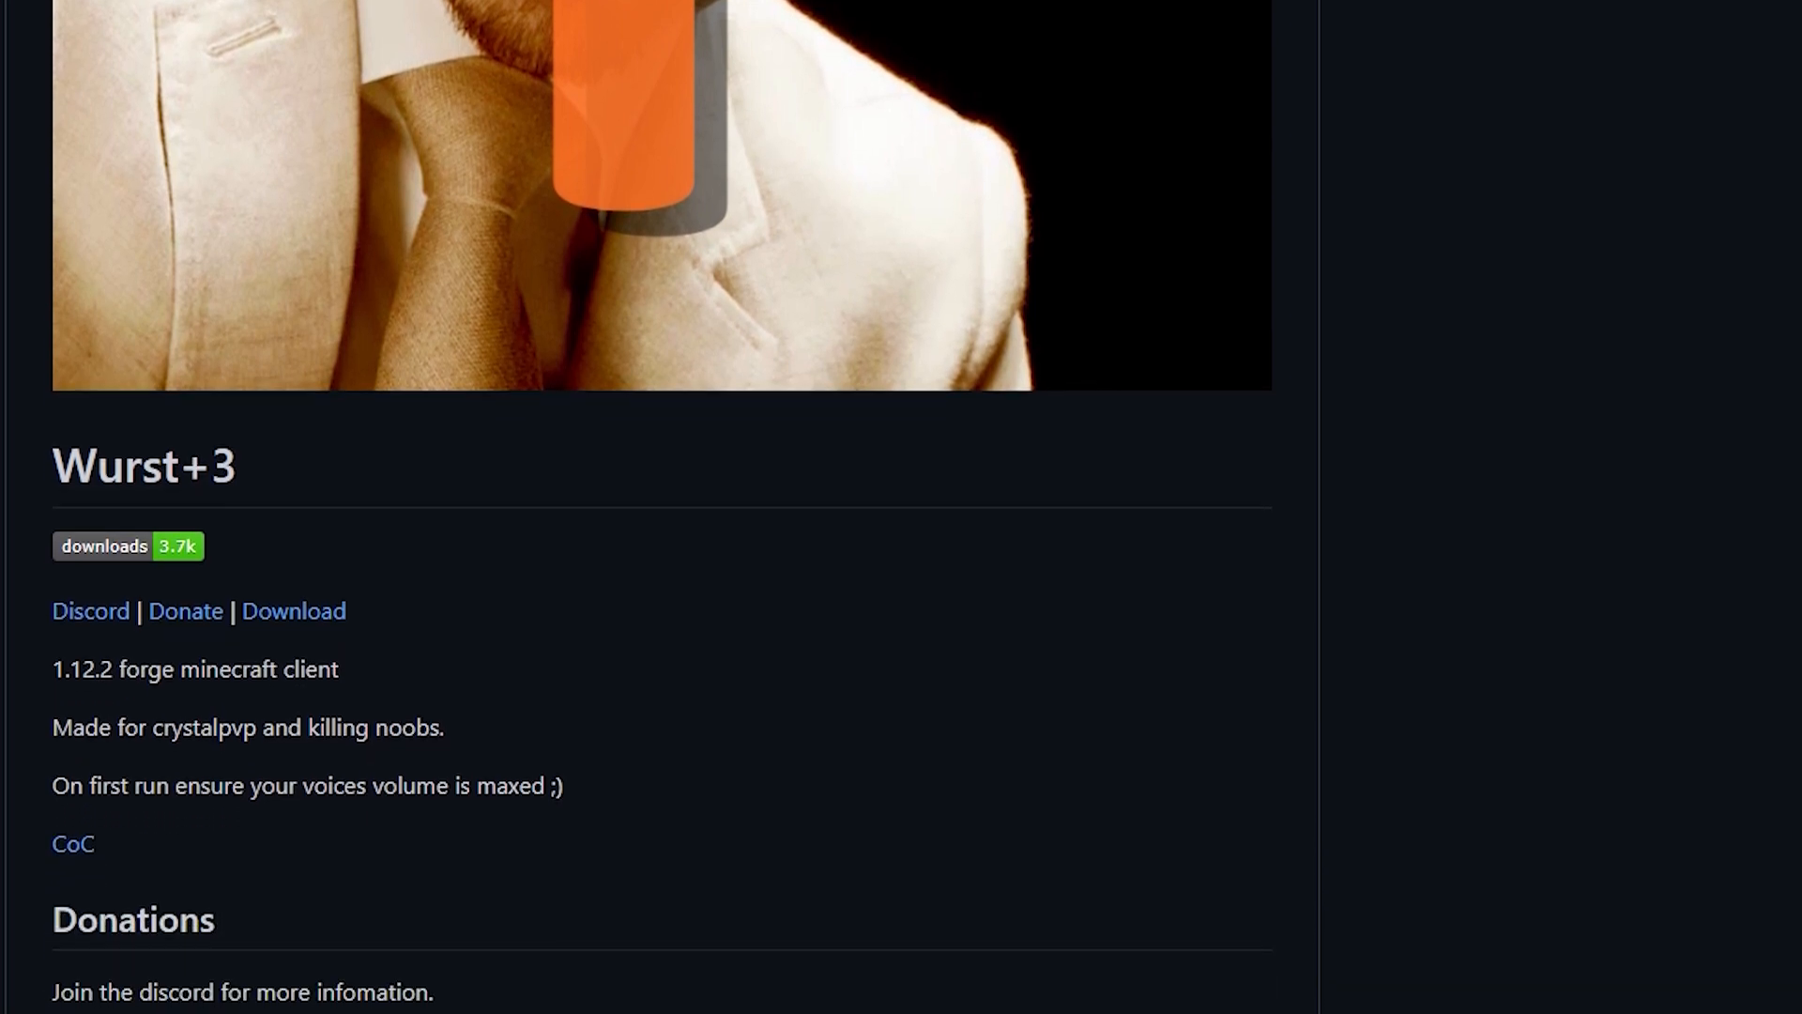
pyautogui.scroll(-3)
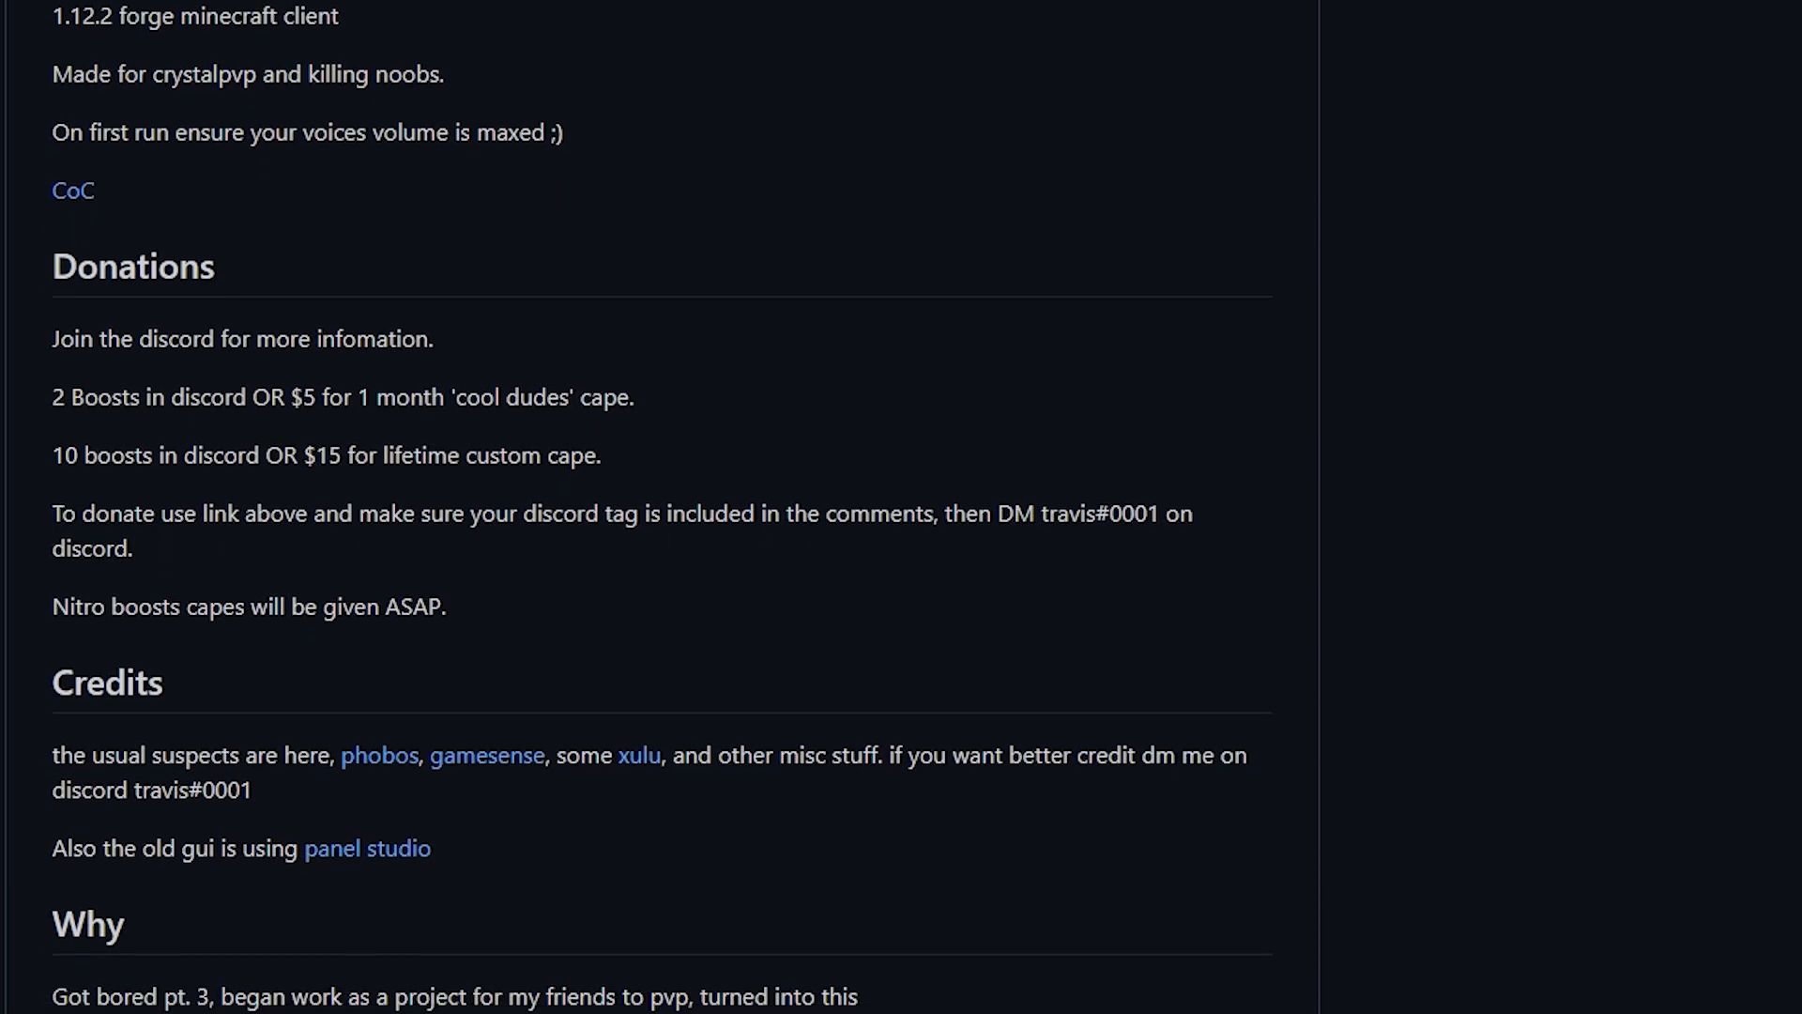
pyautogui.scroll(-3)
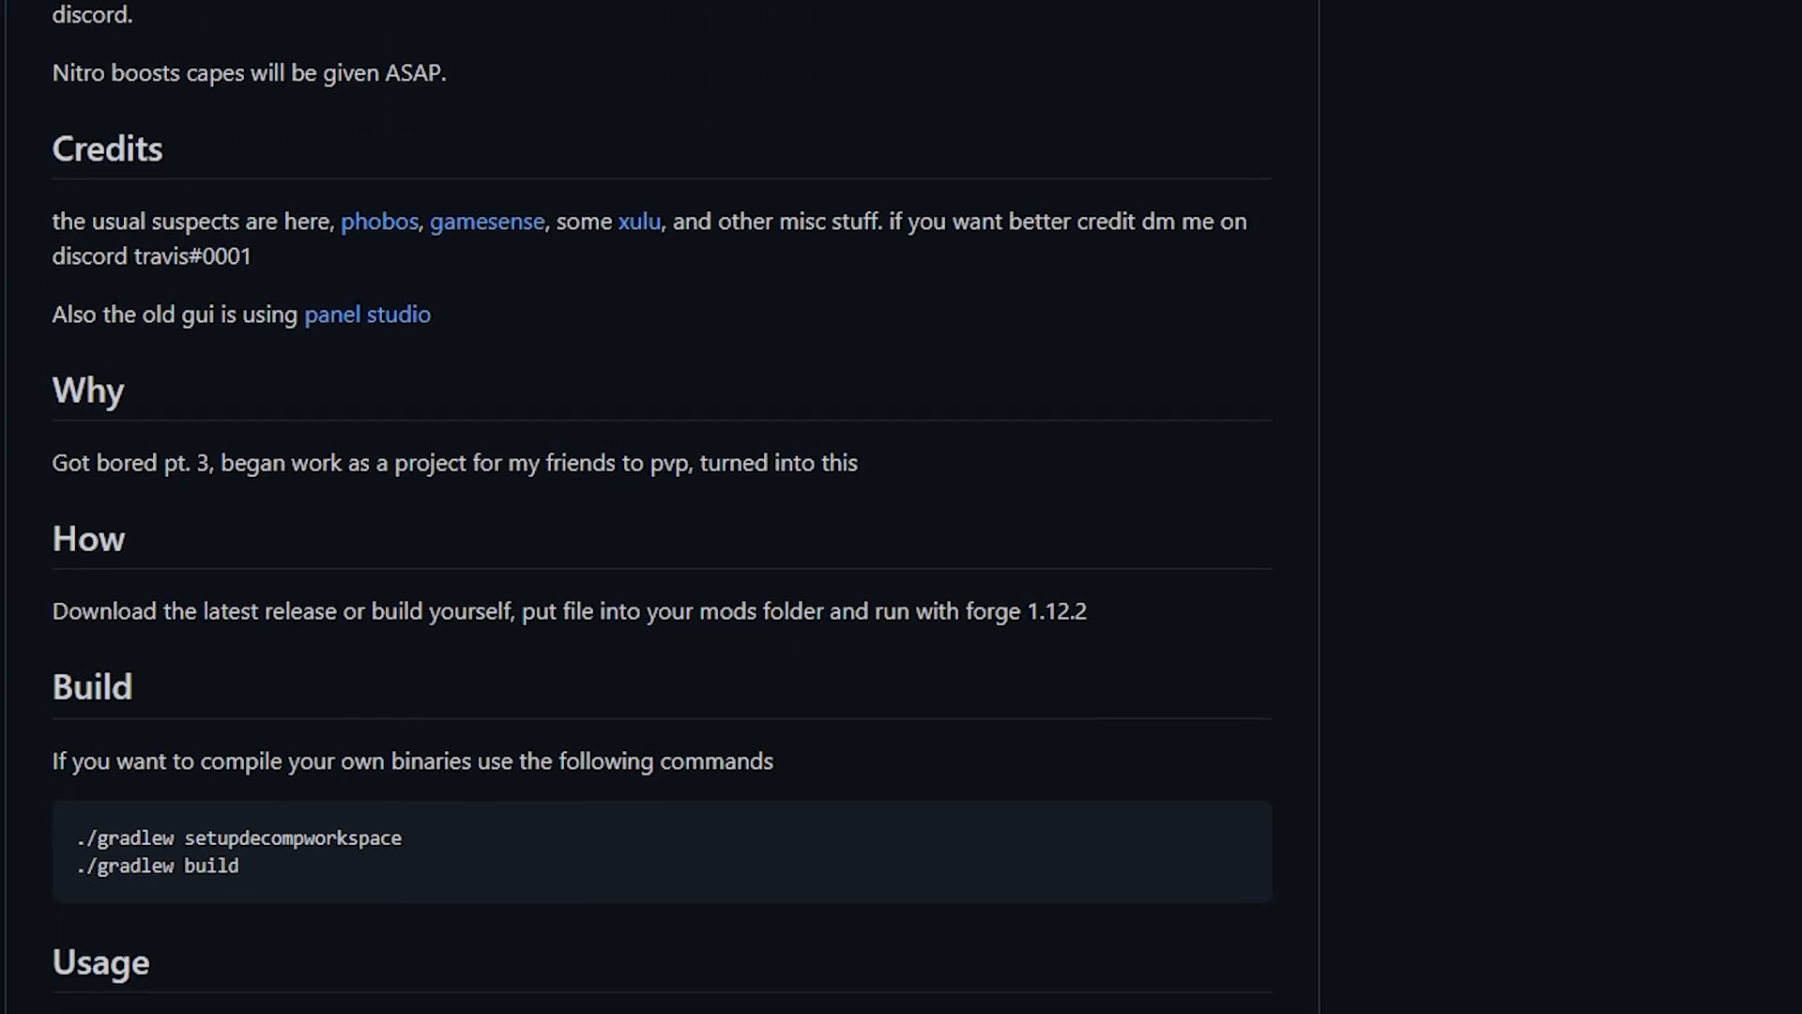
pyautogui.scroll(-3)
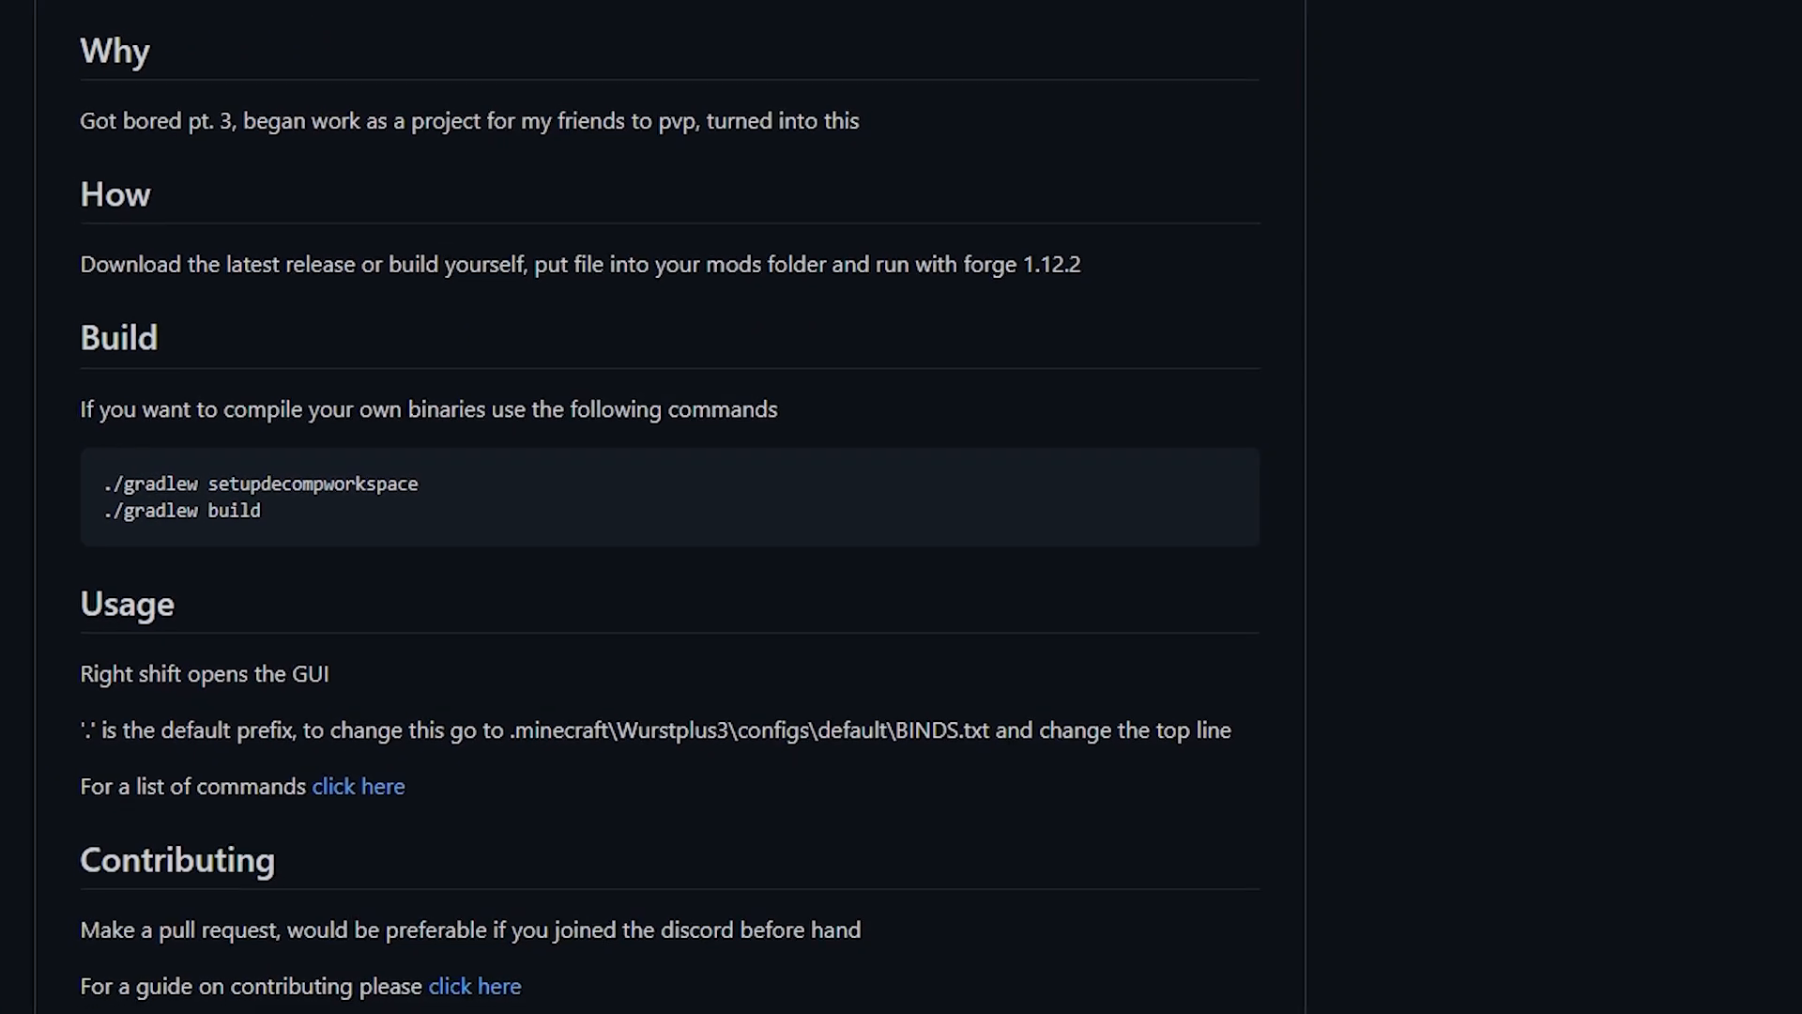
pyautogui.scroll(3)
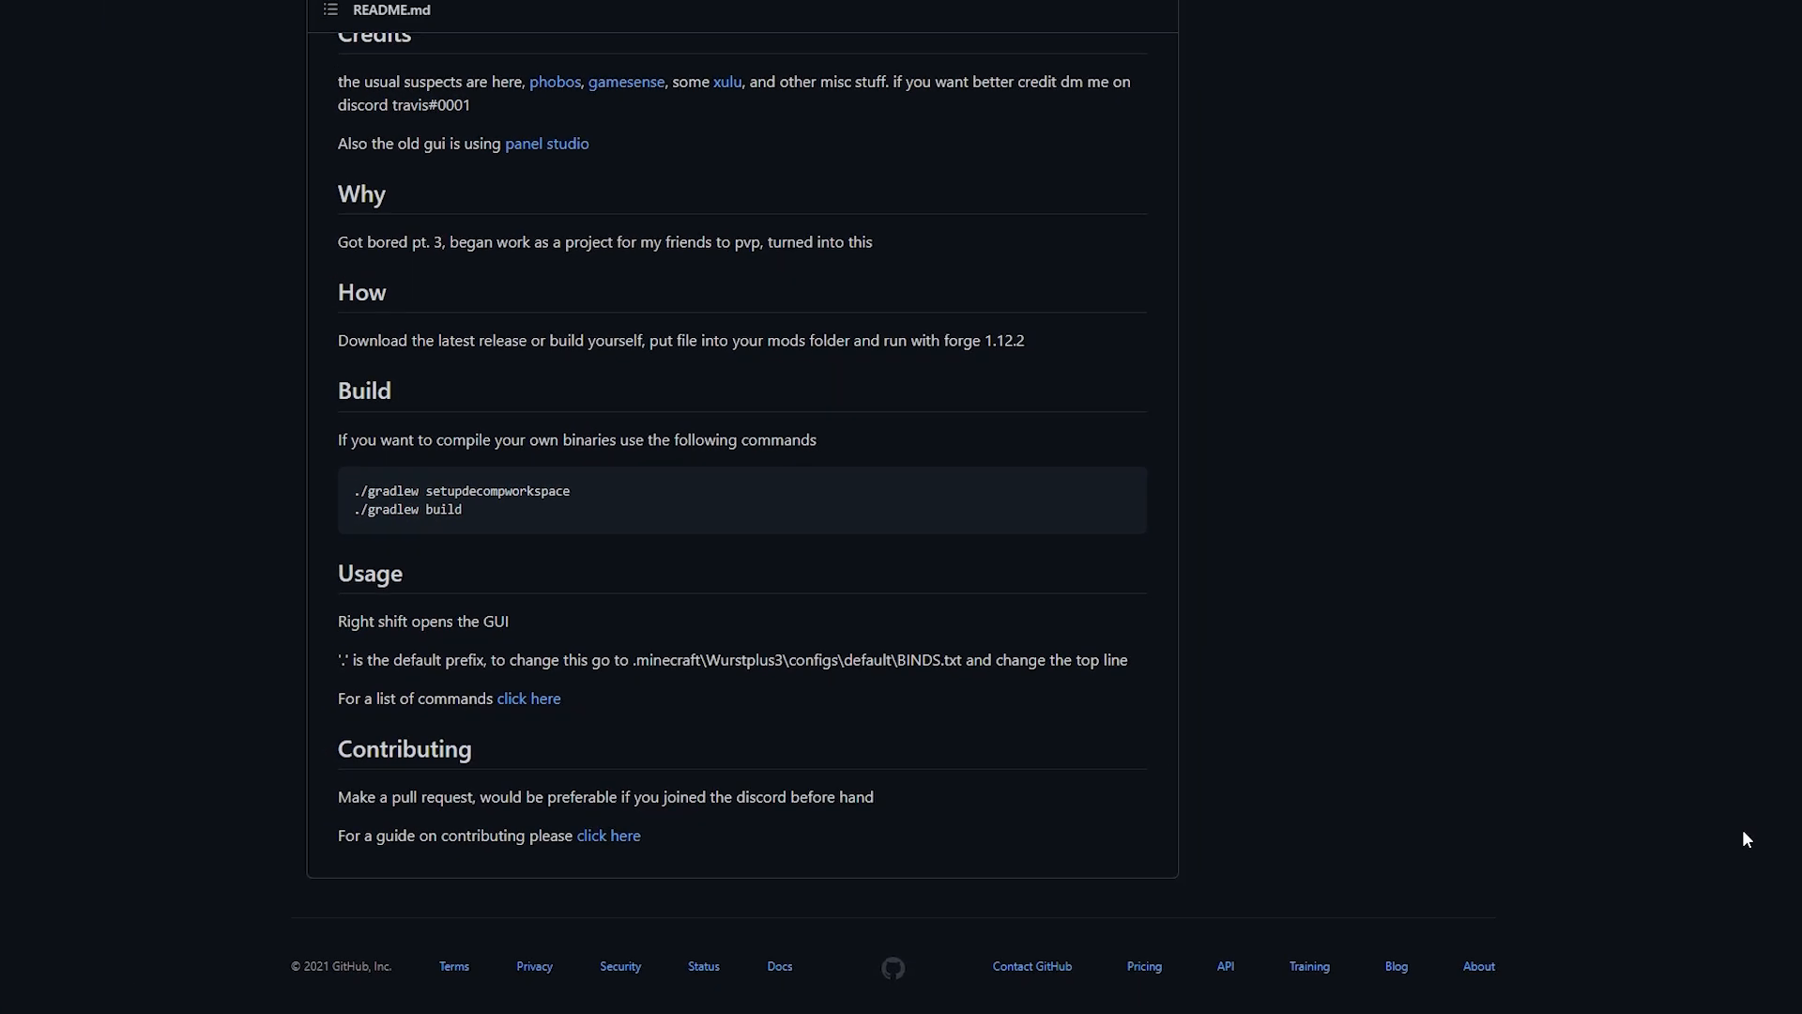
pyautogui.scroll(3)
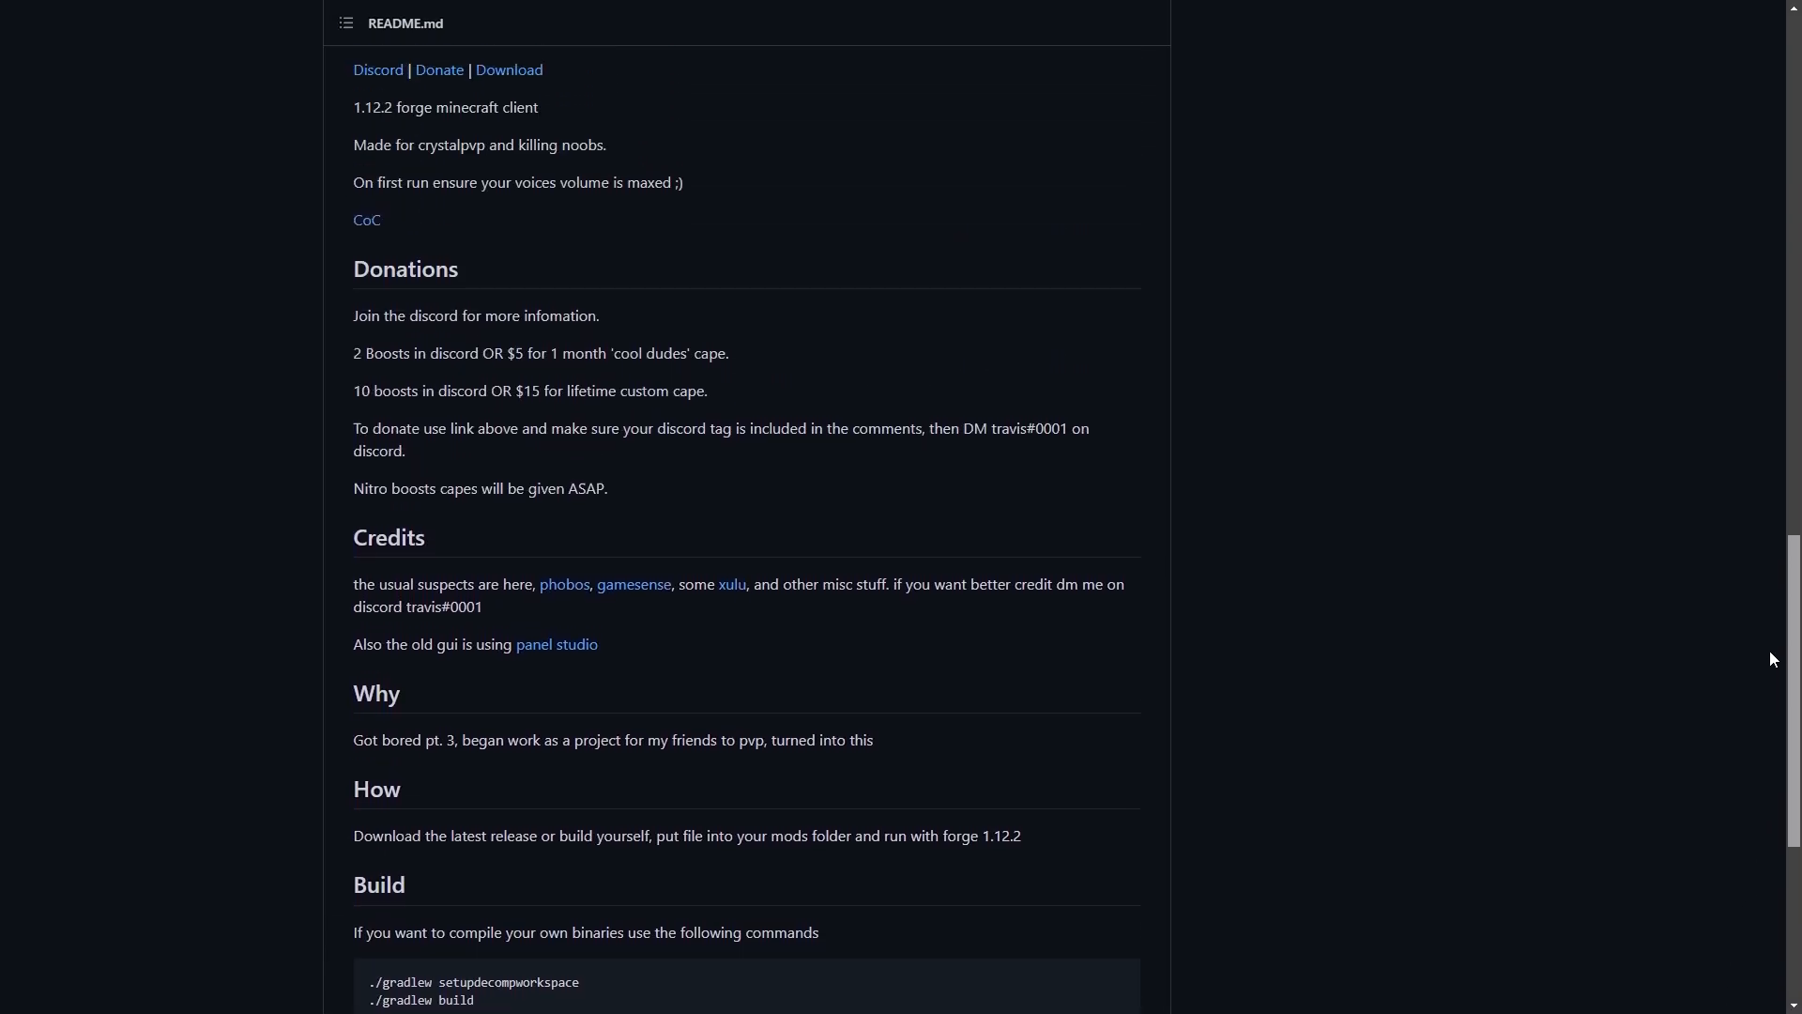
pyautogui.scroll(3)
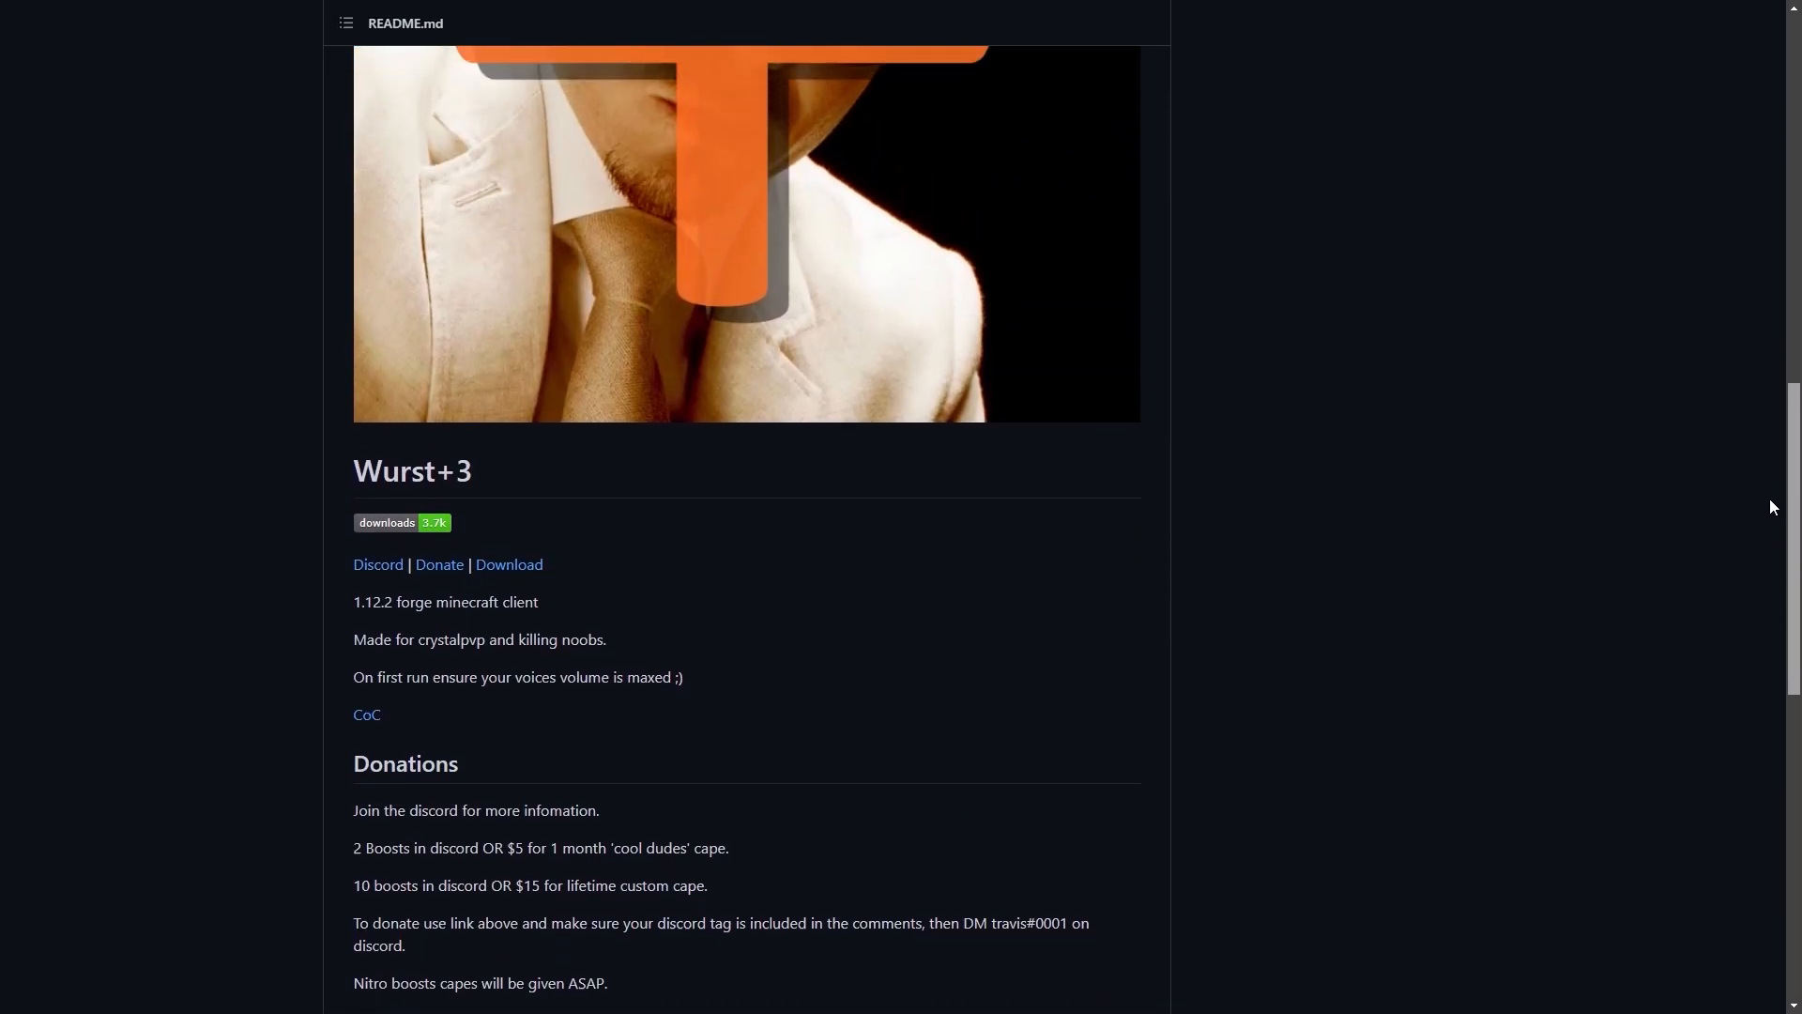
pyautogui.scroll(3)
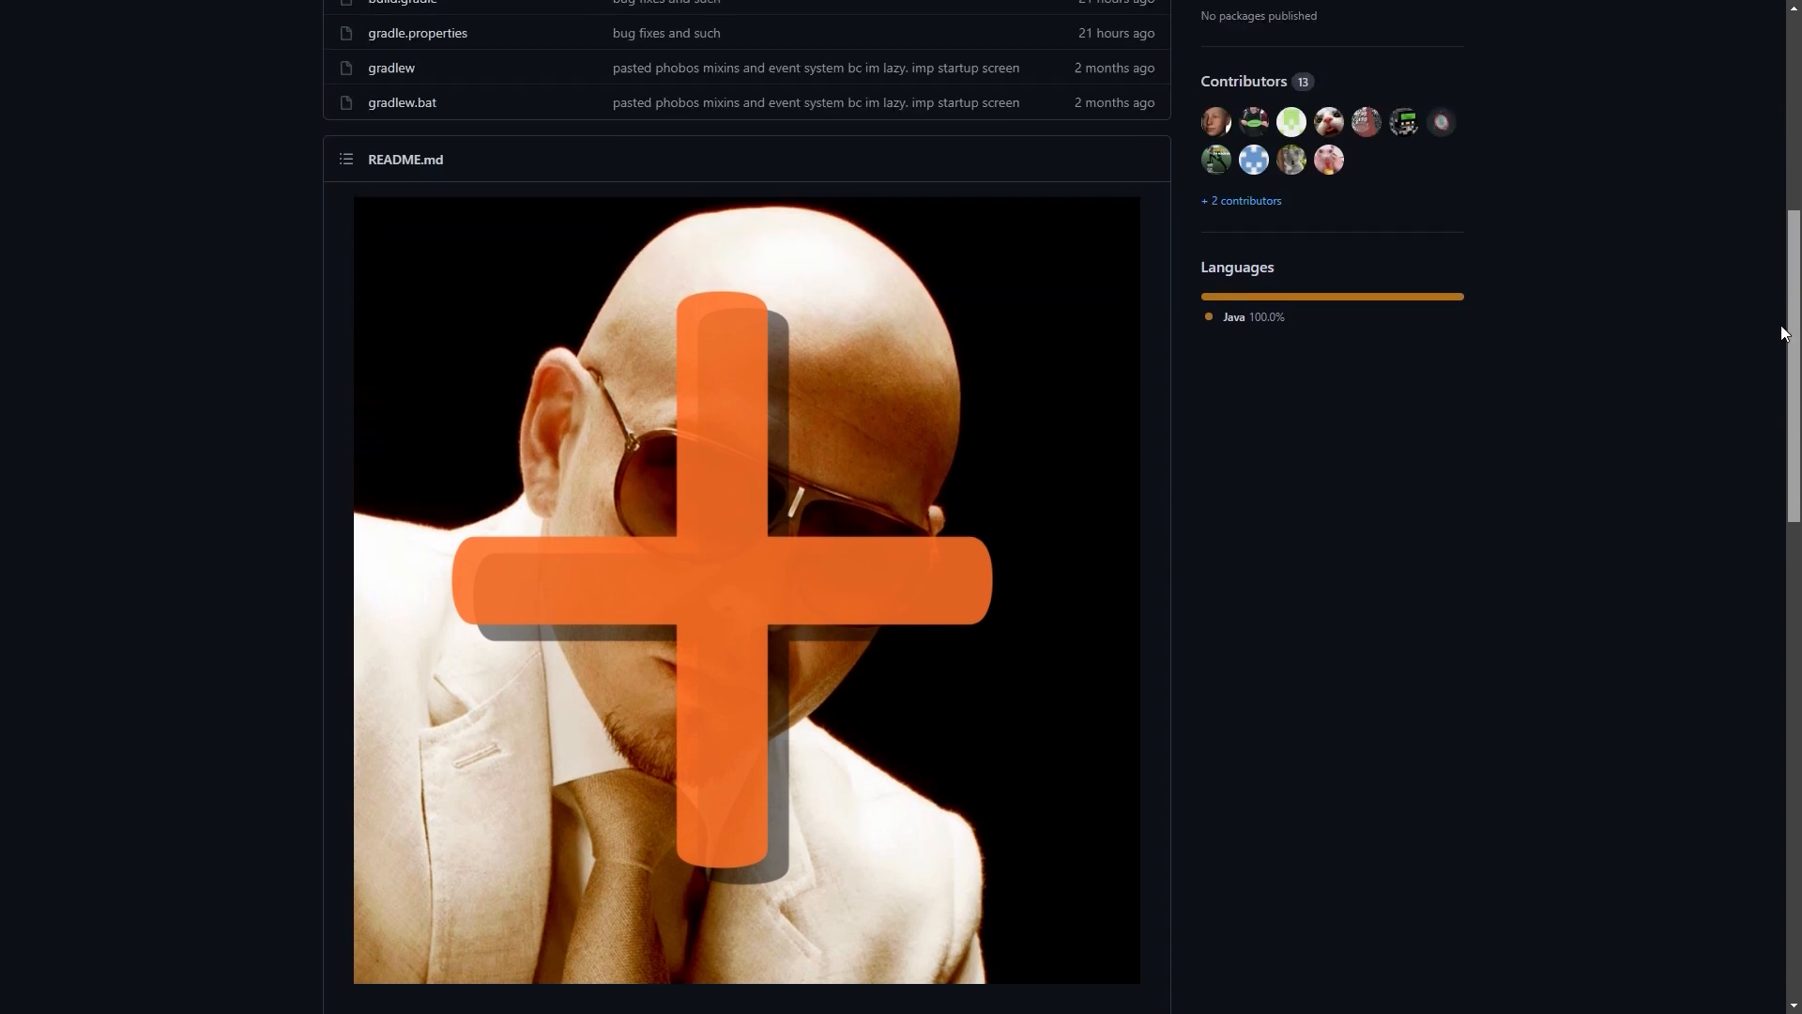
pyautogui.scroll(3)
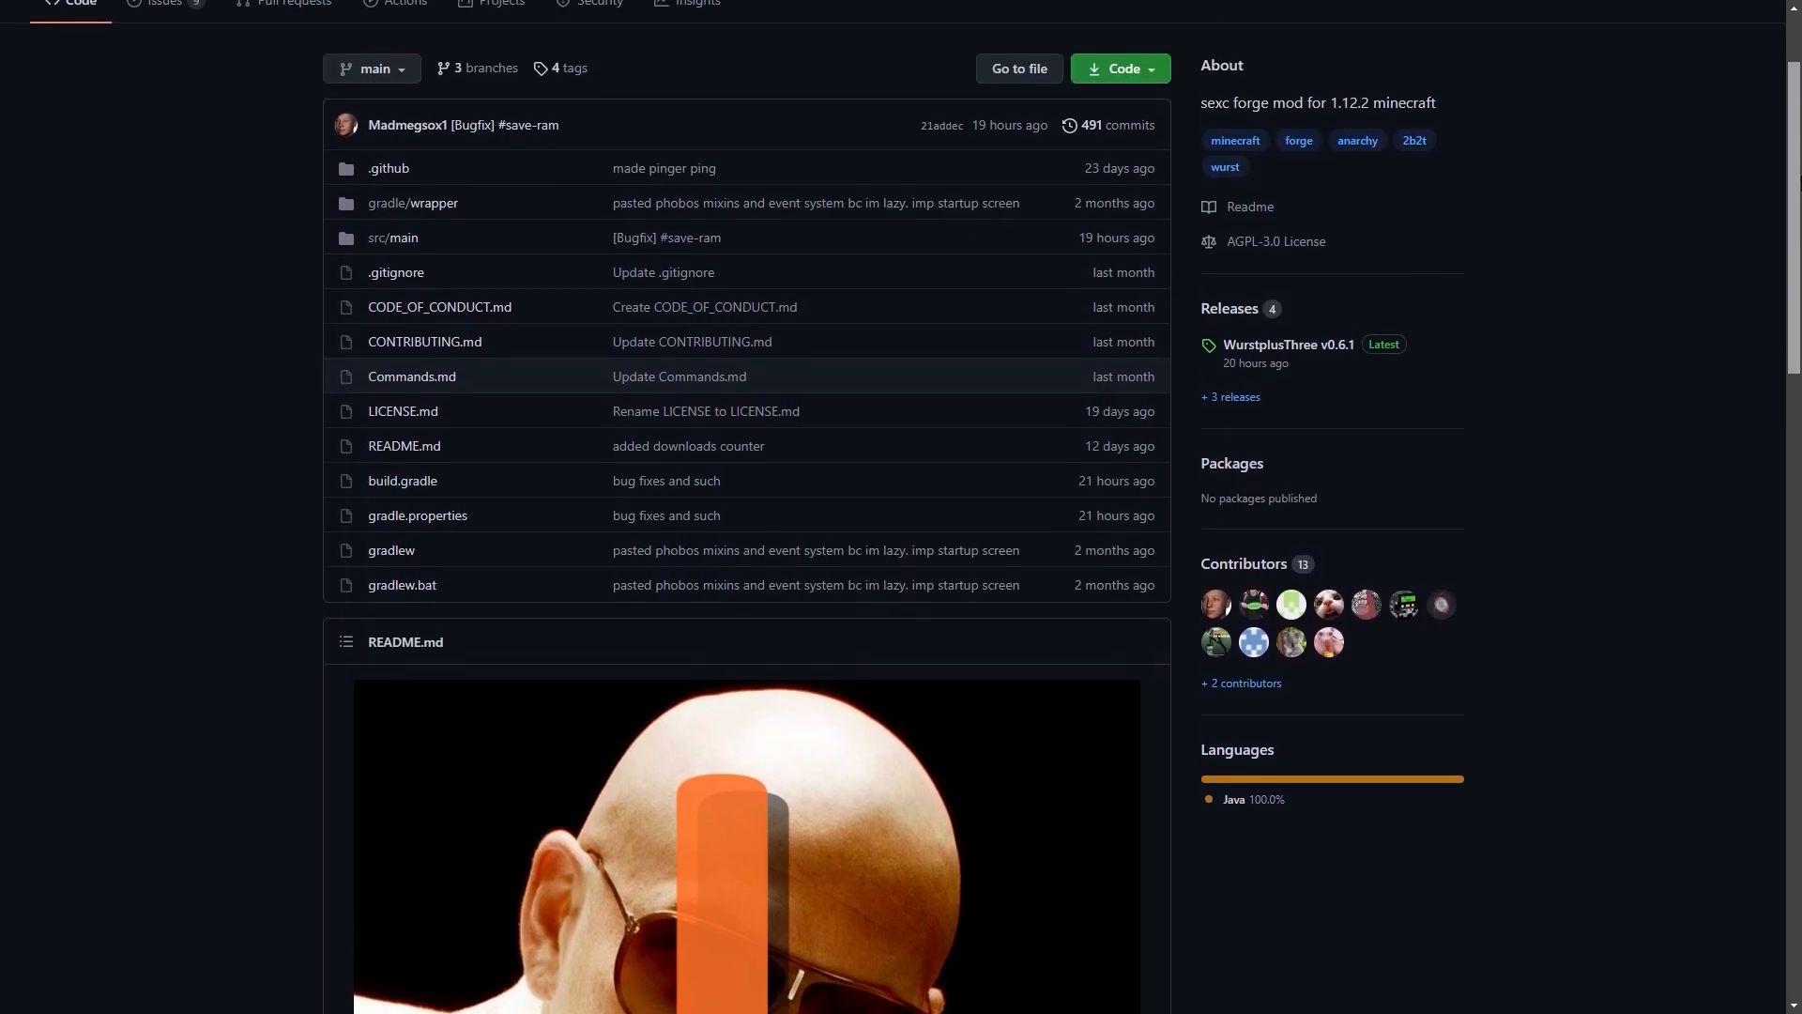
pyautogui.scroll(3)
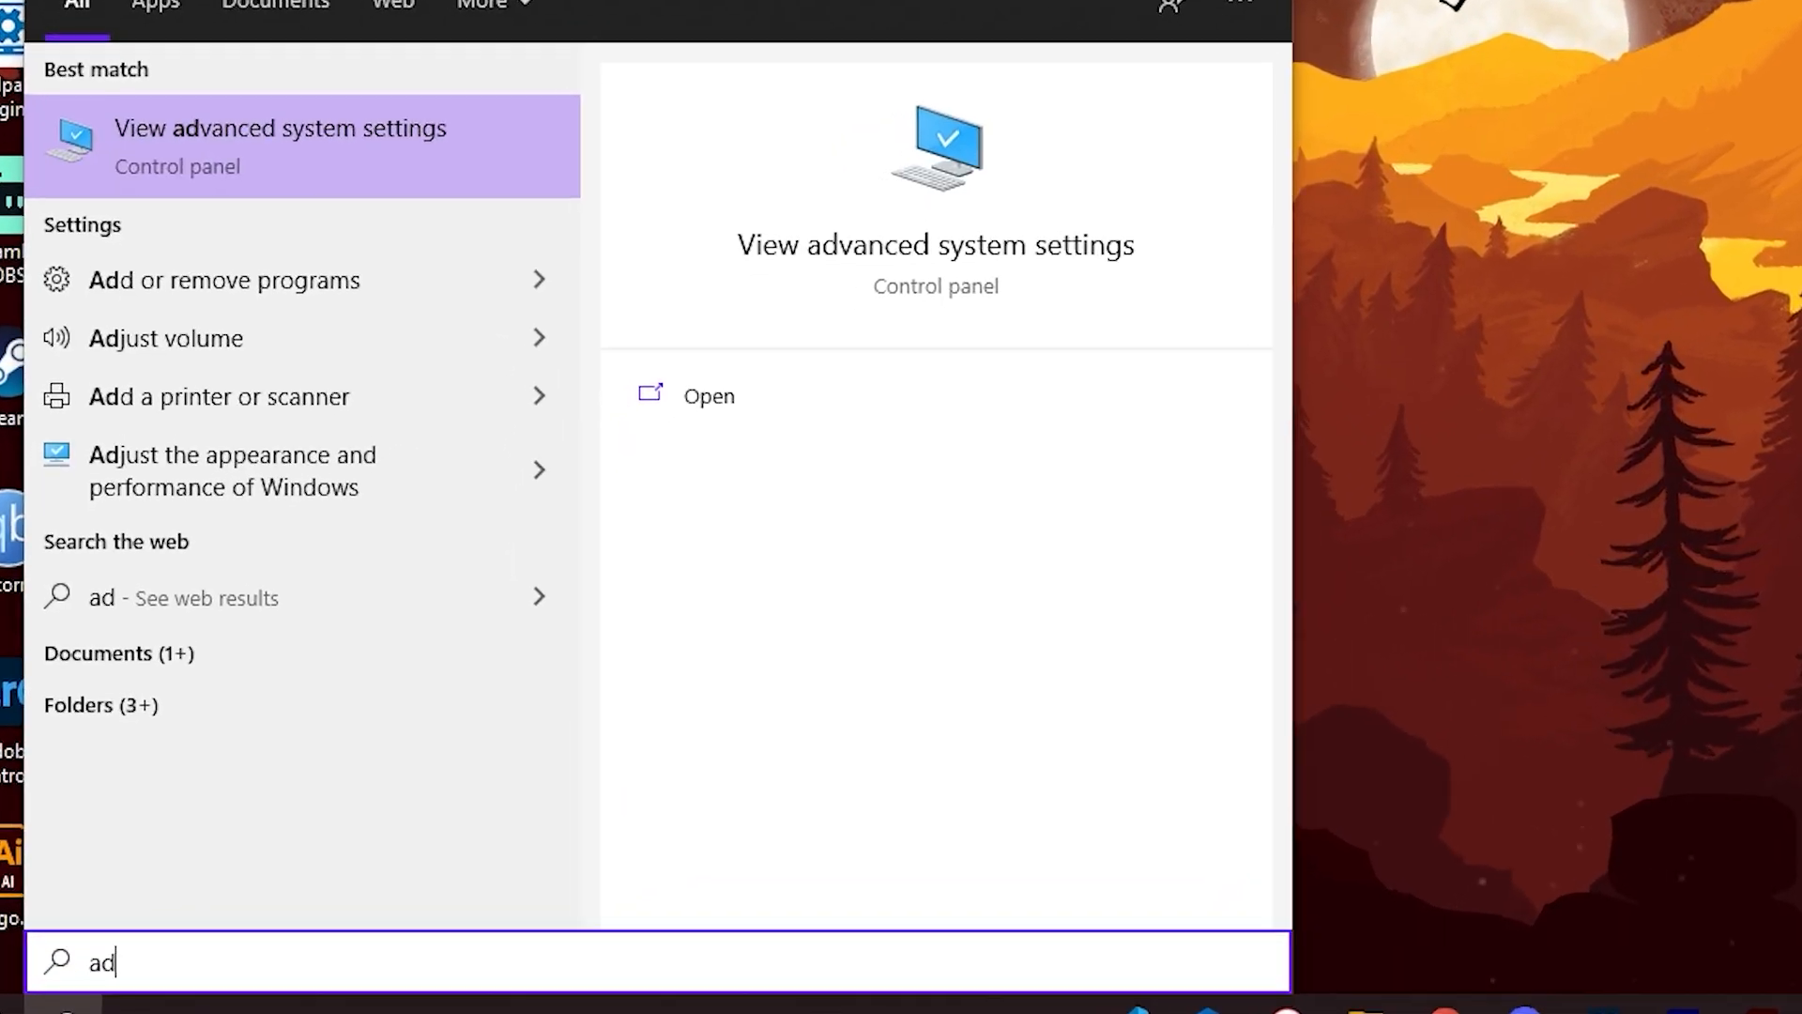
pyautogui.write('dvanced syste')
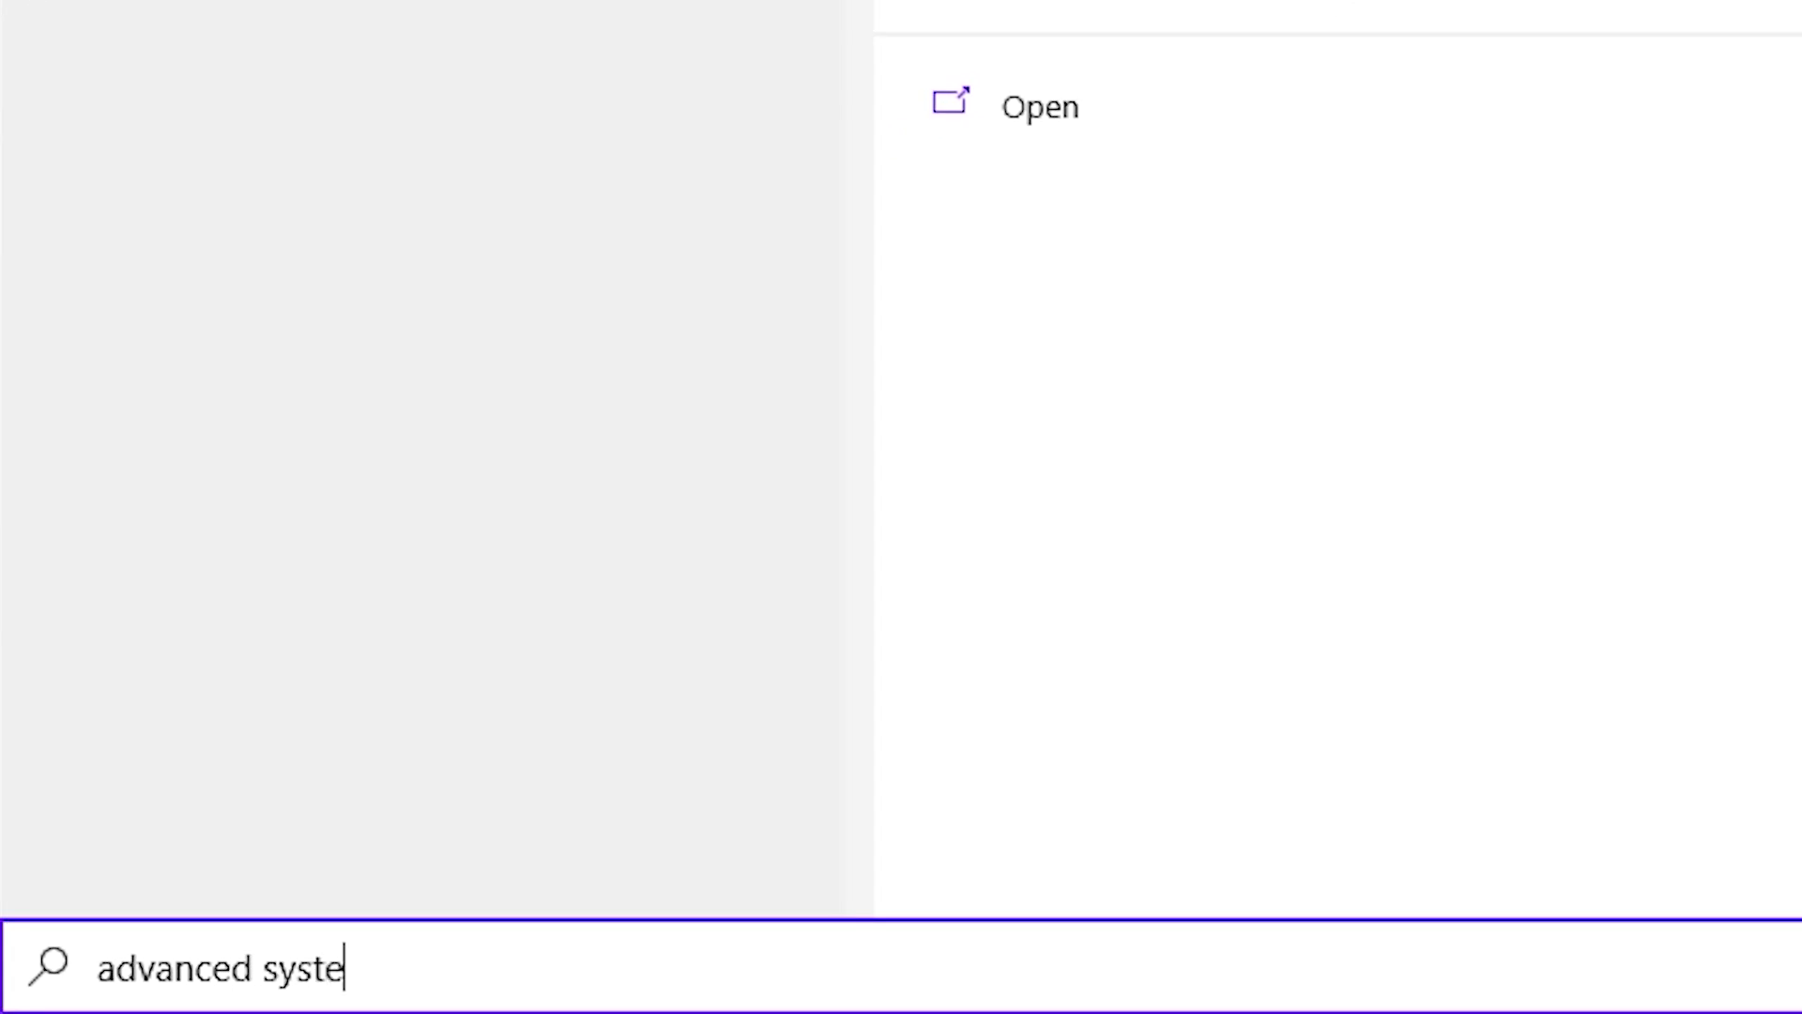
pyautogui.click(1035, 105)
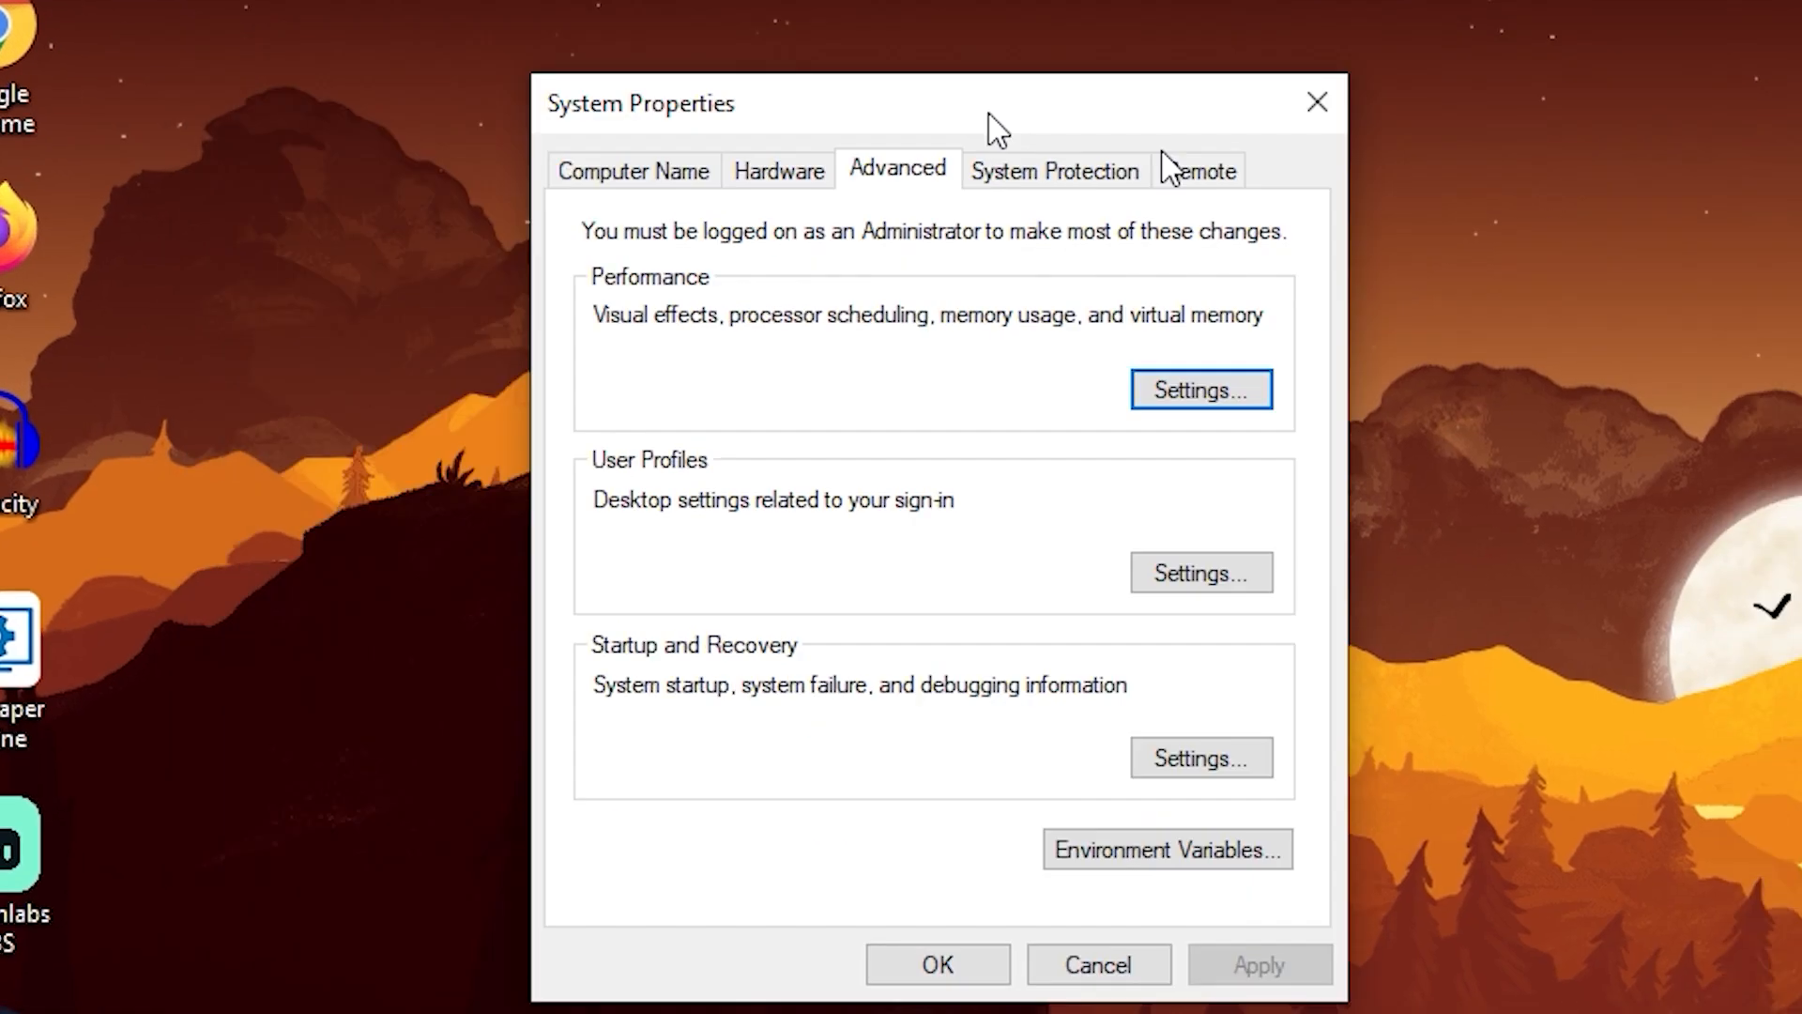
pyautogui.click(1166, 849)
pyautogui.write('J')
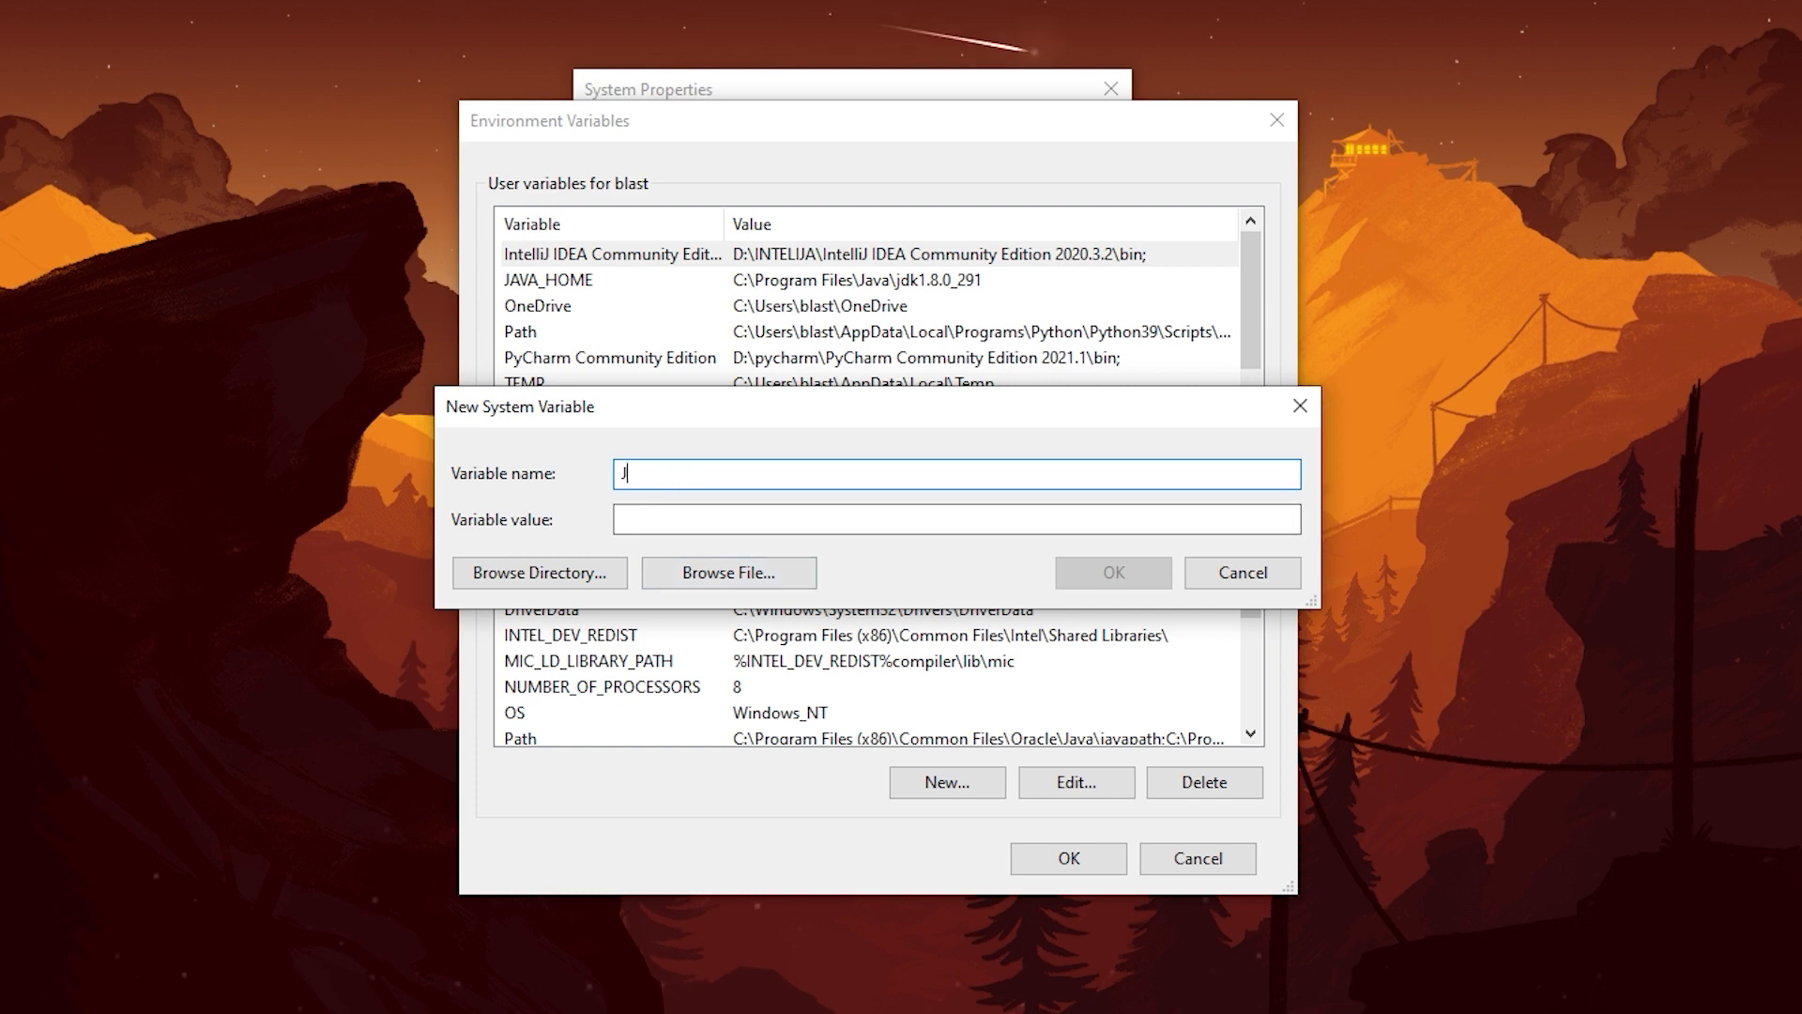
# Step: Create system variable JAVA_HOME set to C:\Program Files\Java\jdk1.8.0_291
pyautogui.write('AVA_HOME')
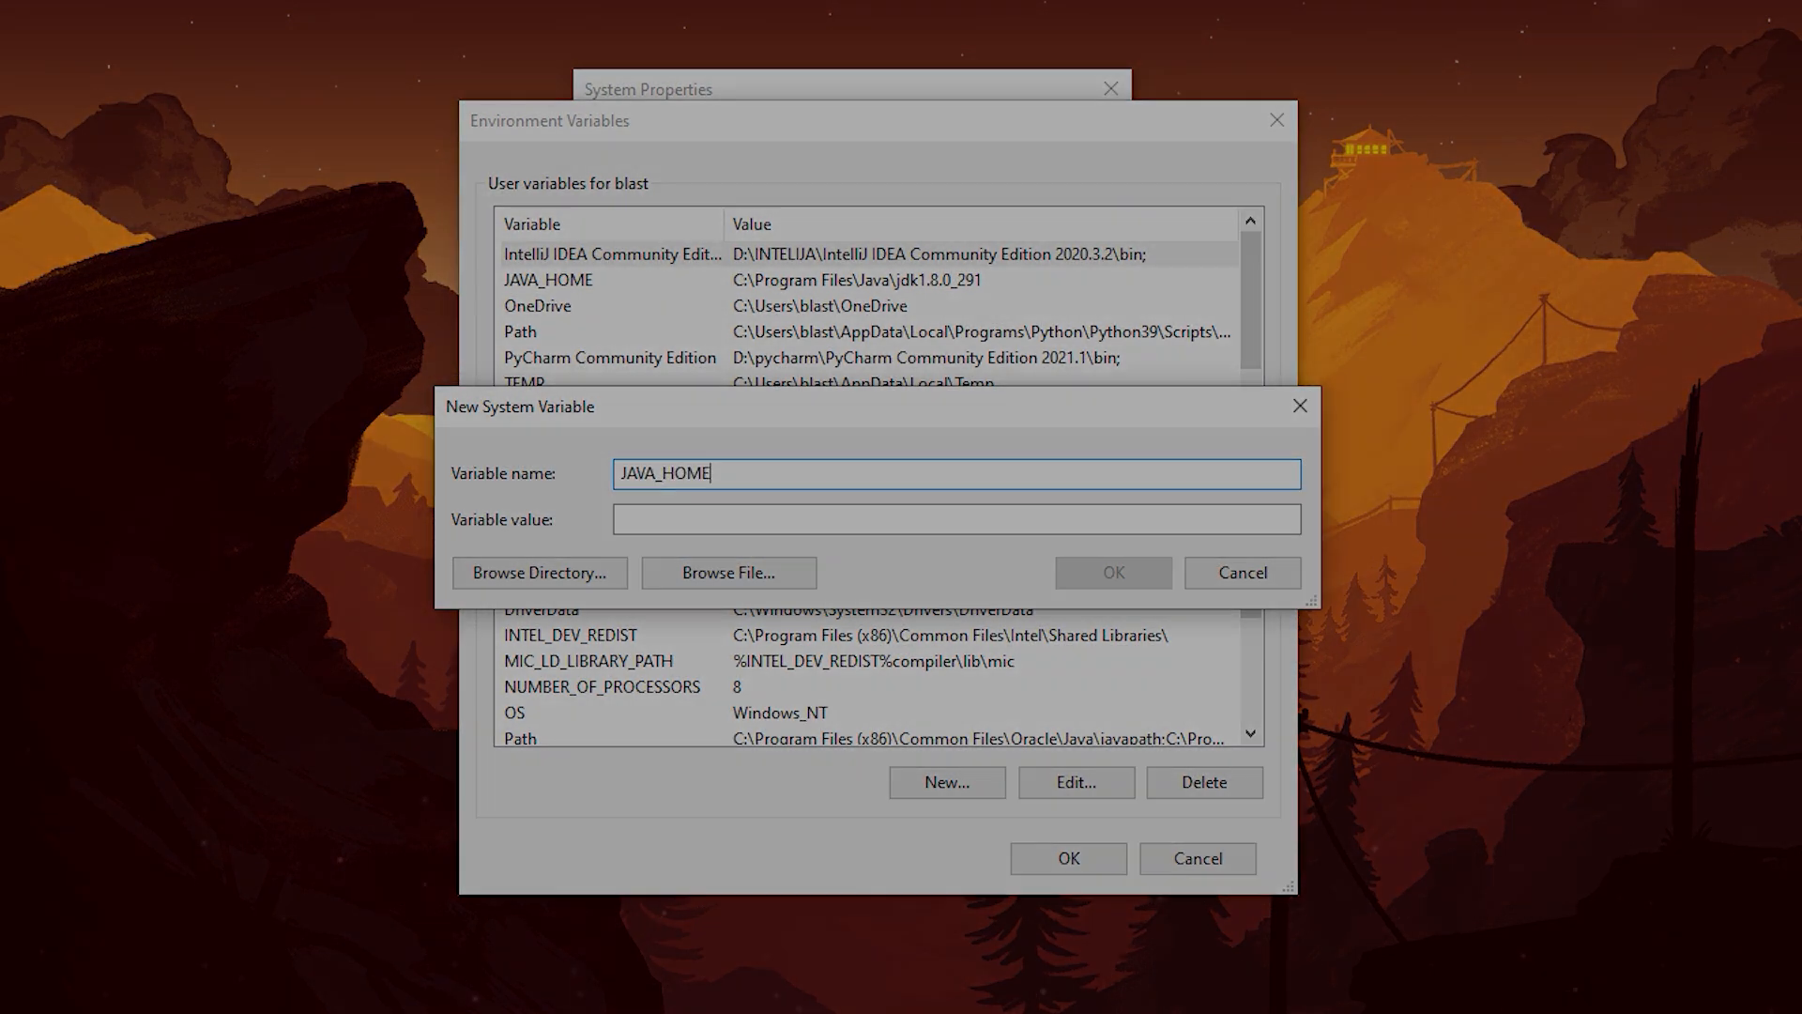
pyautogui.click(538, 572)
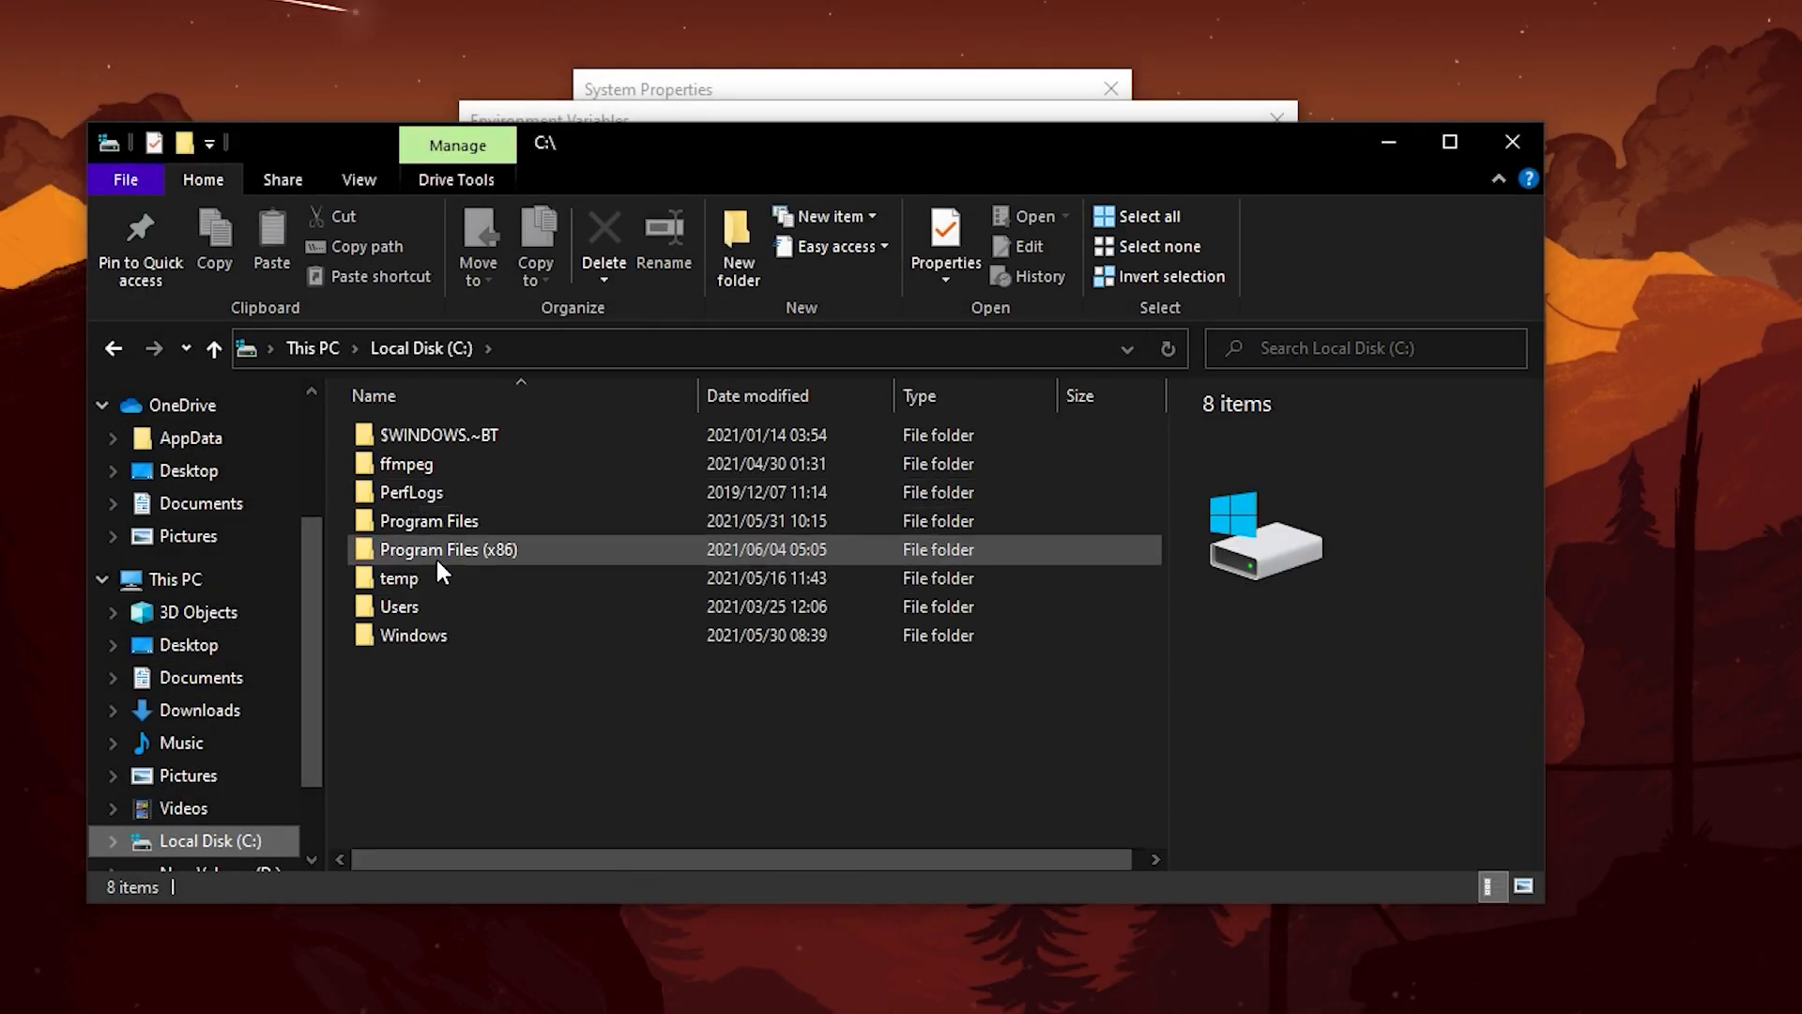
pyautogui.doubleClick(428, 519)
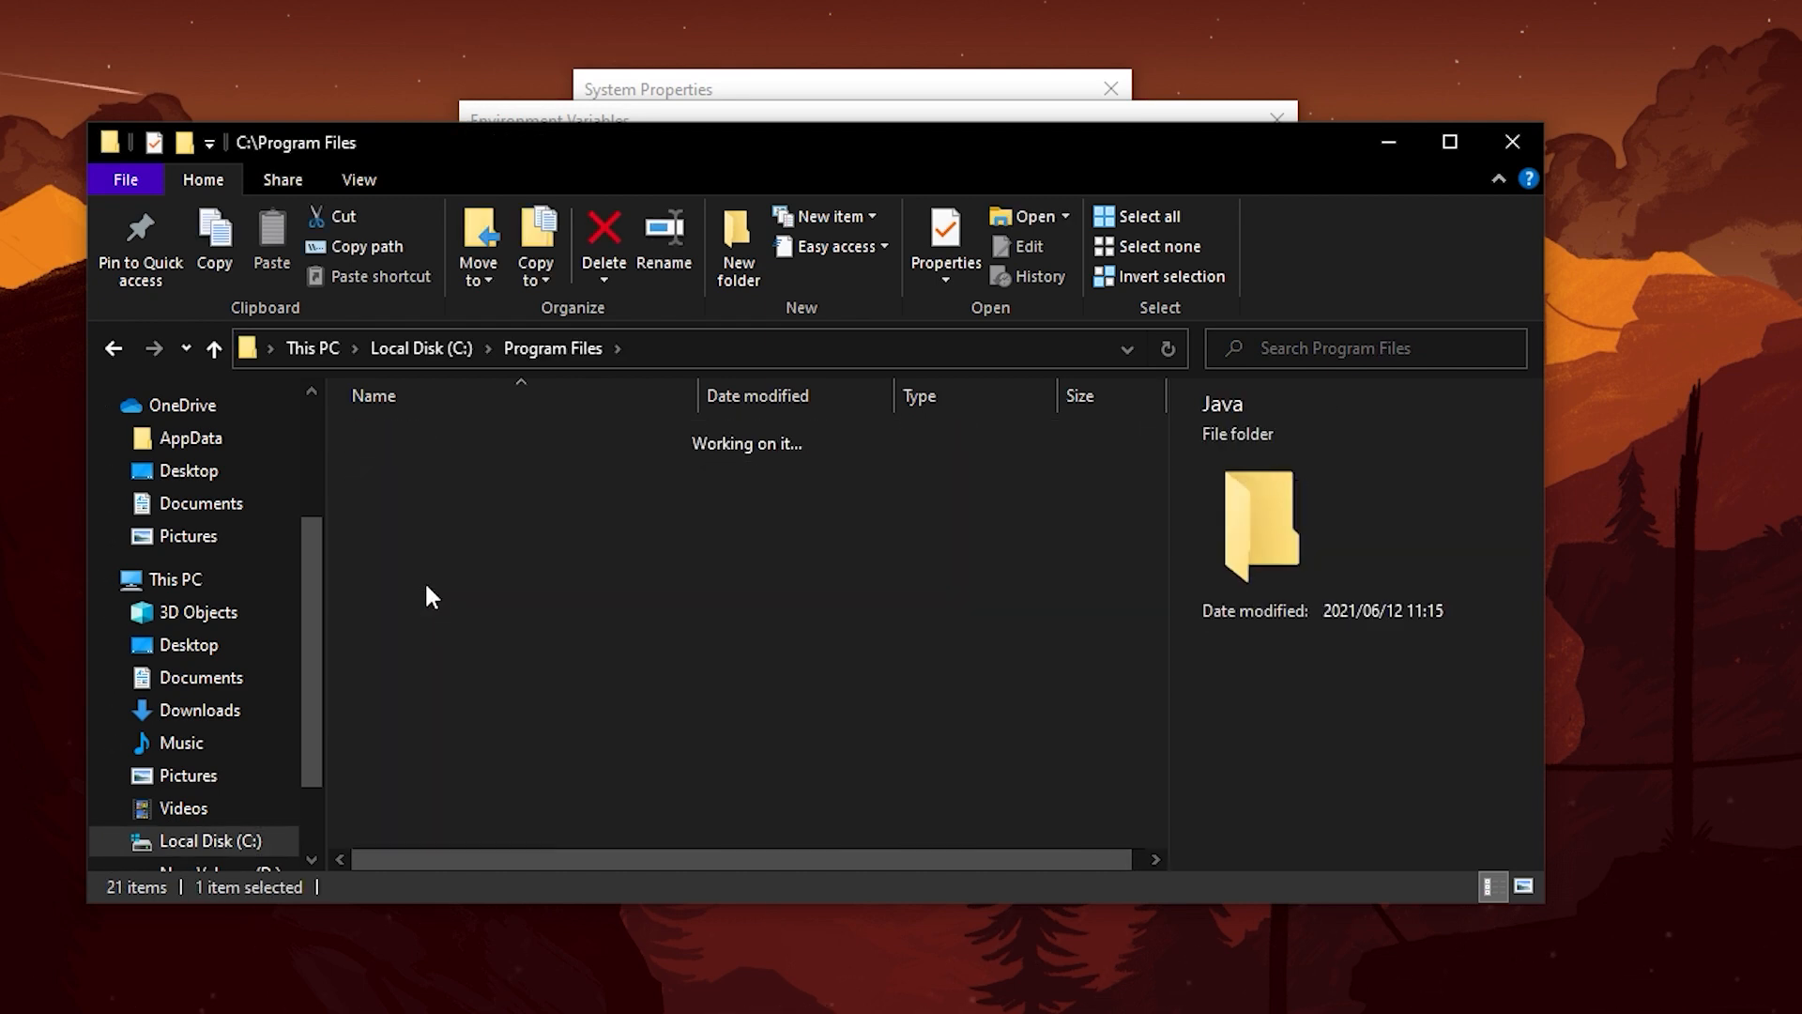
pyautogui.doubleClick(1259, 523)
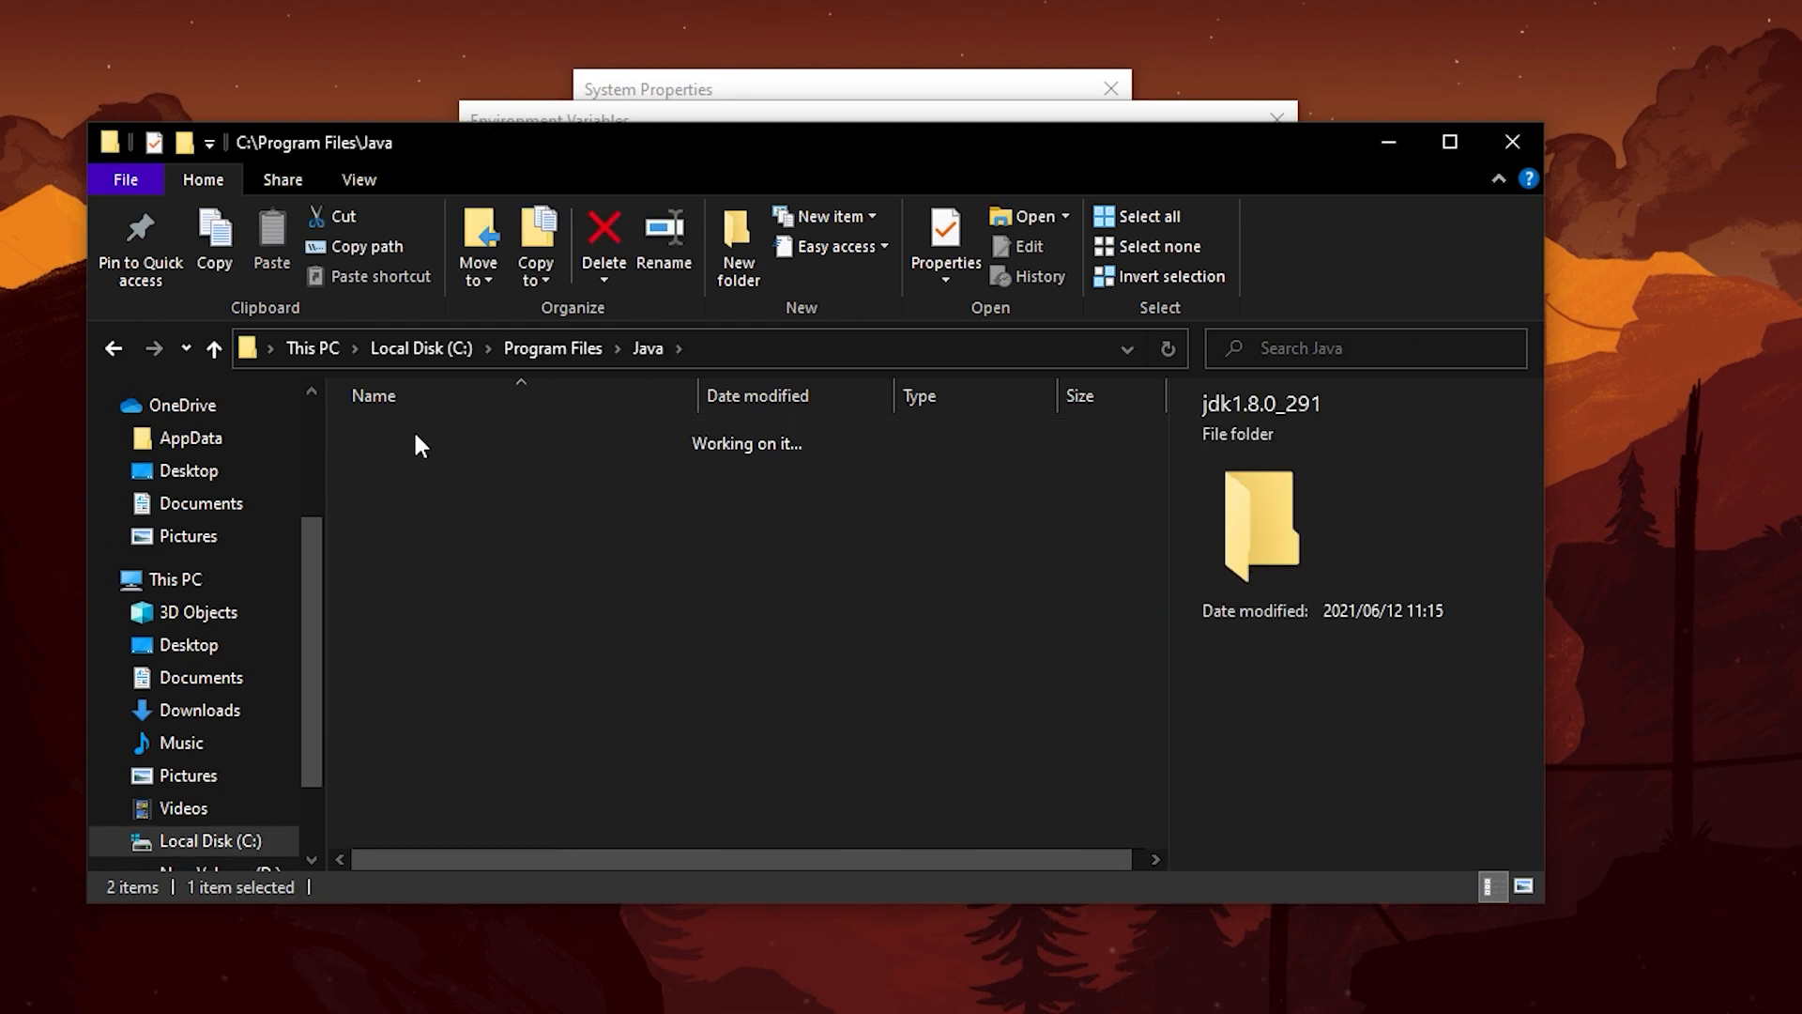
pyautogui.doubleClick(1260, 523)
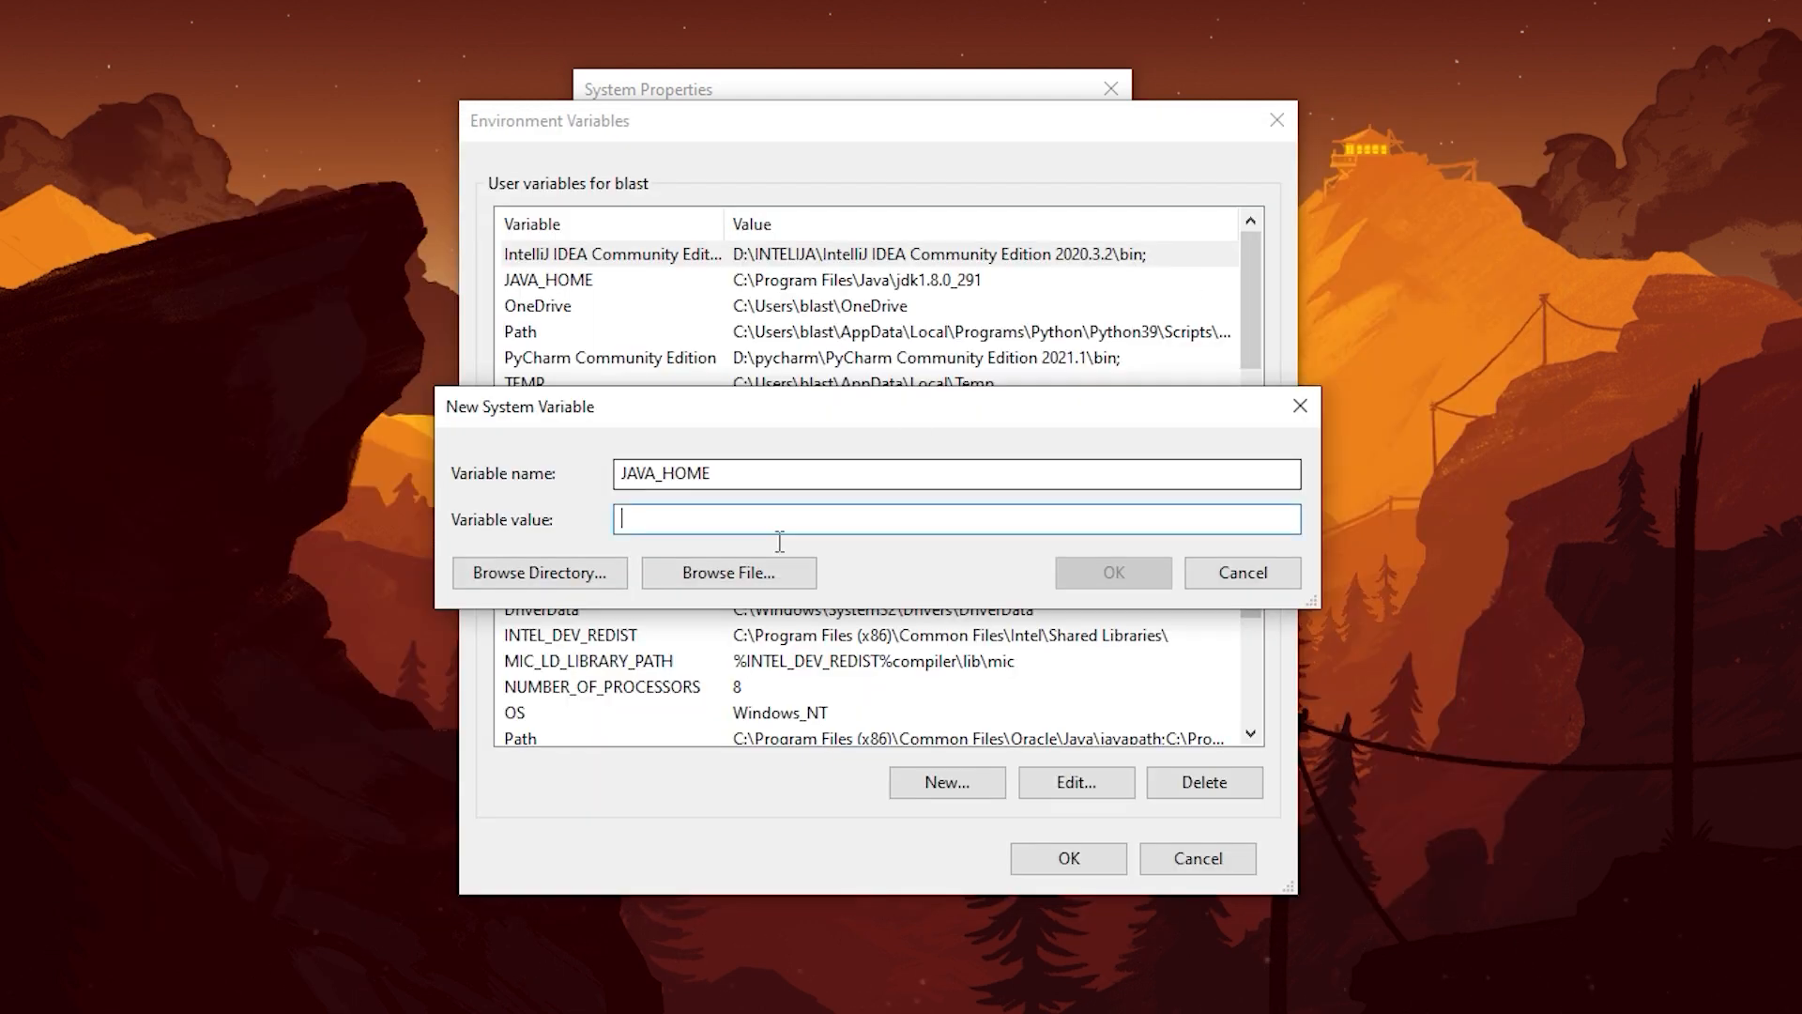
pyautogui.write('C:\\Program Files\\Java\\jdk1.8.0_291')
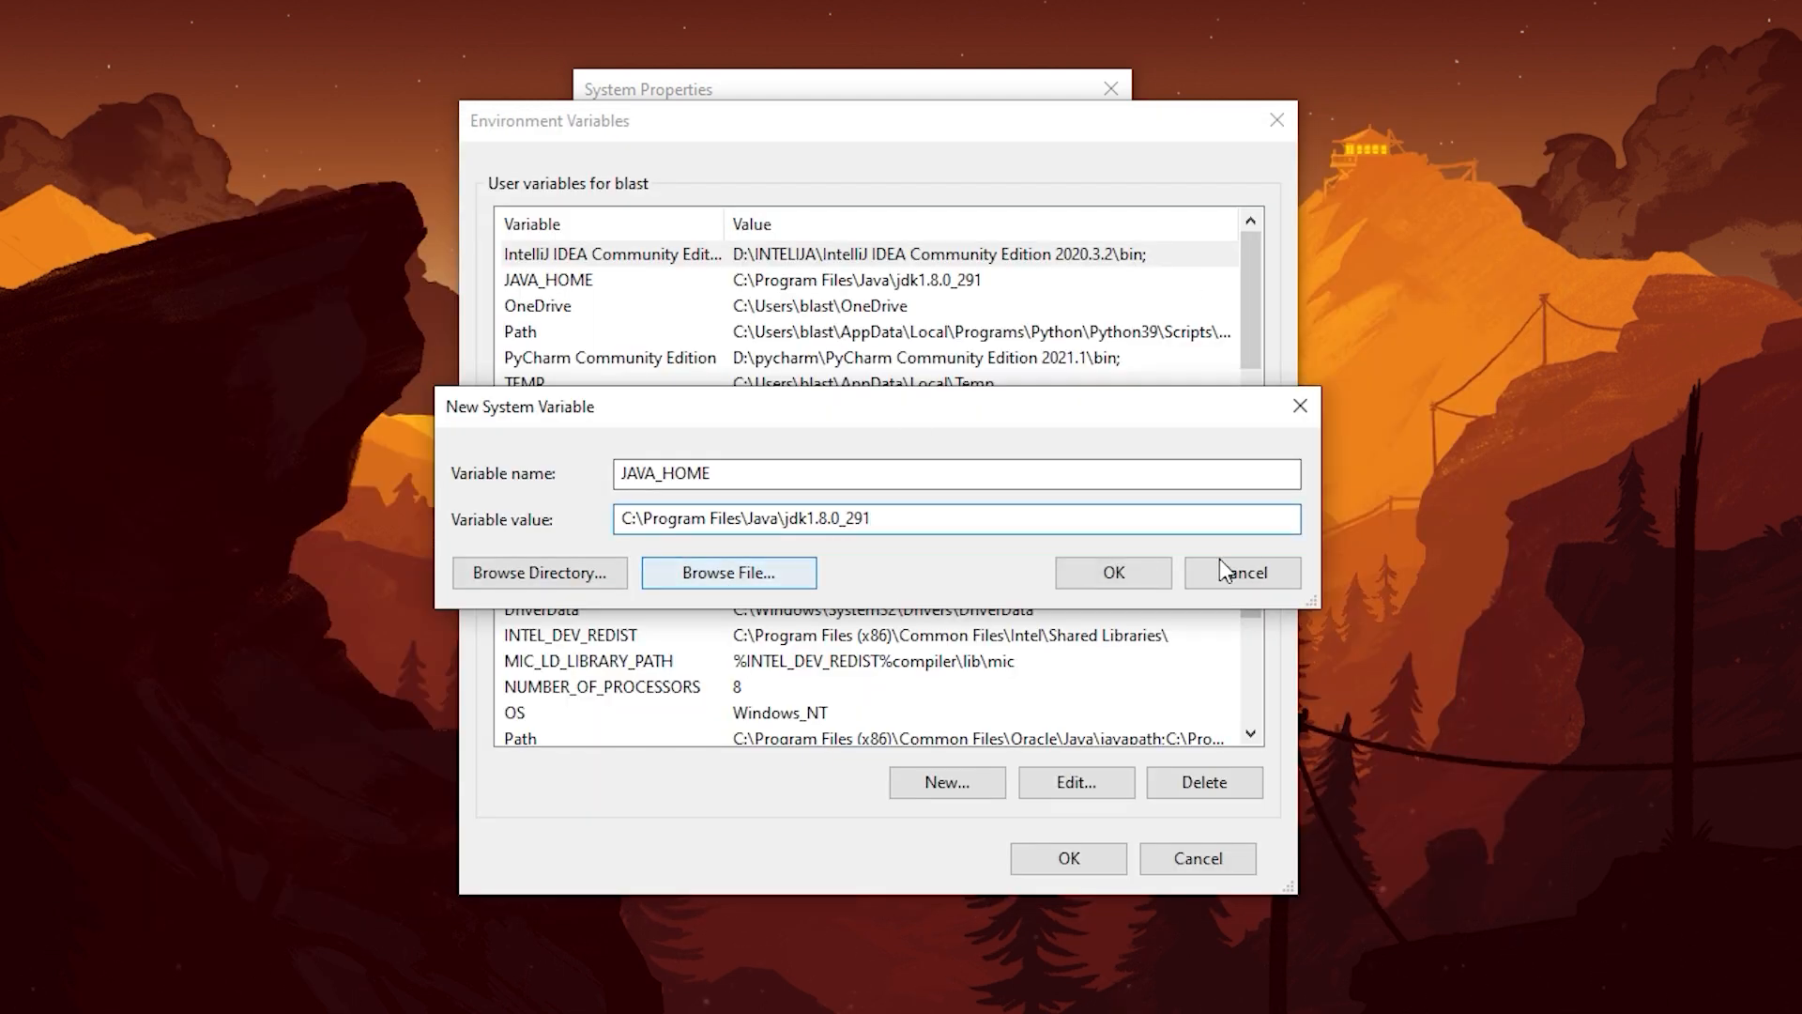
pyautogui.click(1240, 572)
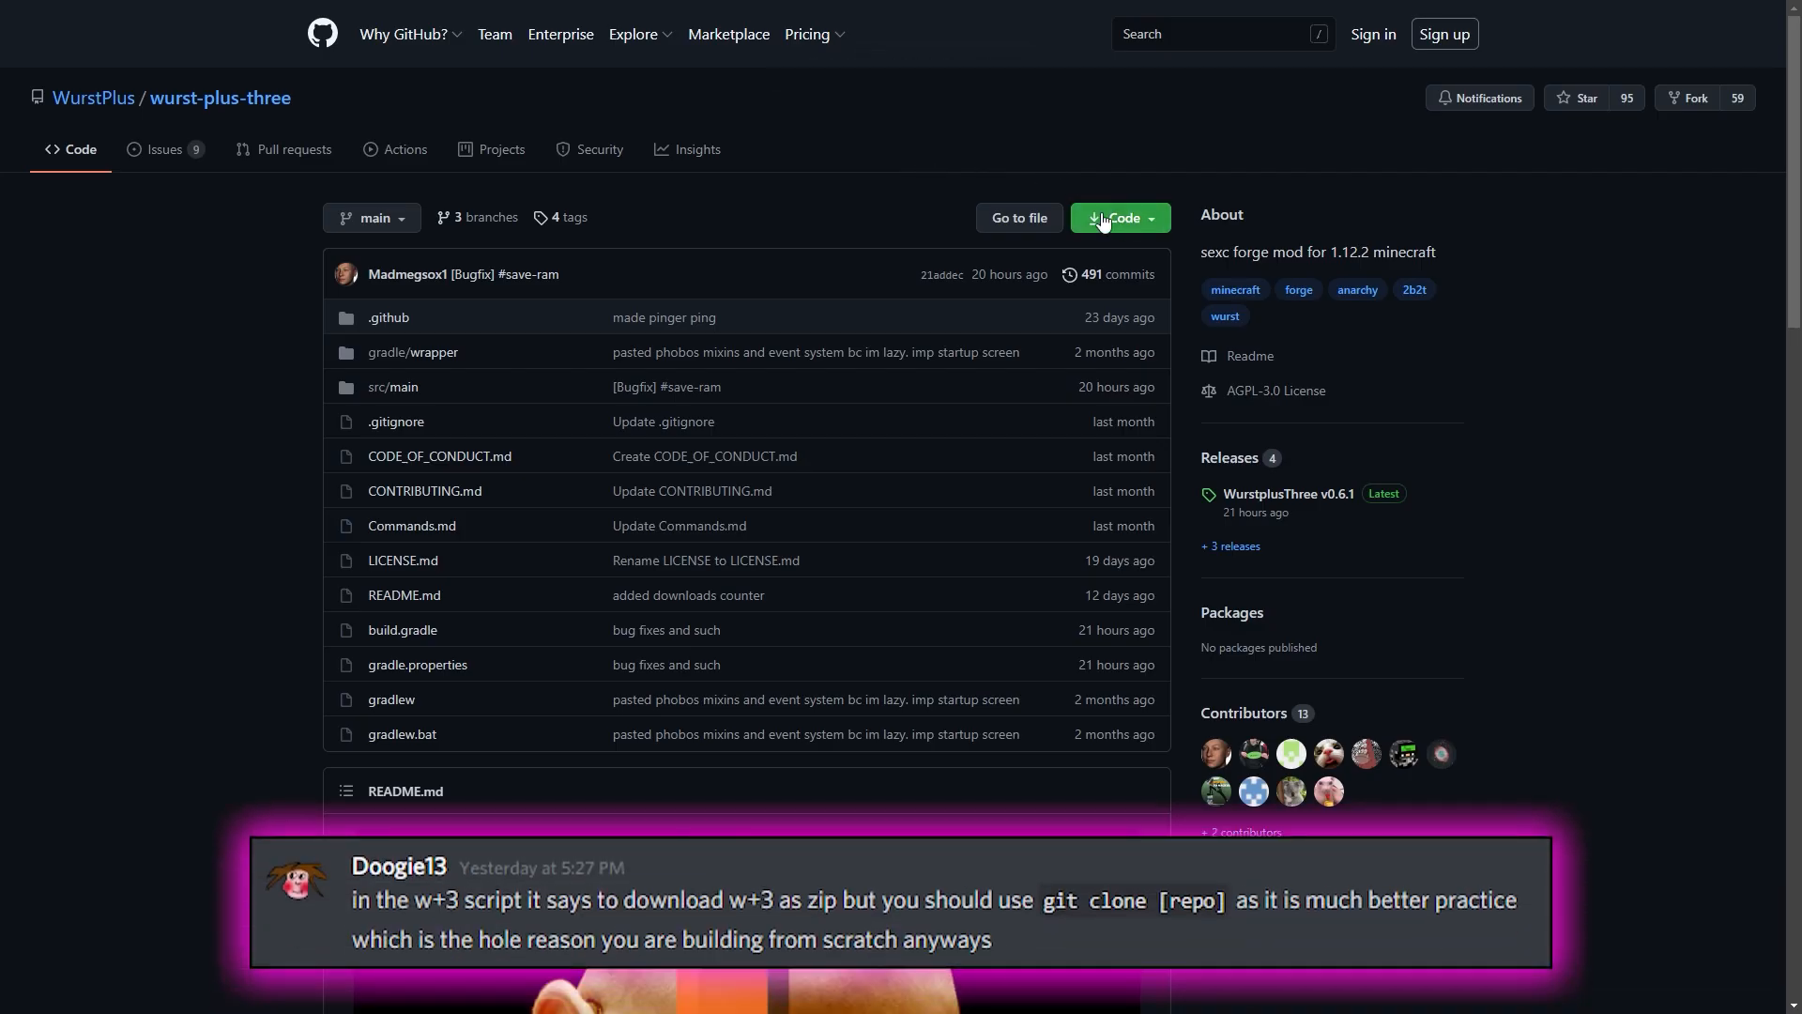
# Step: Download the Wurst+3 repository as a ZIP and extract it onto the desktop
pyautogui.click(1117, 217)
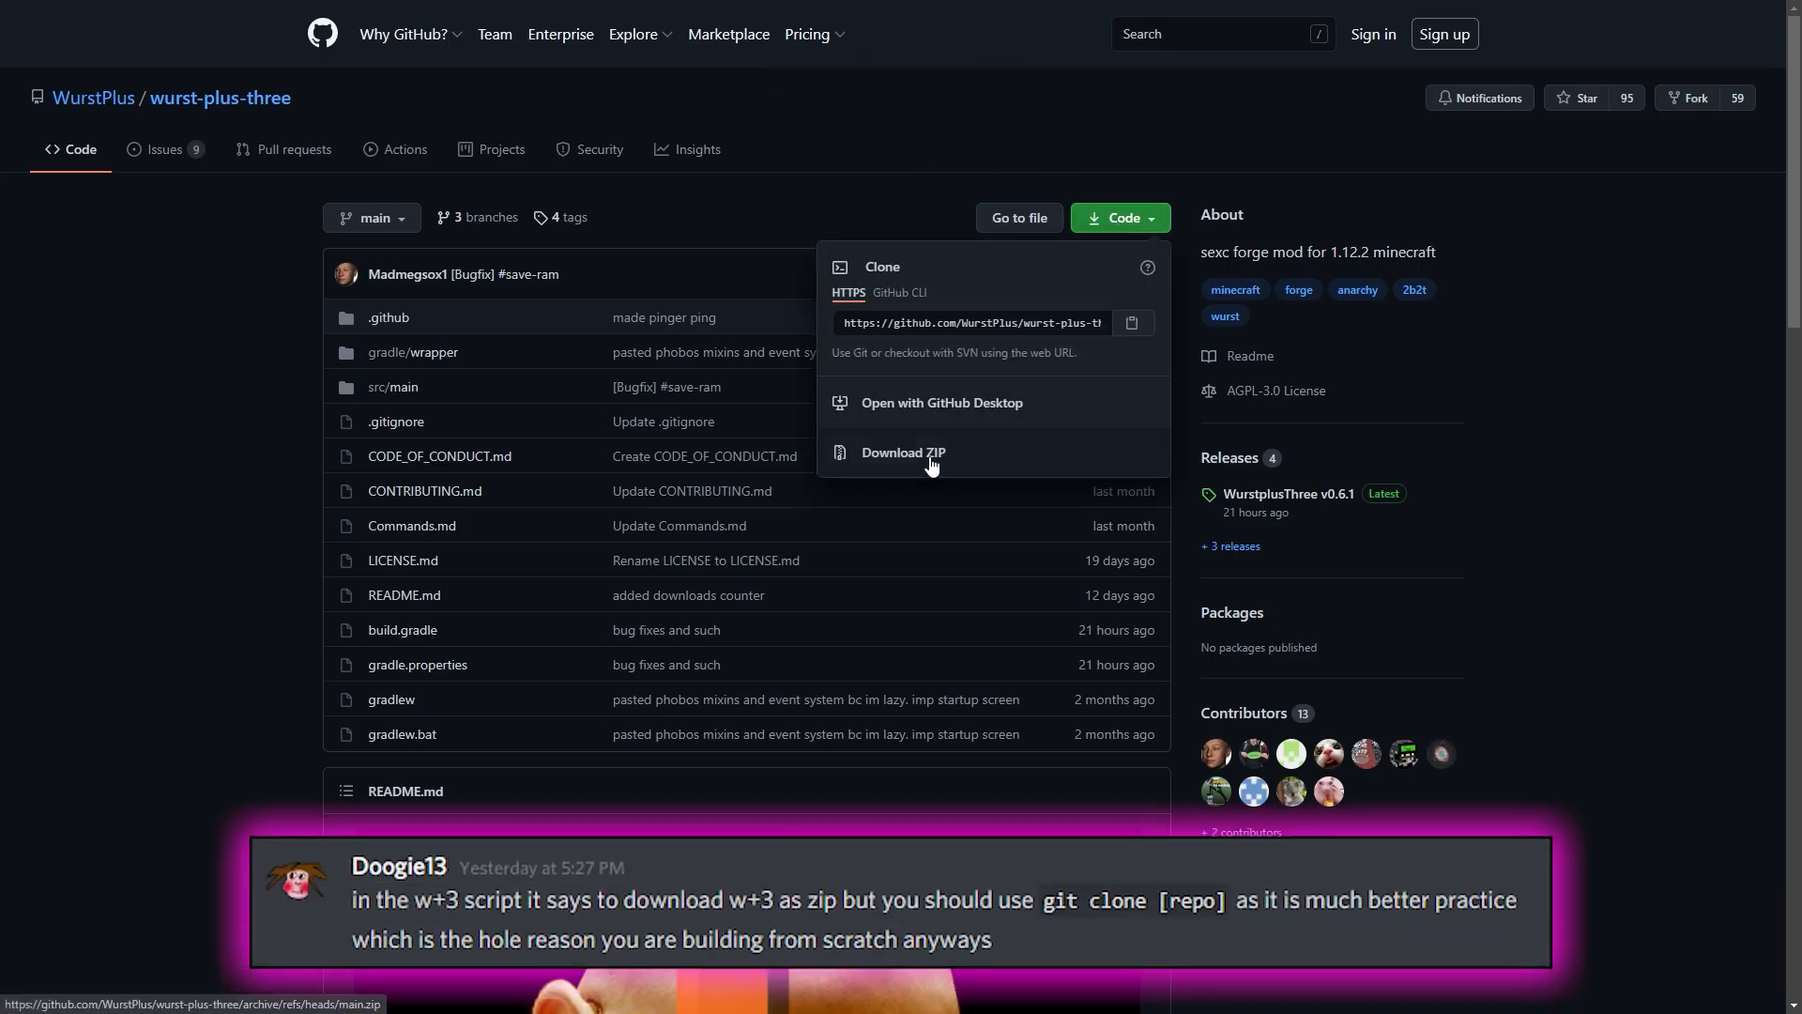
pyautogui.click(902, 452)
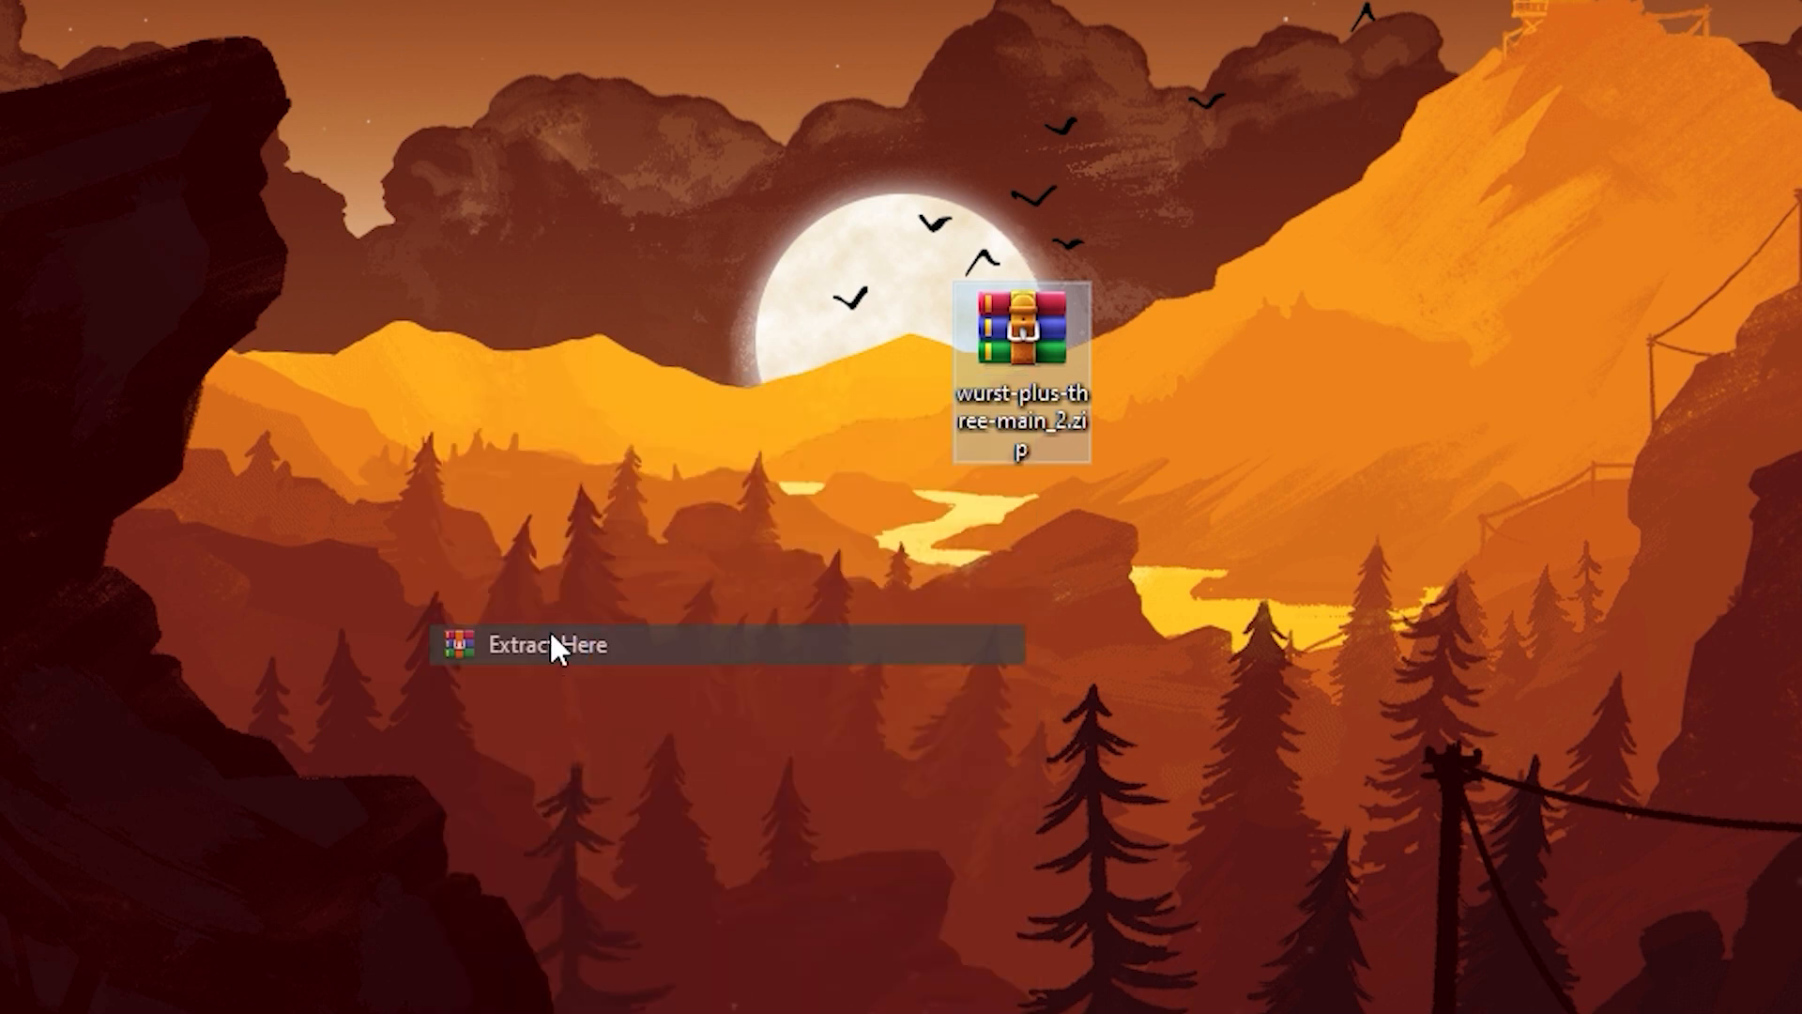
pyautogui.click(549, 644)
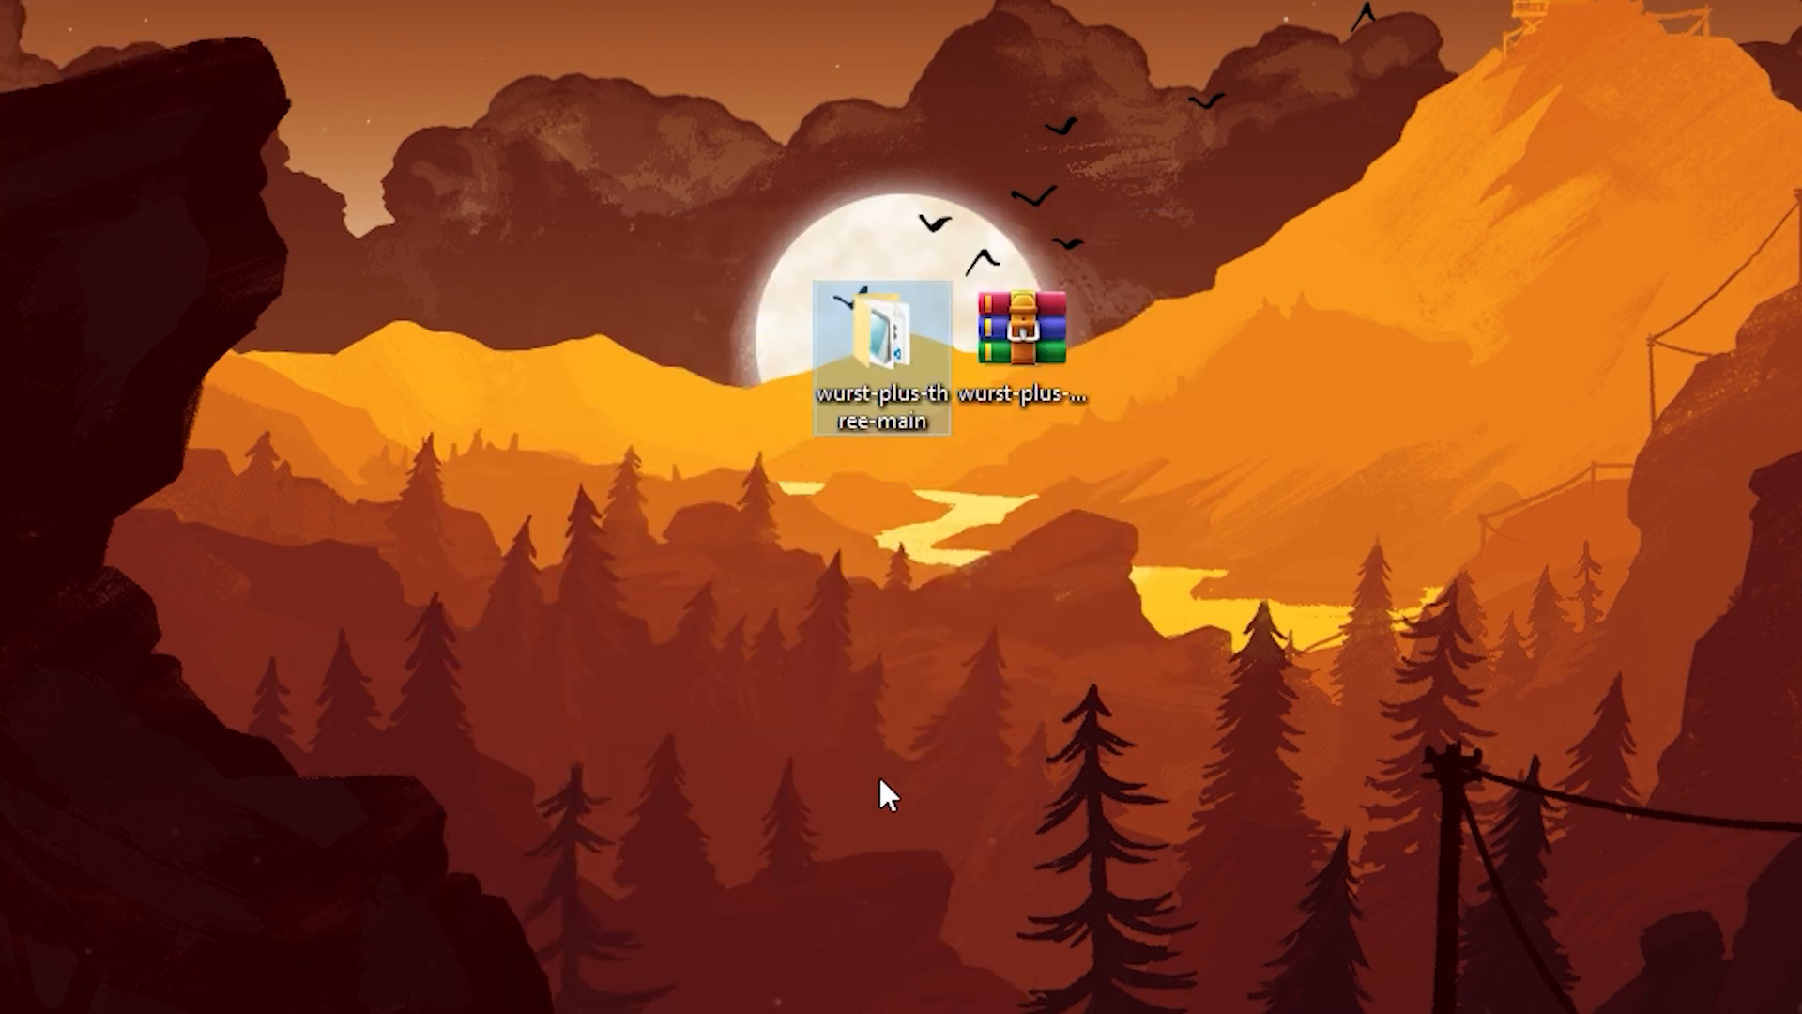
# Step: Open cmd, cd into wurst-plus-three-main, and run the gradlew build and clean commands
pyautogui.click(44, 979)
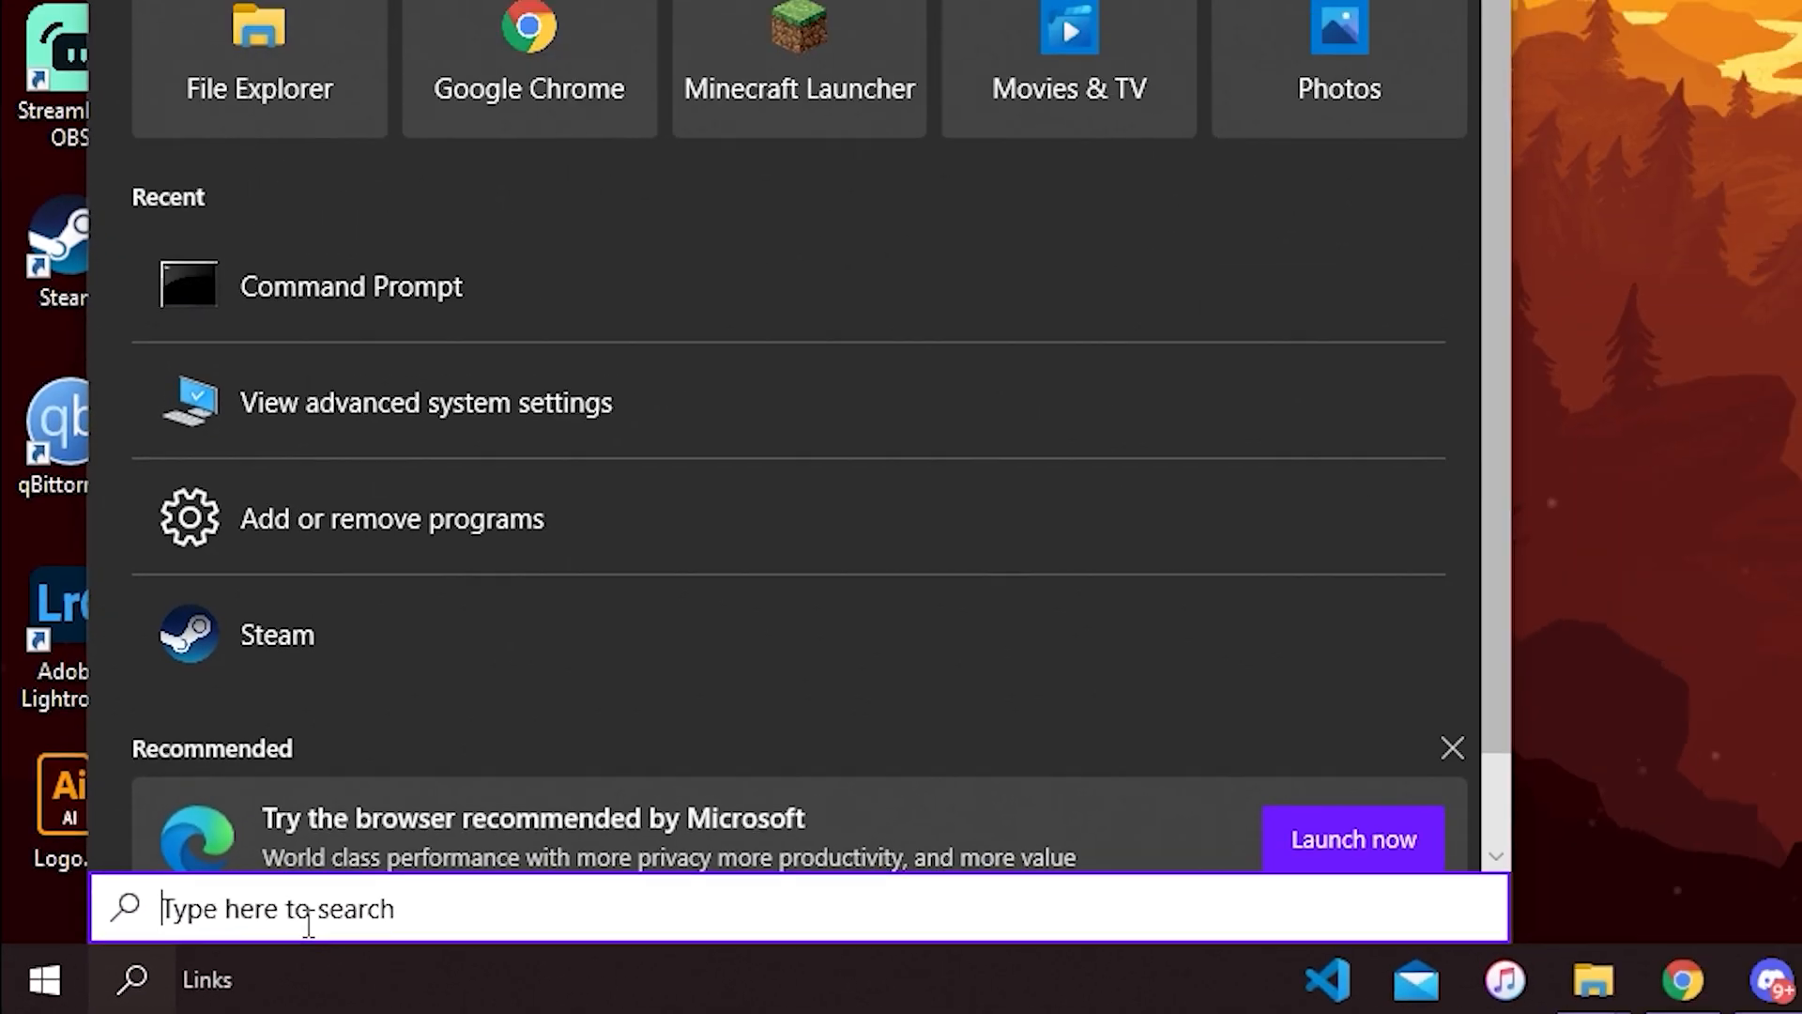
pyautogui.write('cmd')
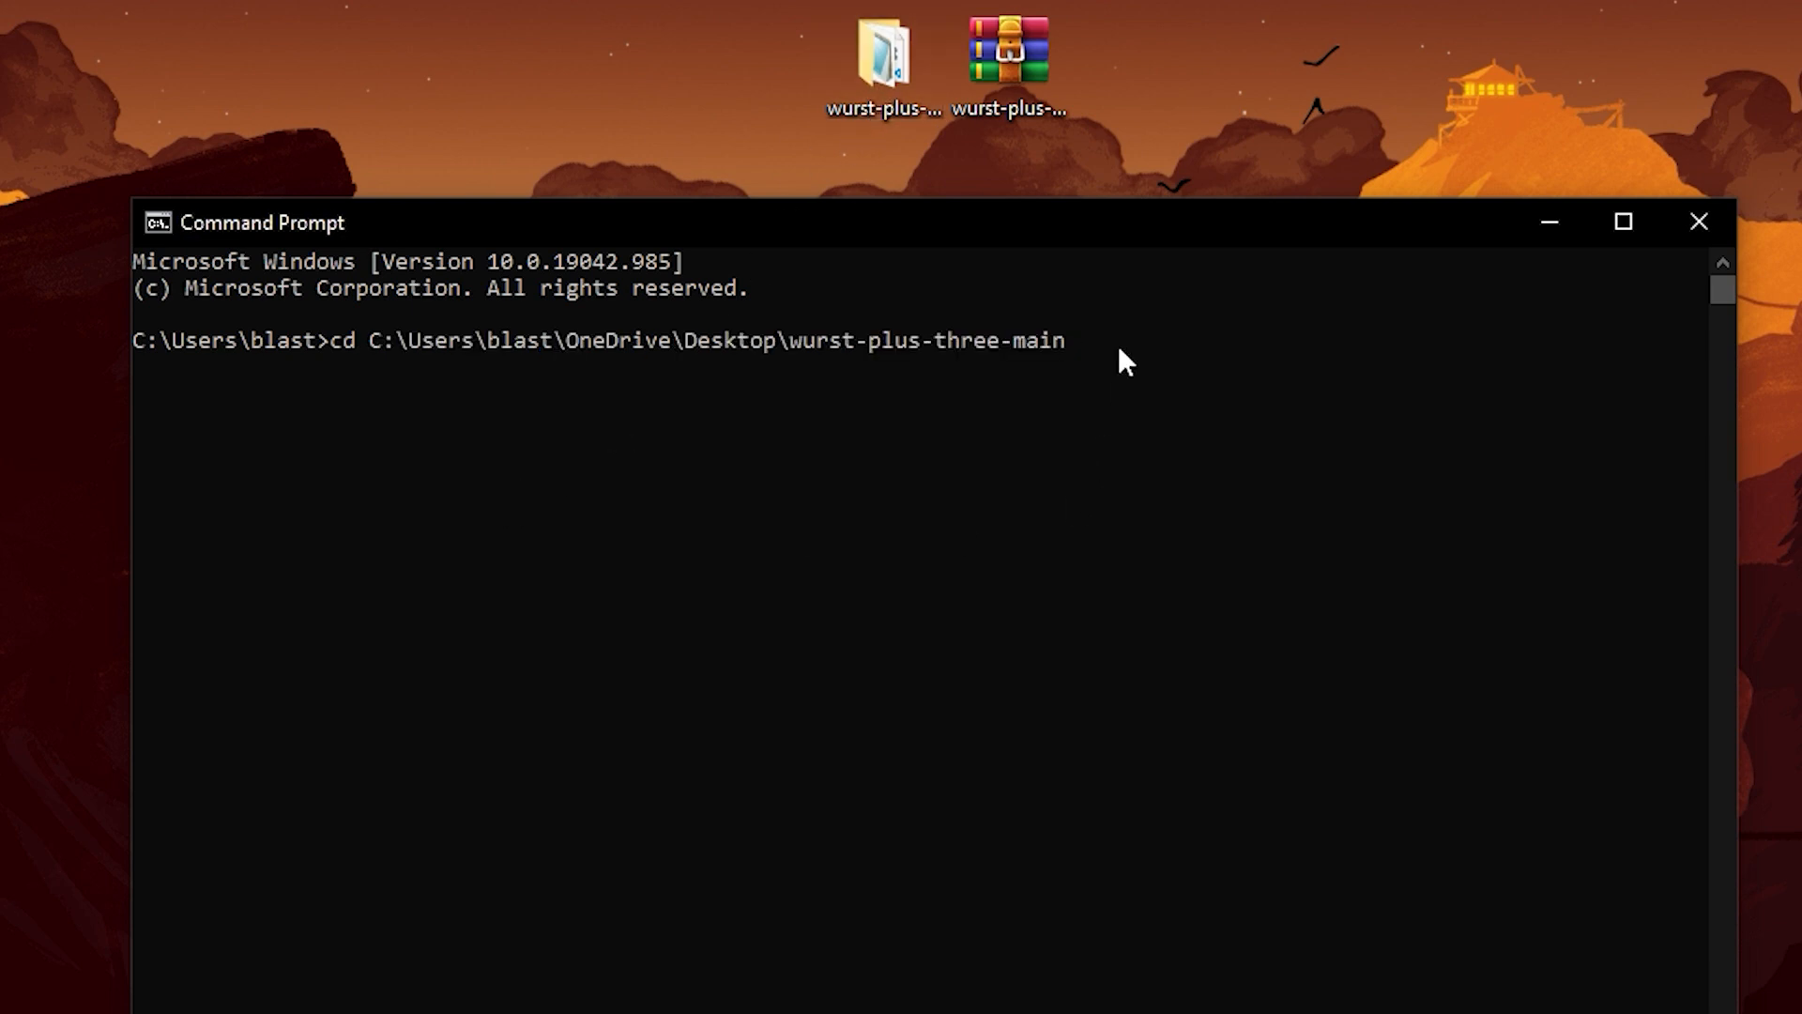
pyautogui.press('Return')
pyautogui.write('gradlew clean')
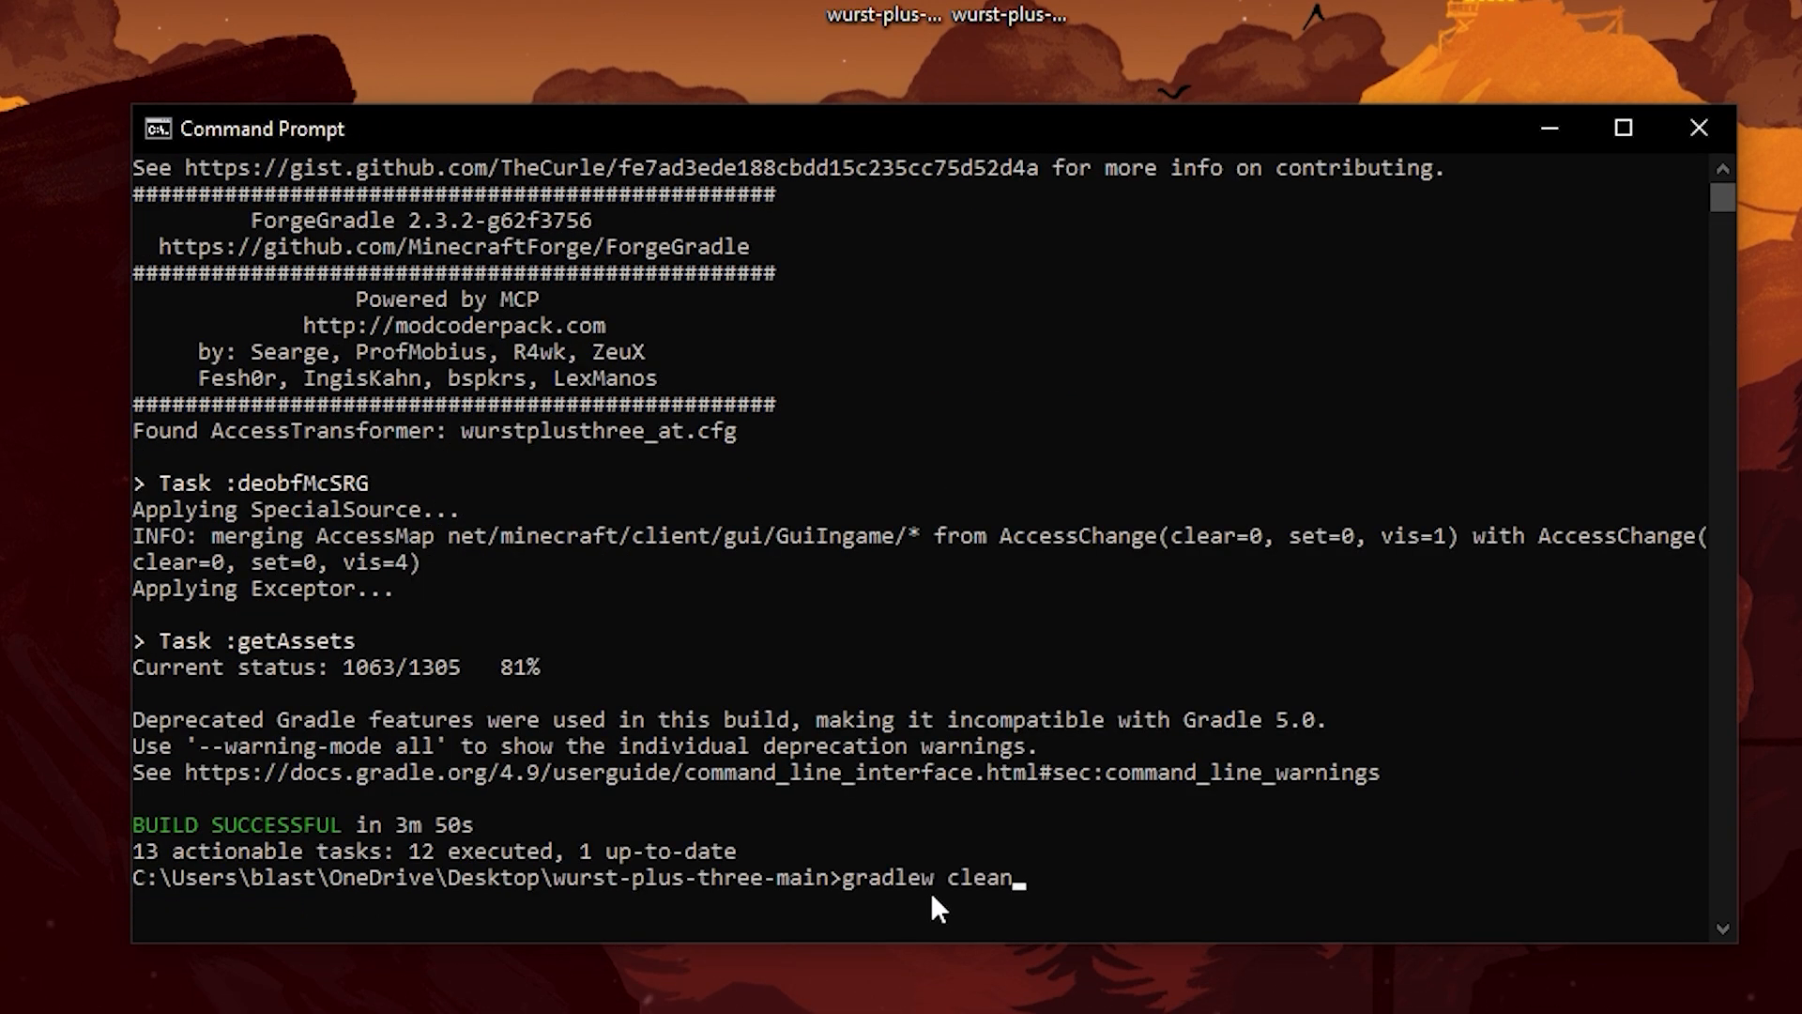
pyautogui.press('Return')
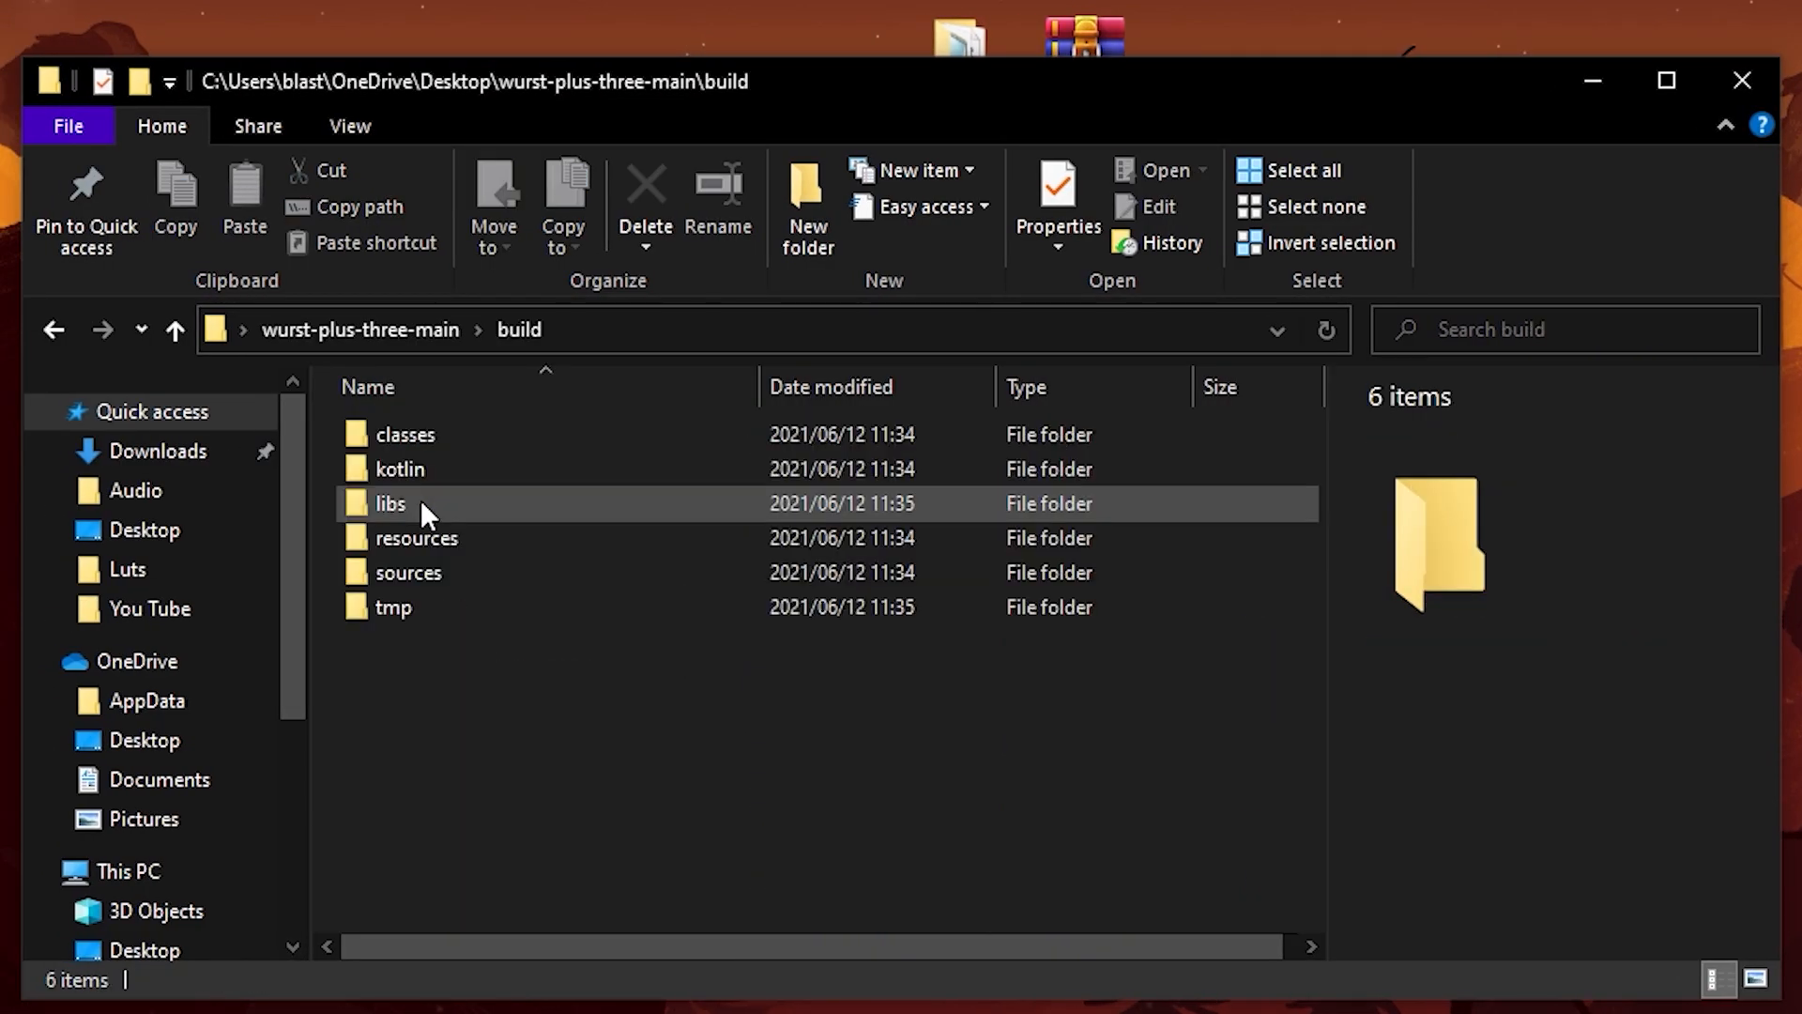
# Step: Copy wurst-plus-three-main-0.6.1-release.jar from build\libs to the desktop
pyautogui.doubleClick(392, 504)
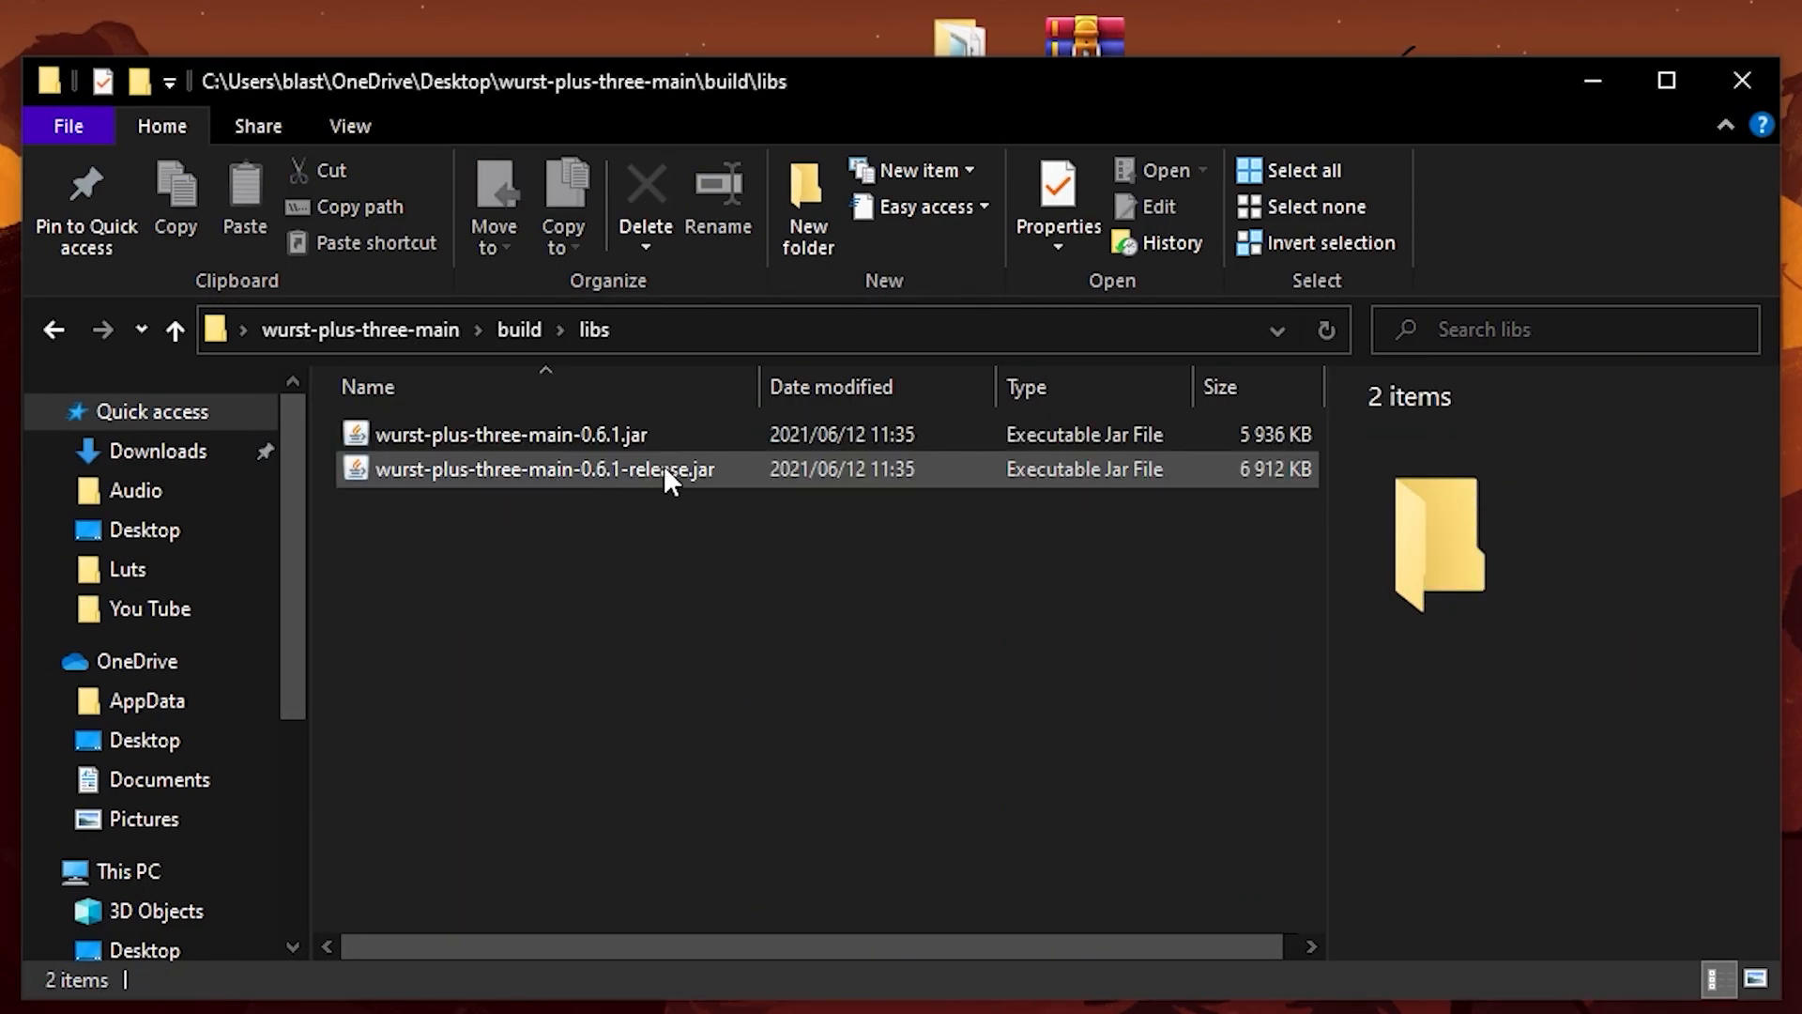
pyautogui.click(645, 200)
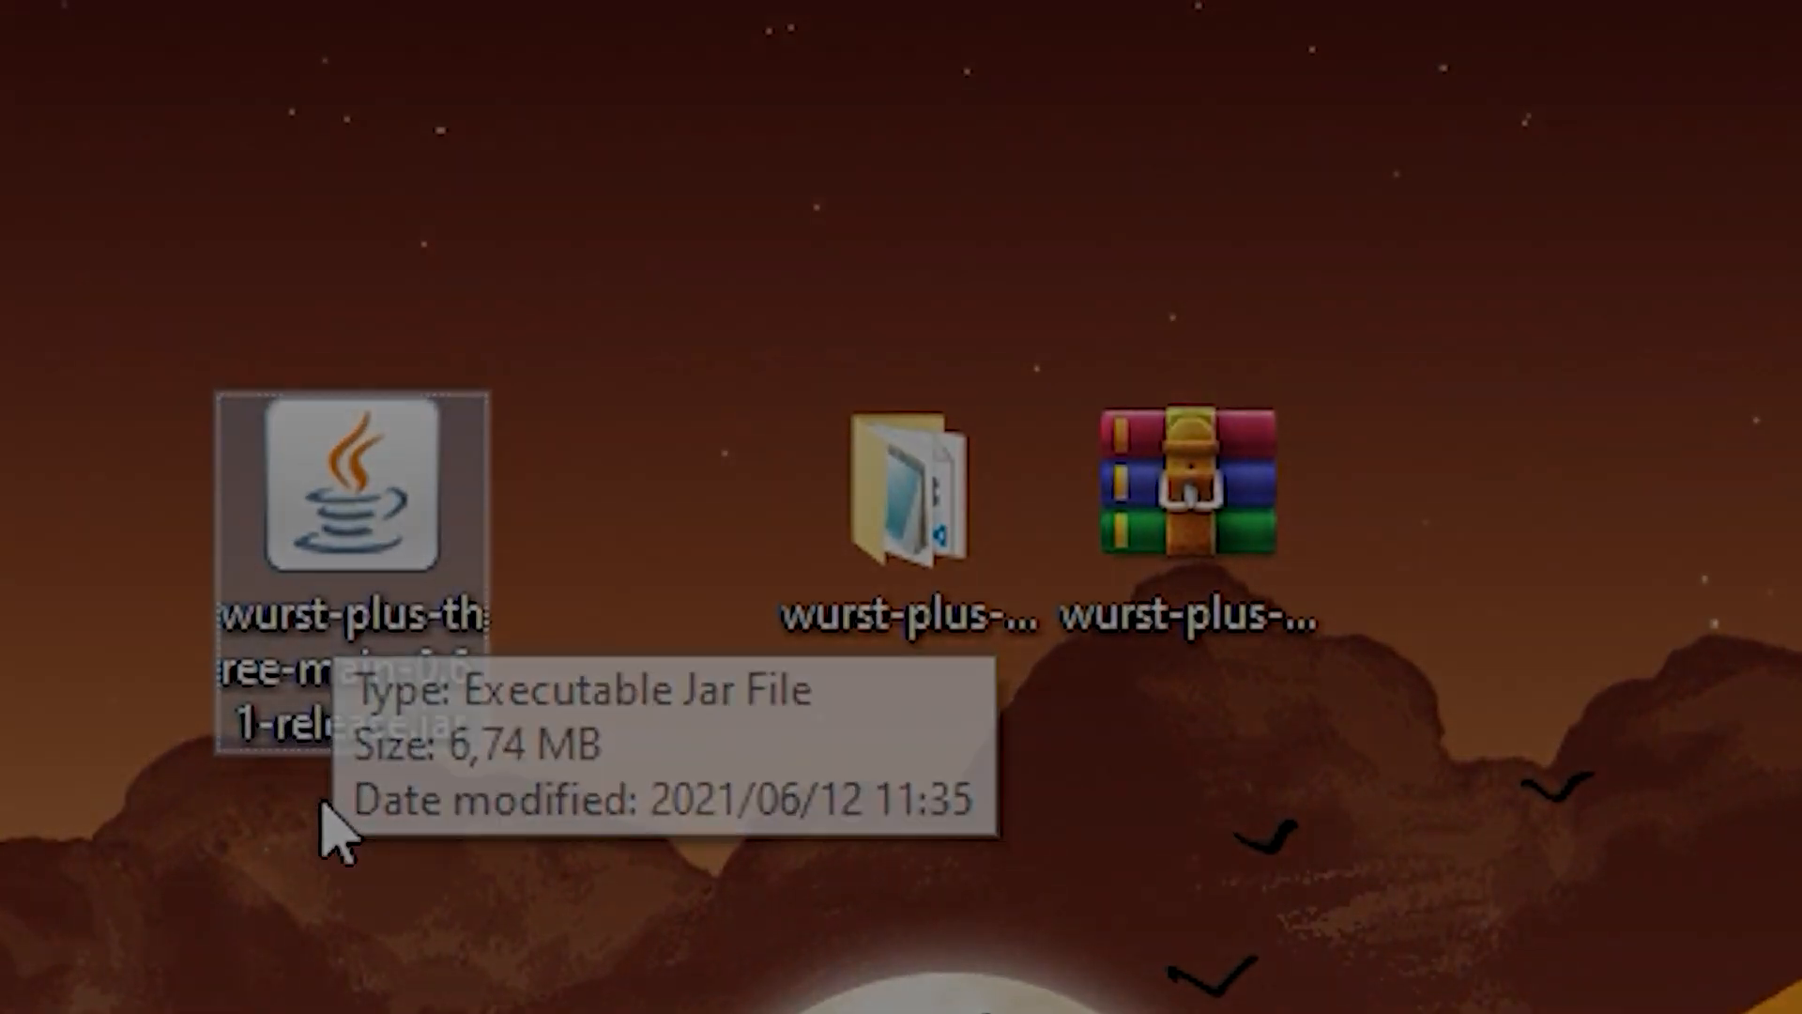
pyautogui.doubleClick(354, 506)
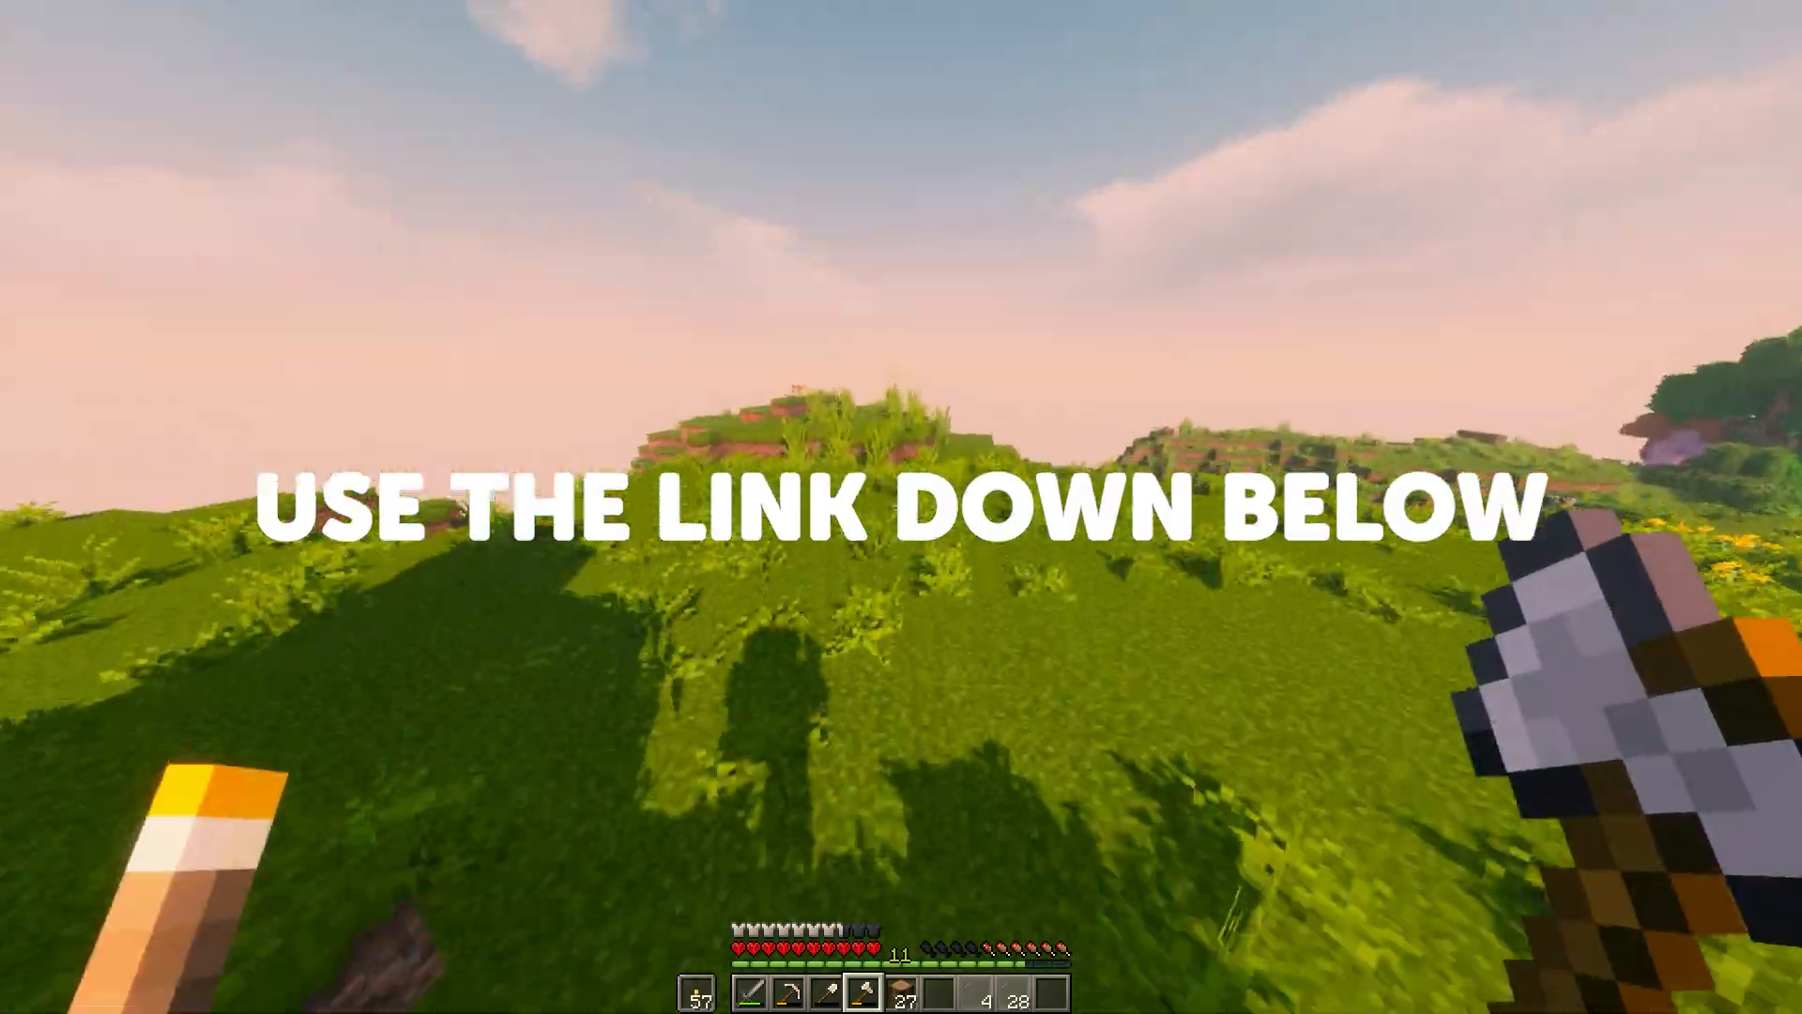
pyautogui.moveTo(901, 507)
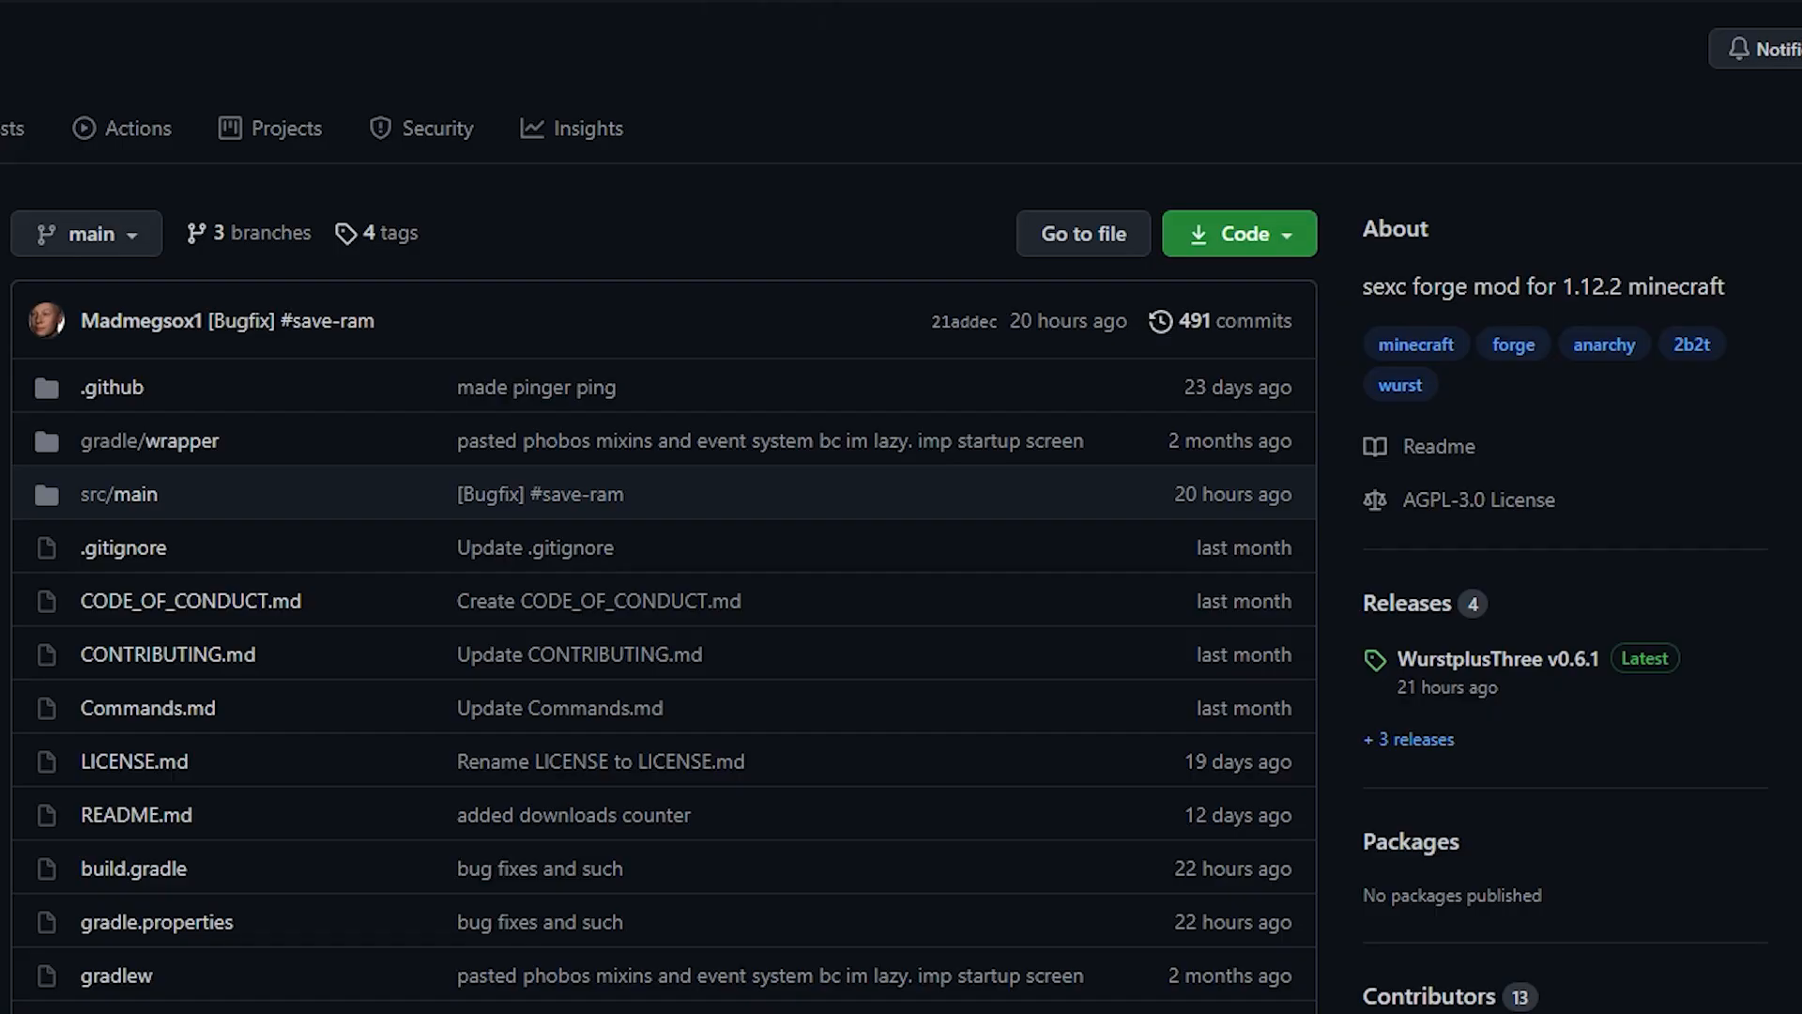
pyautogui.moveTo(1408, 603)
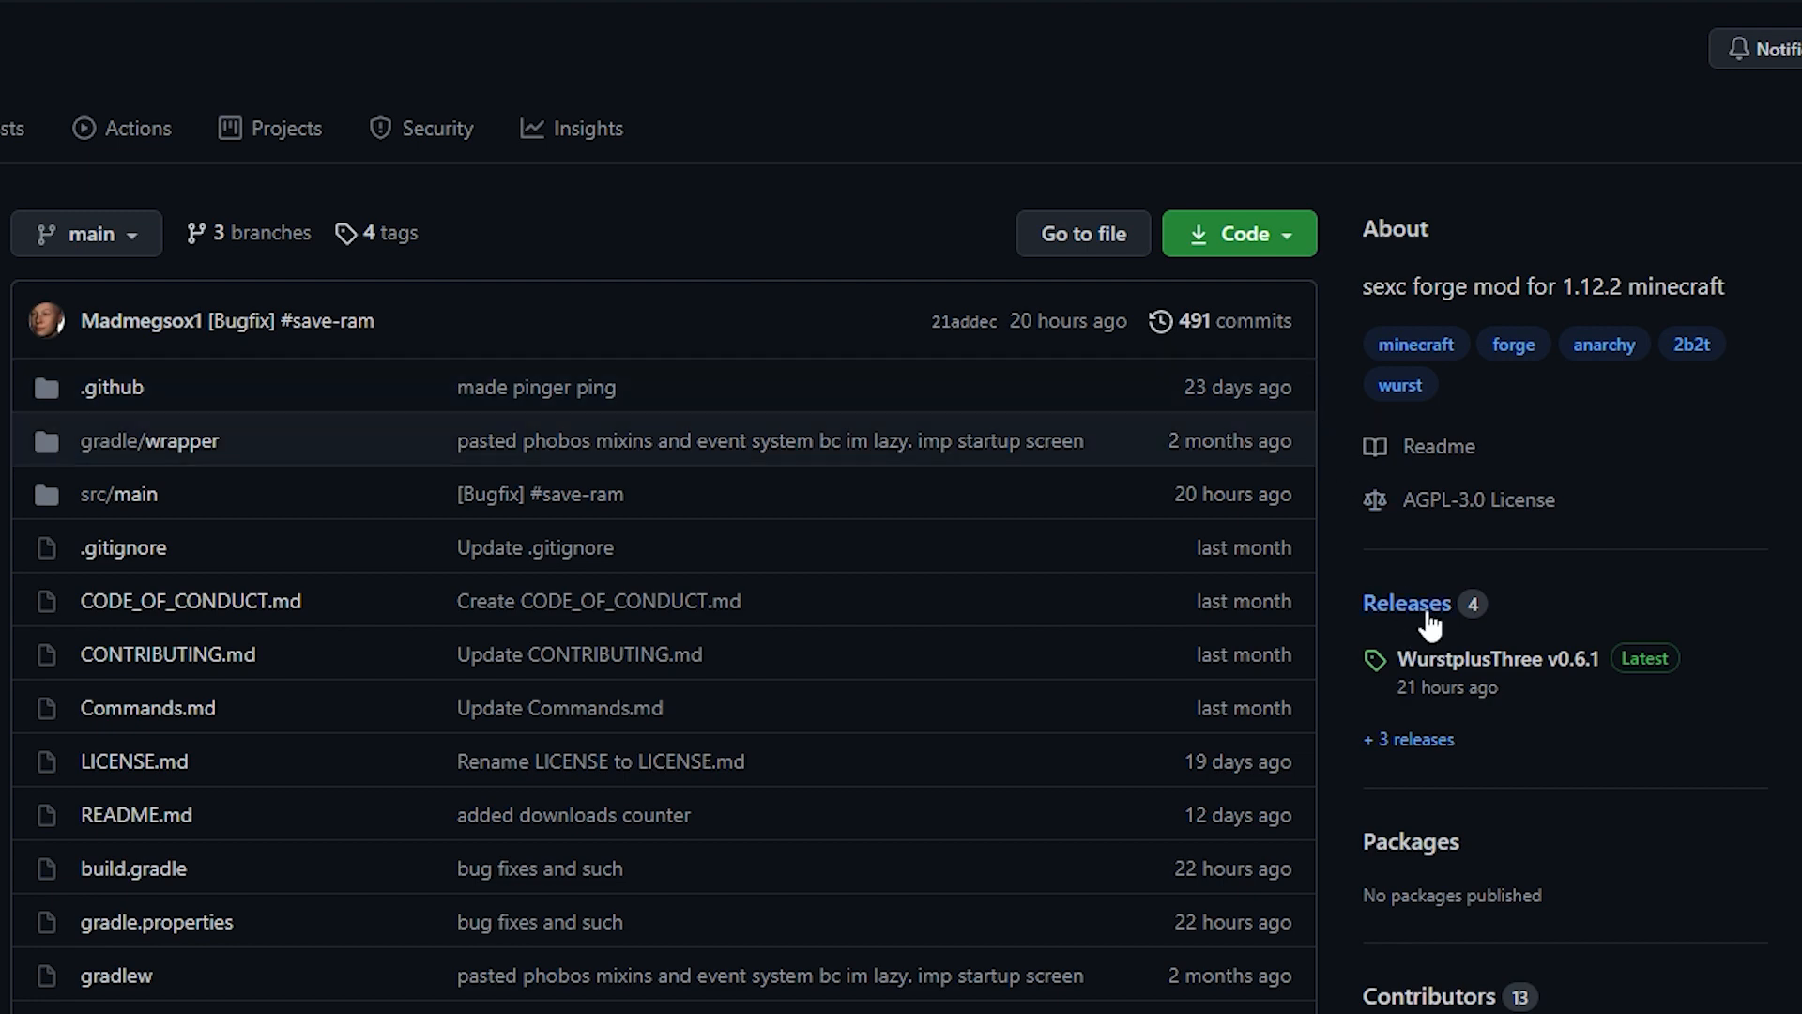
# Step: Open the repository's Releases and scroll to the WurstplusThree v0.6.1 assets
pyautogui.click(1406, 602)
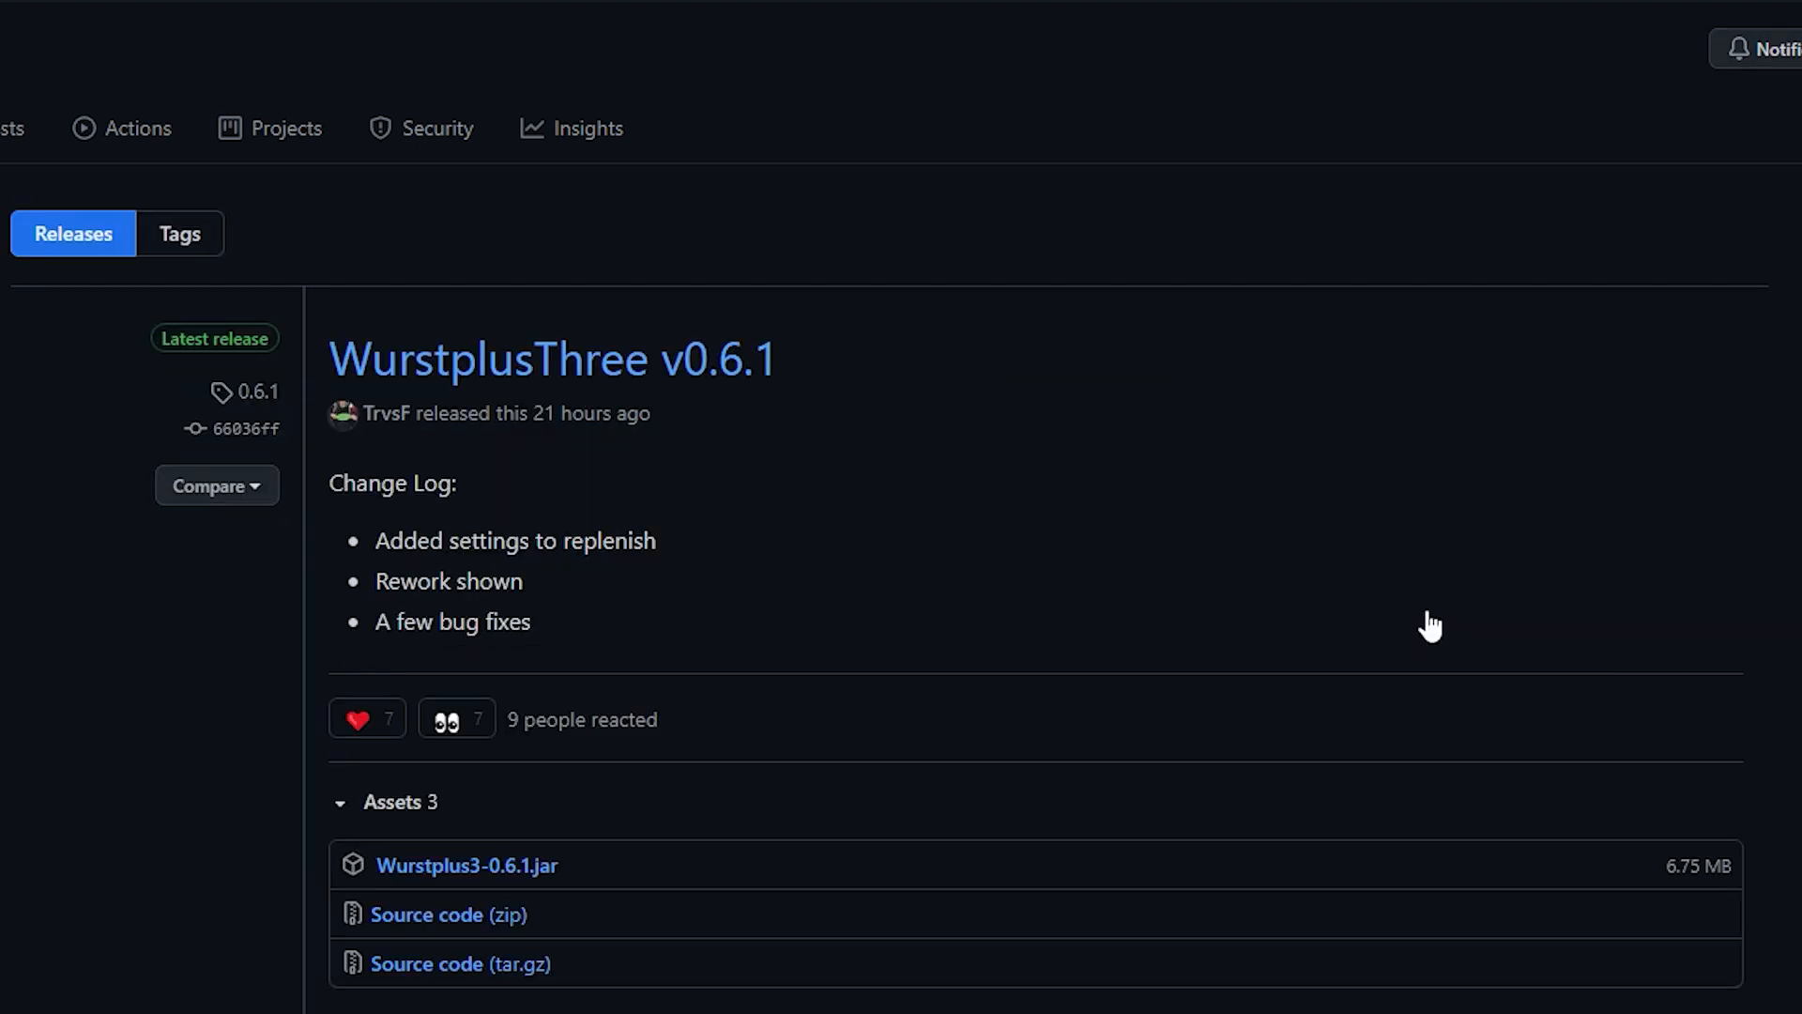
pyautogui.scroll(-3)
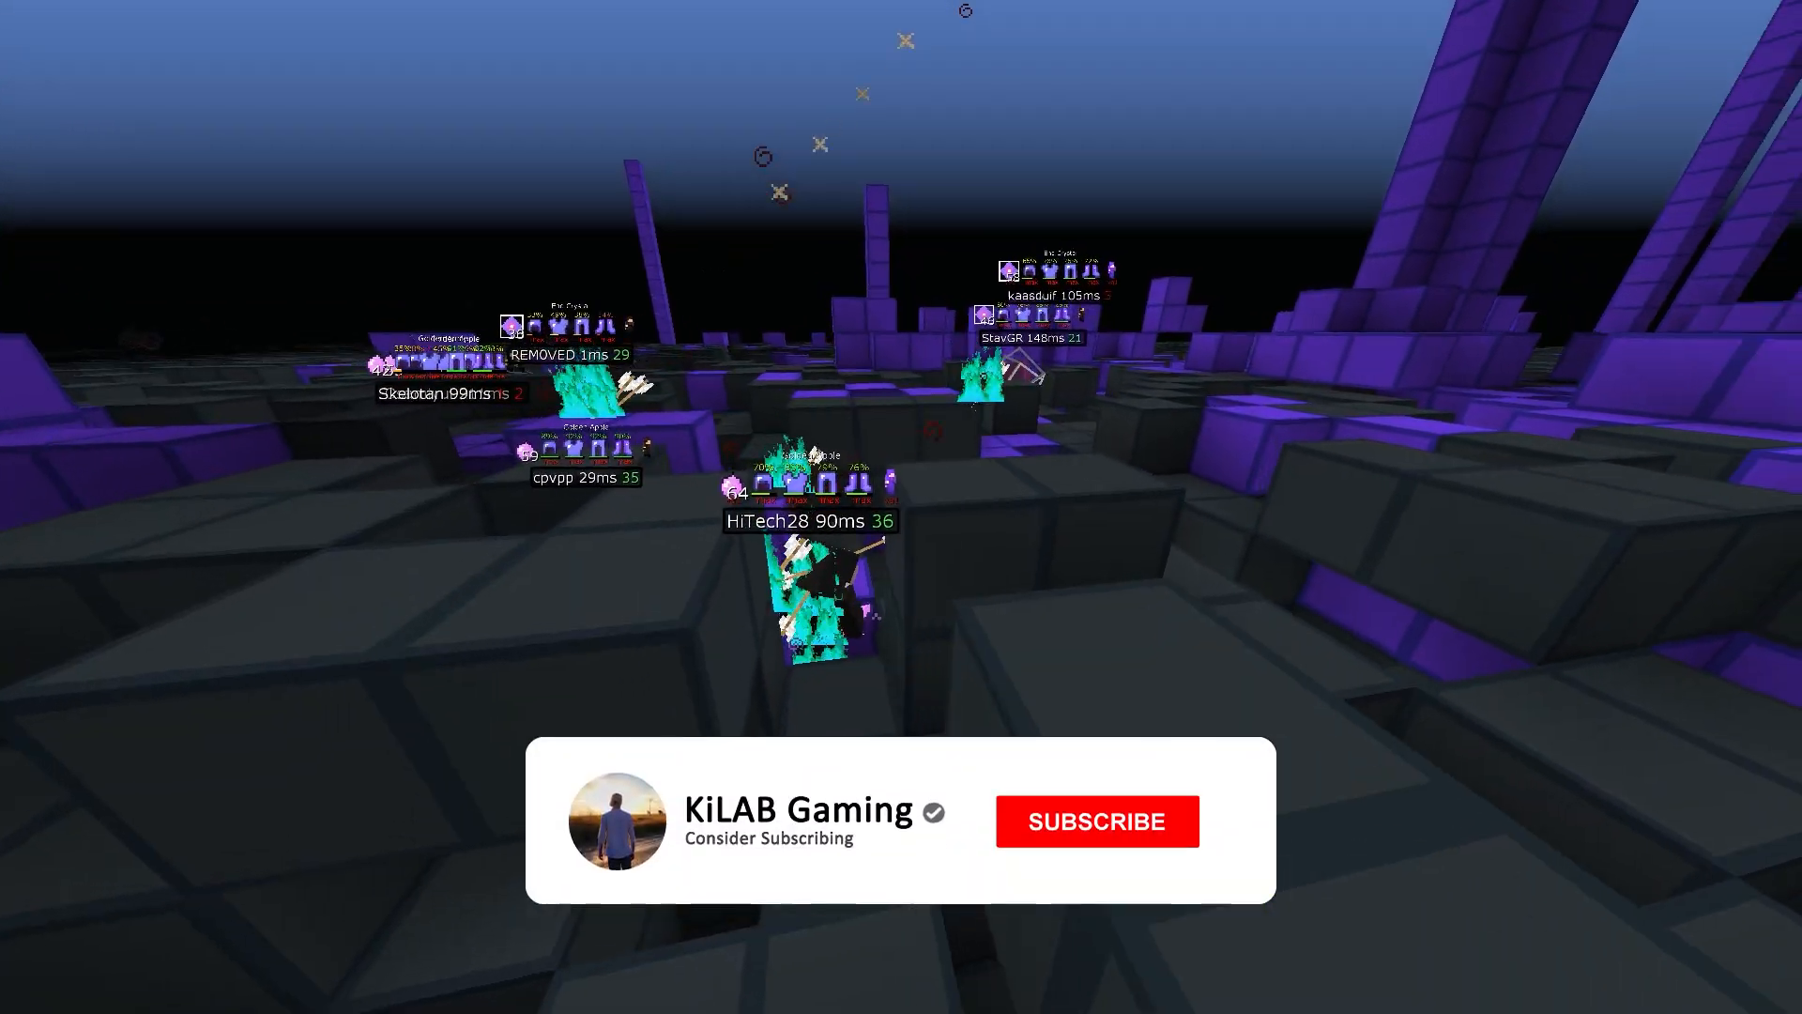
pyautogui.click(1096, 820)
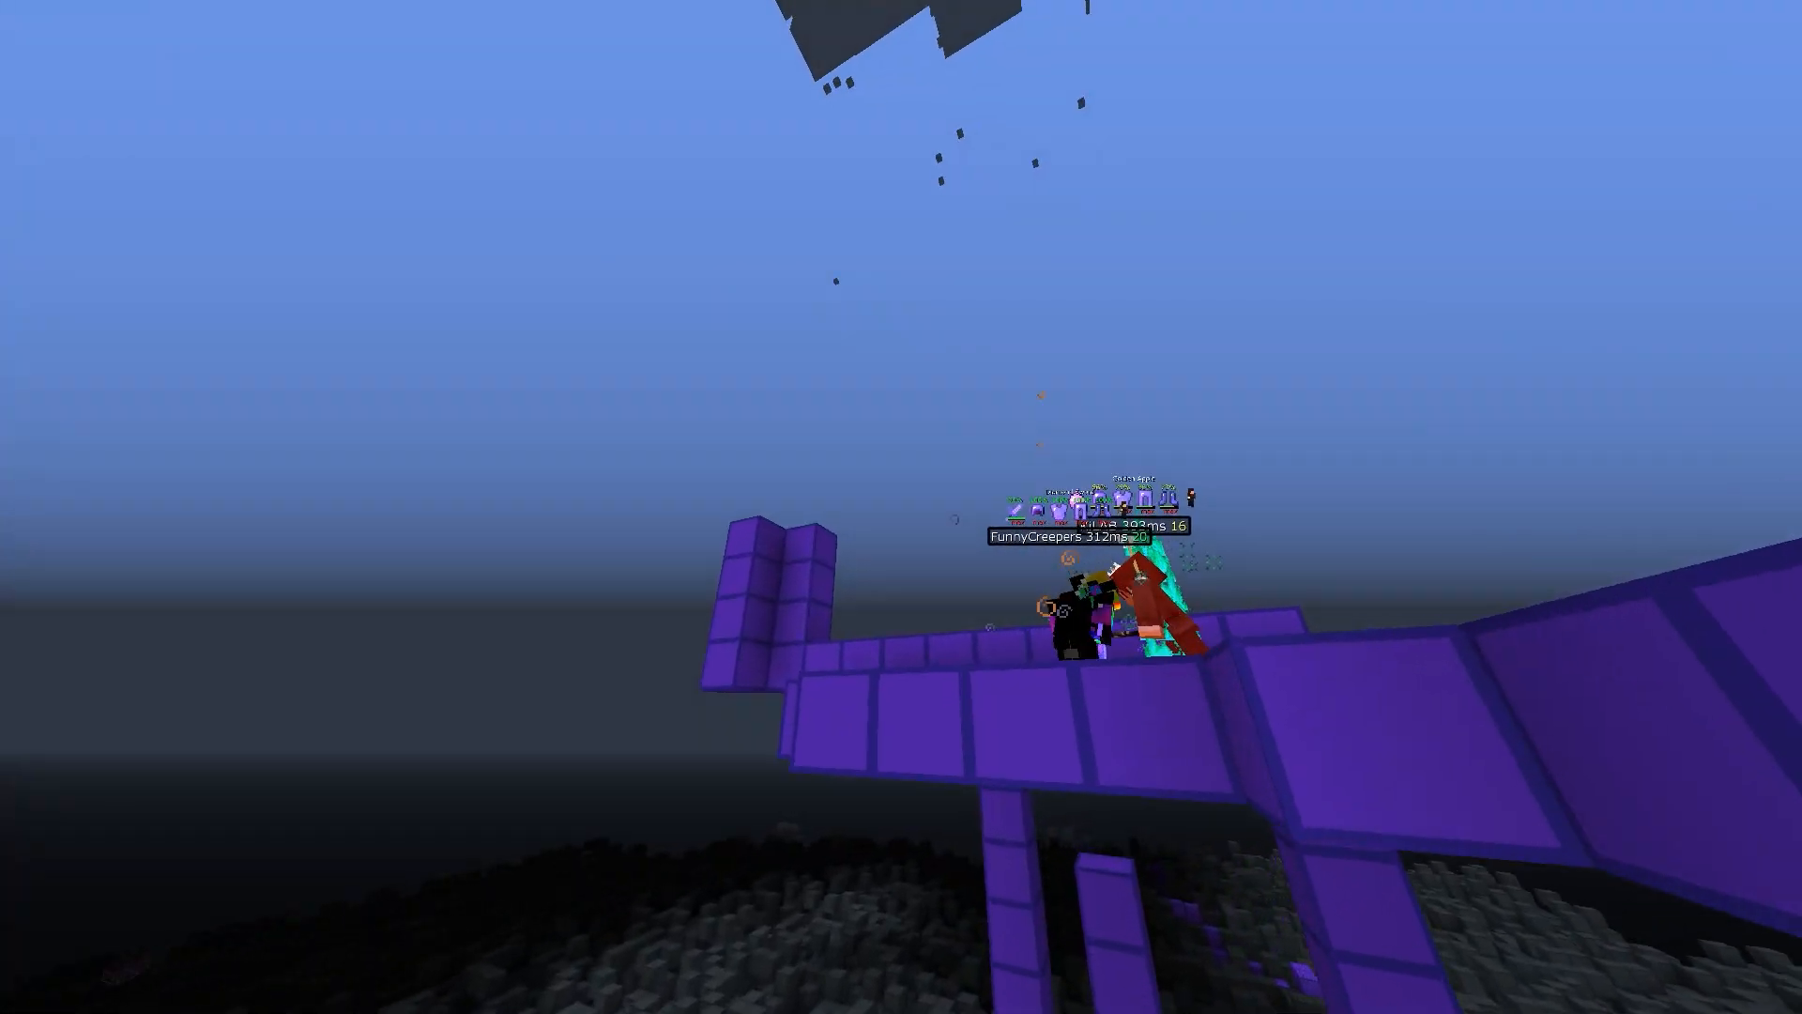
pyautogui.moveTo(901, 507)
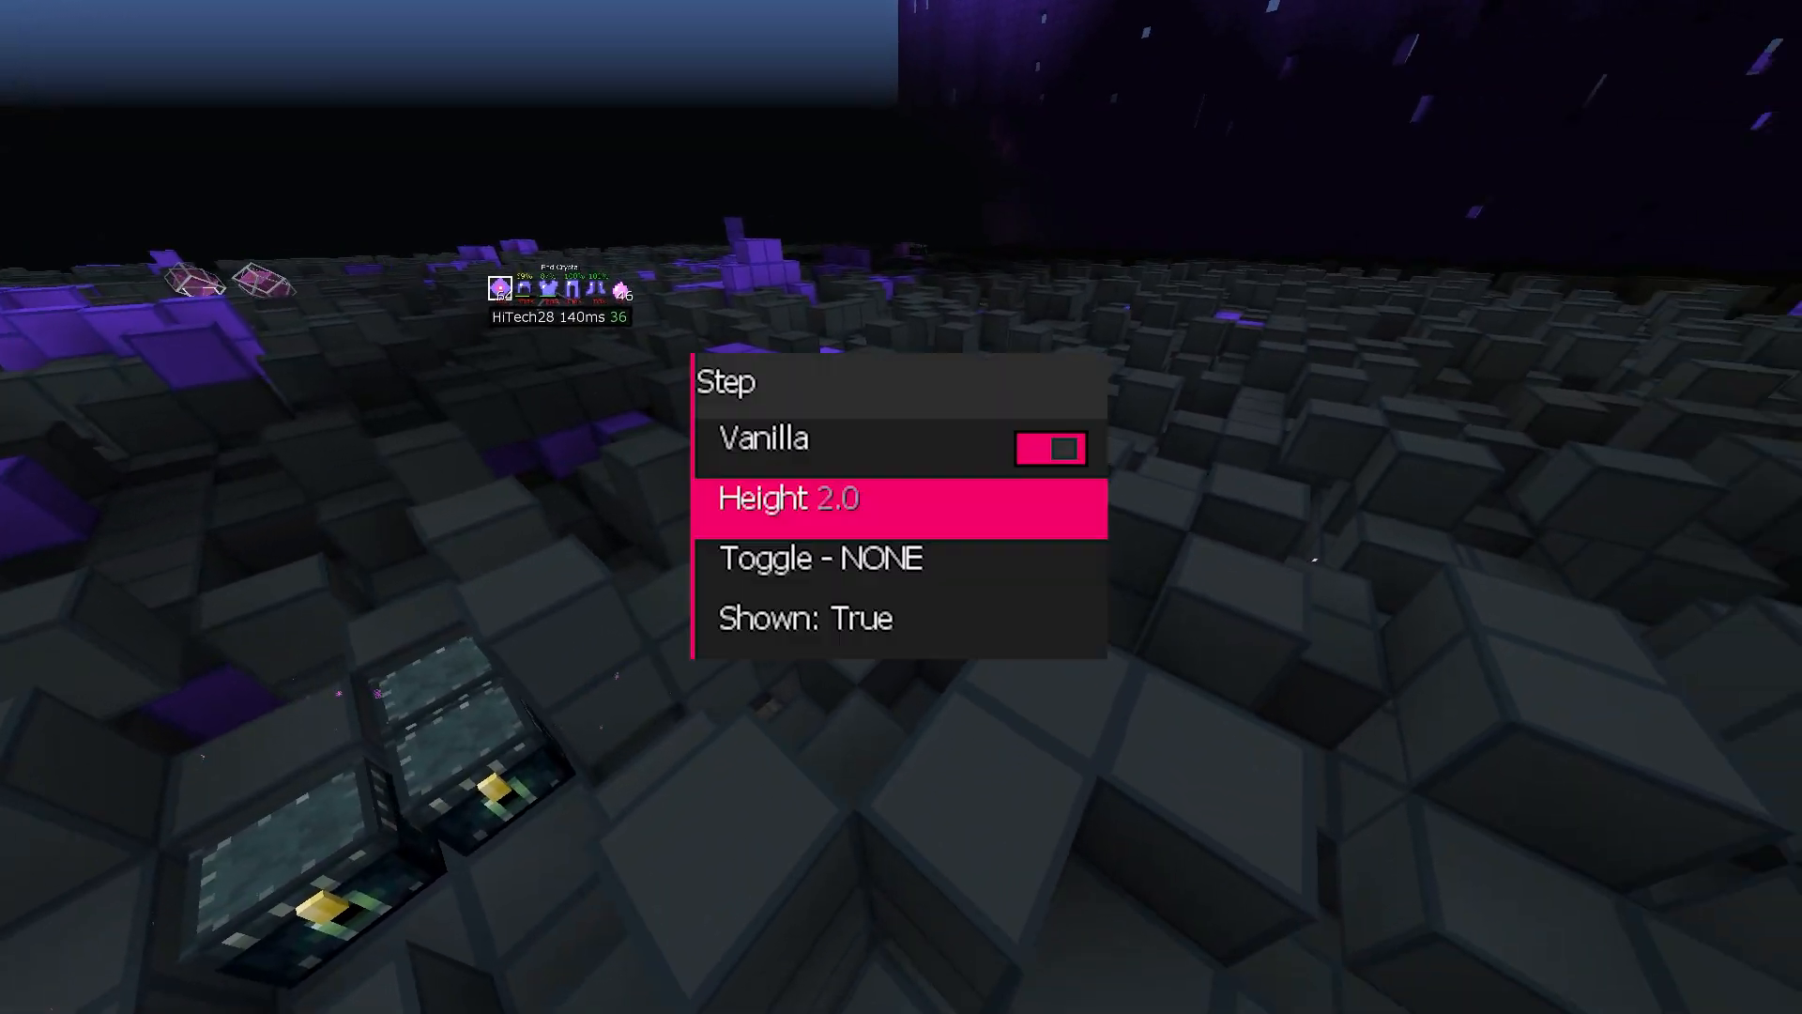
pyautogui.moveTo(902, 507)
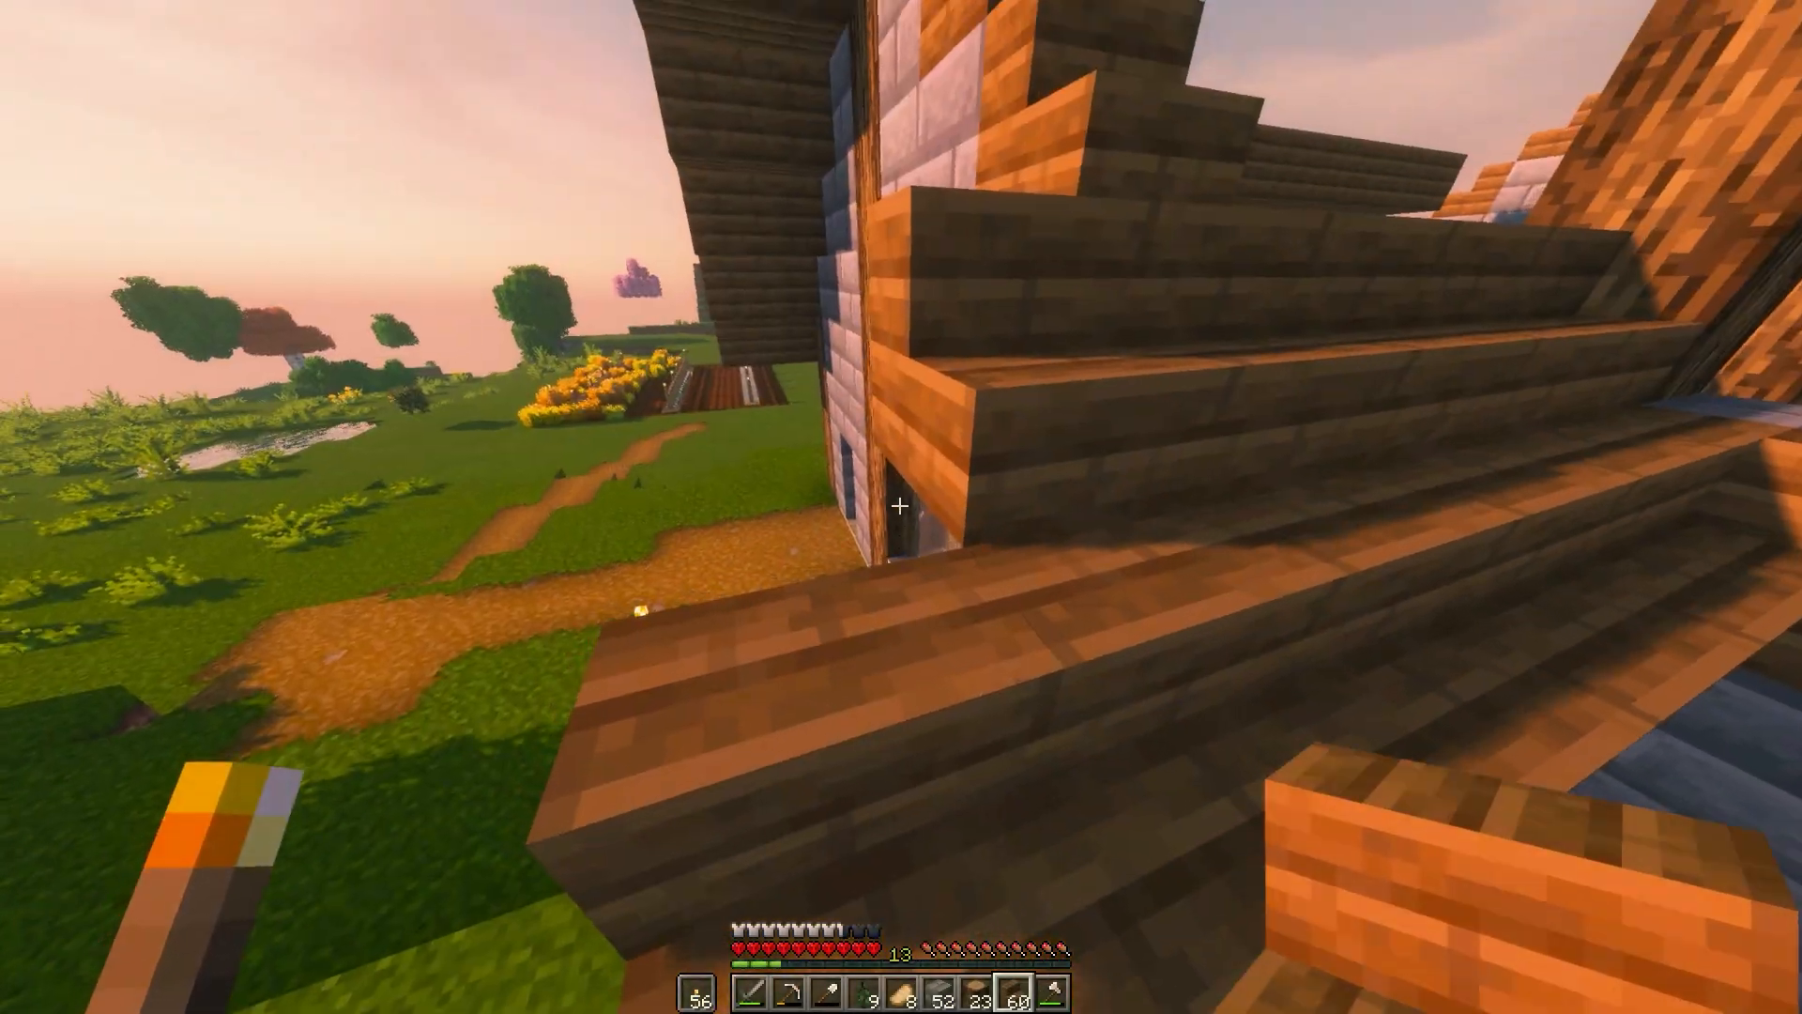
pyautogui.moveTo(901, 507)
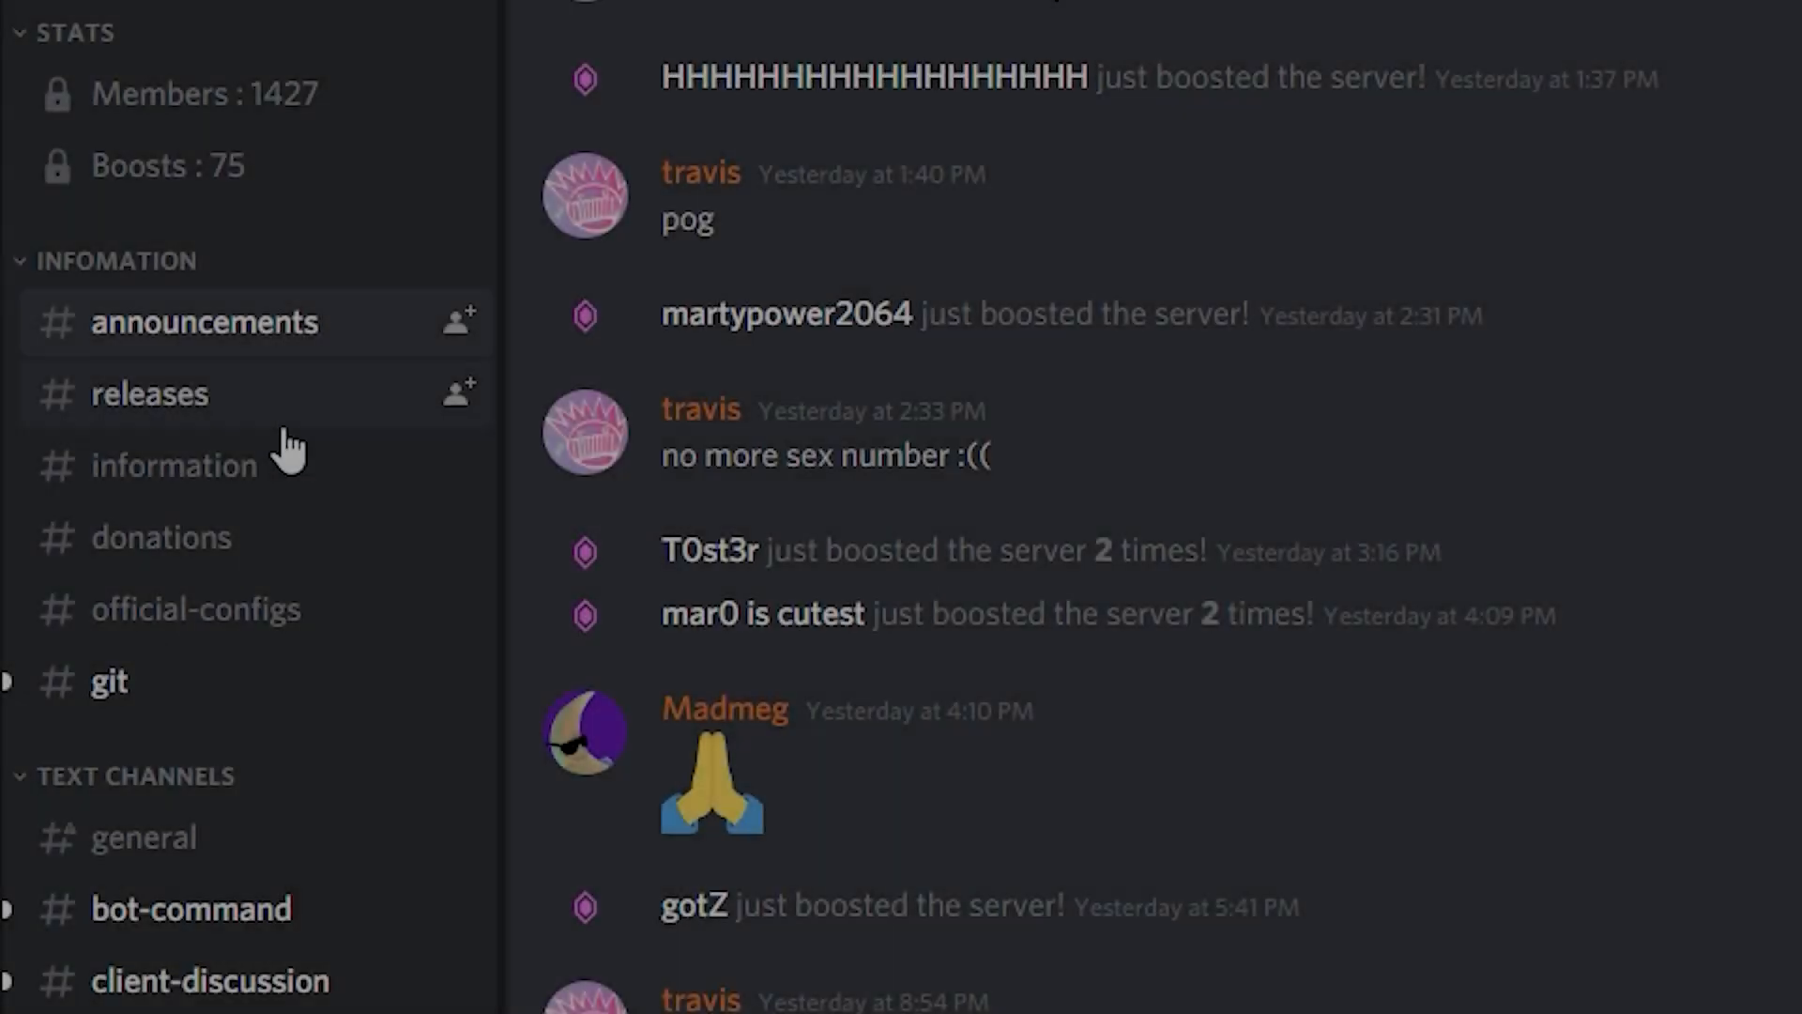
# Step: Open #official-configs from the channel list and browse shared configs like cc.zip
pyautogui.scroll(-3)
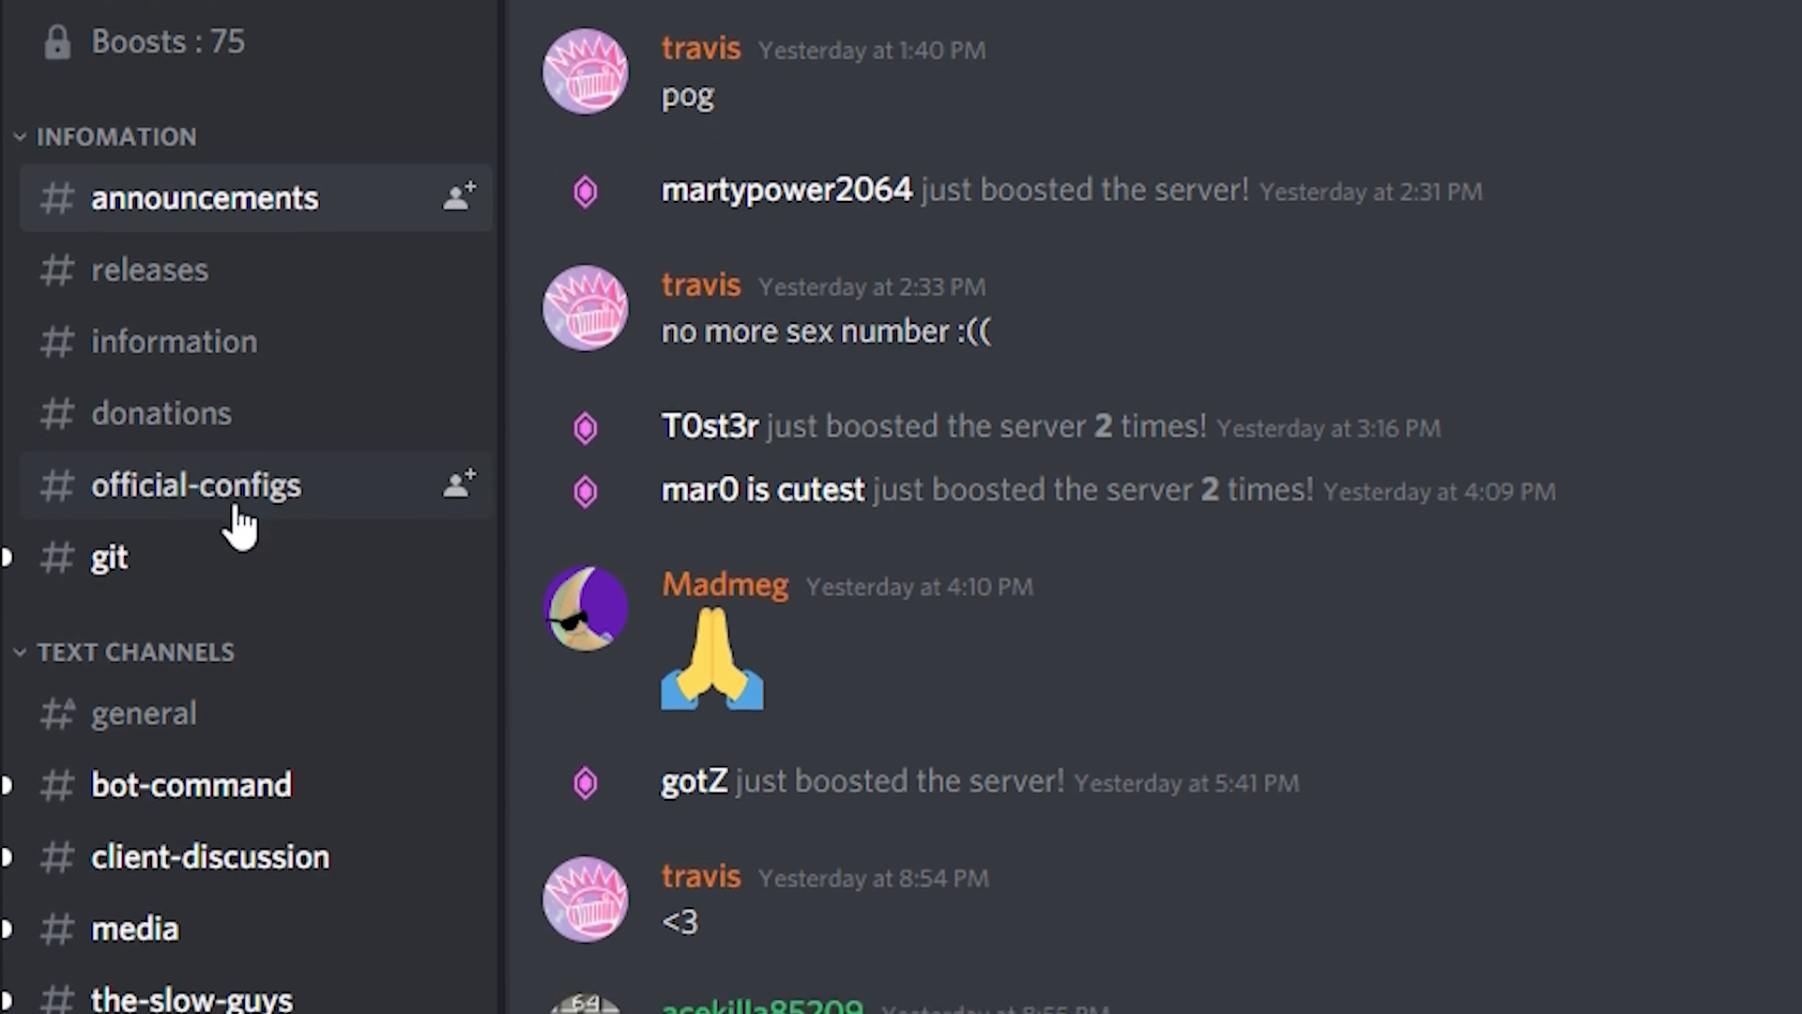
pyautogui.scroll(-3)
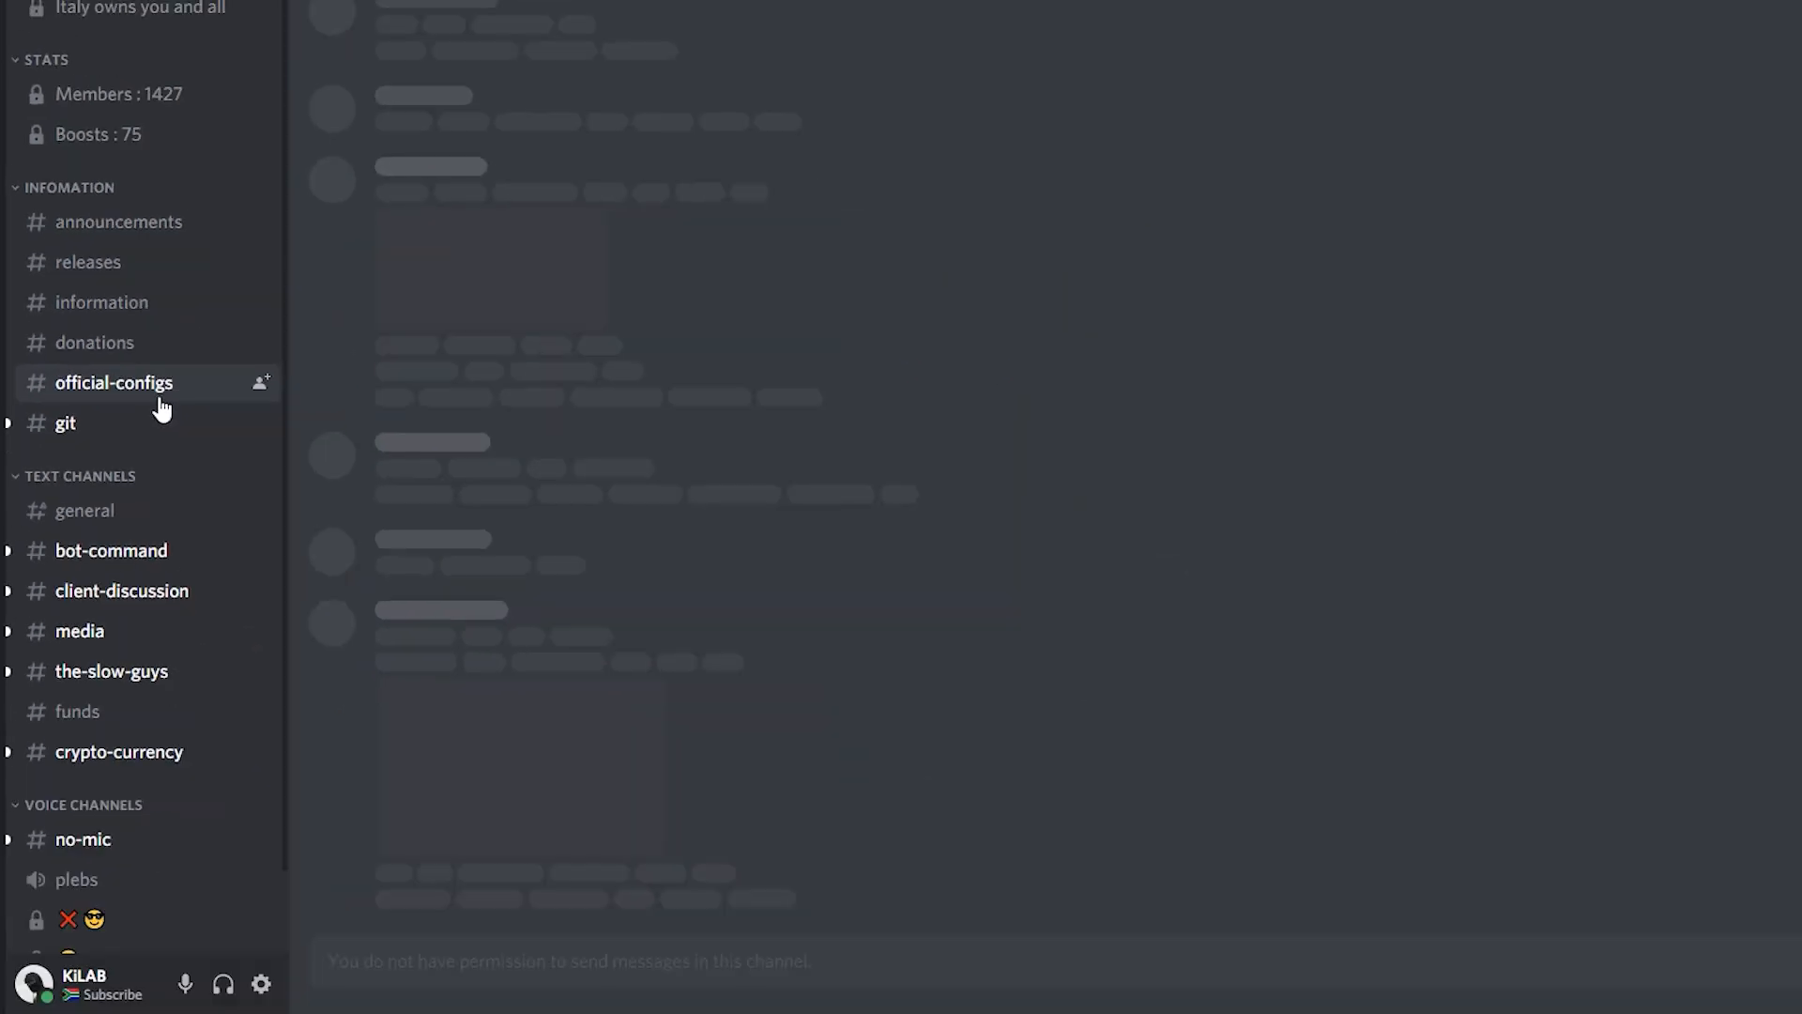
pyautogui.click(113, 383)
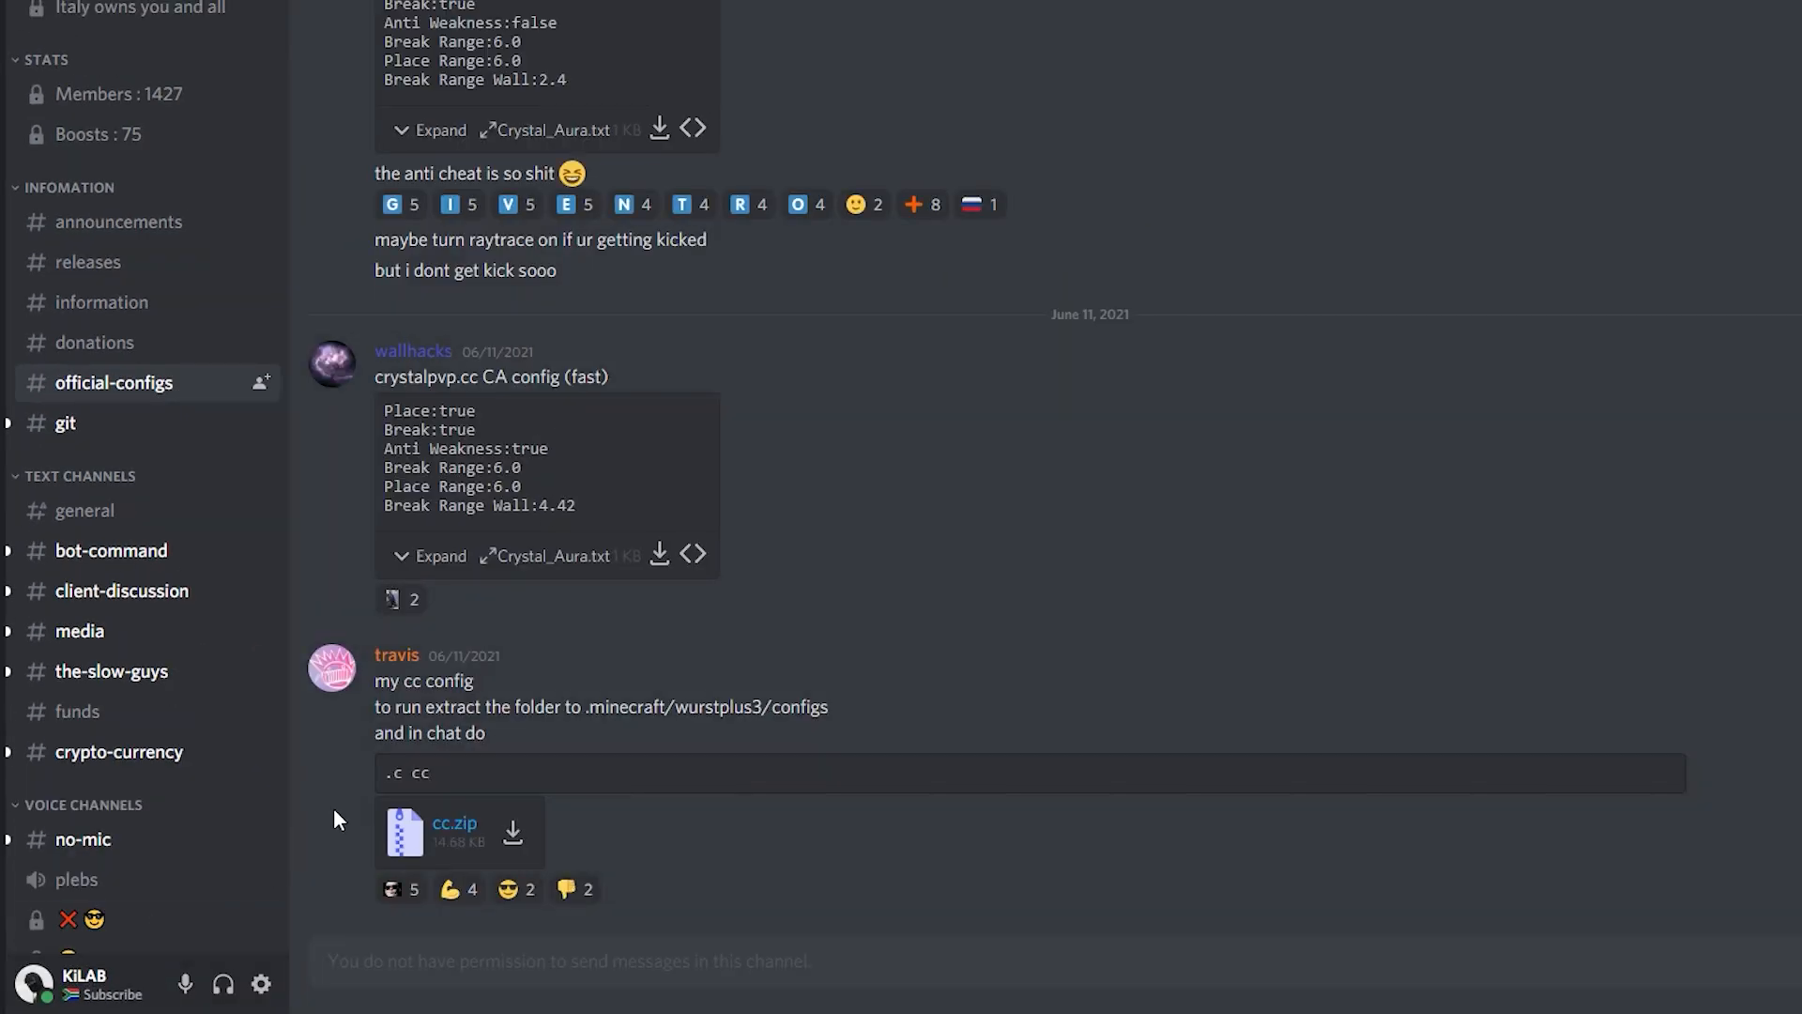
pyautogui.scroll(3)
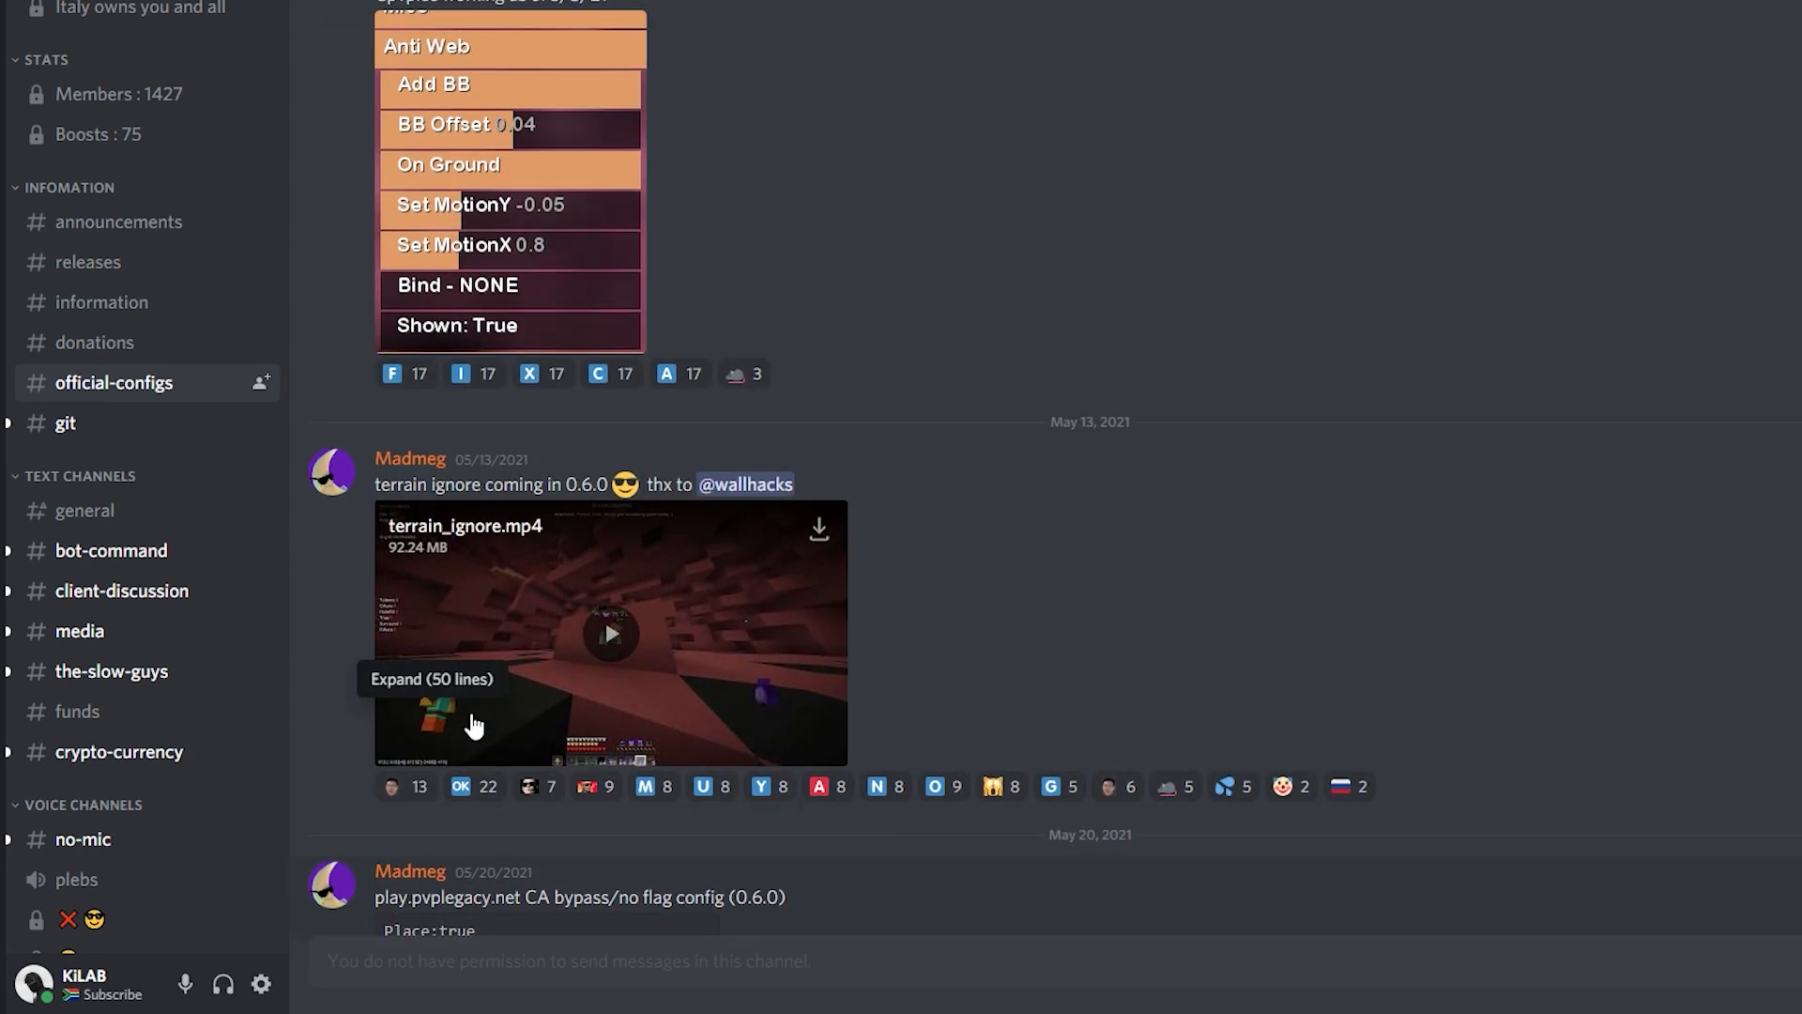
pyautogui.scroll(3)
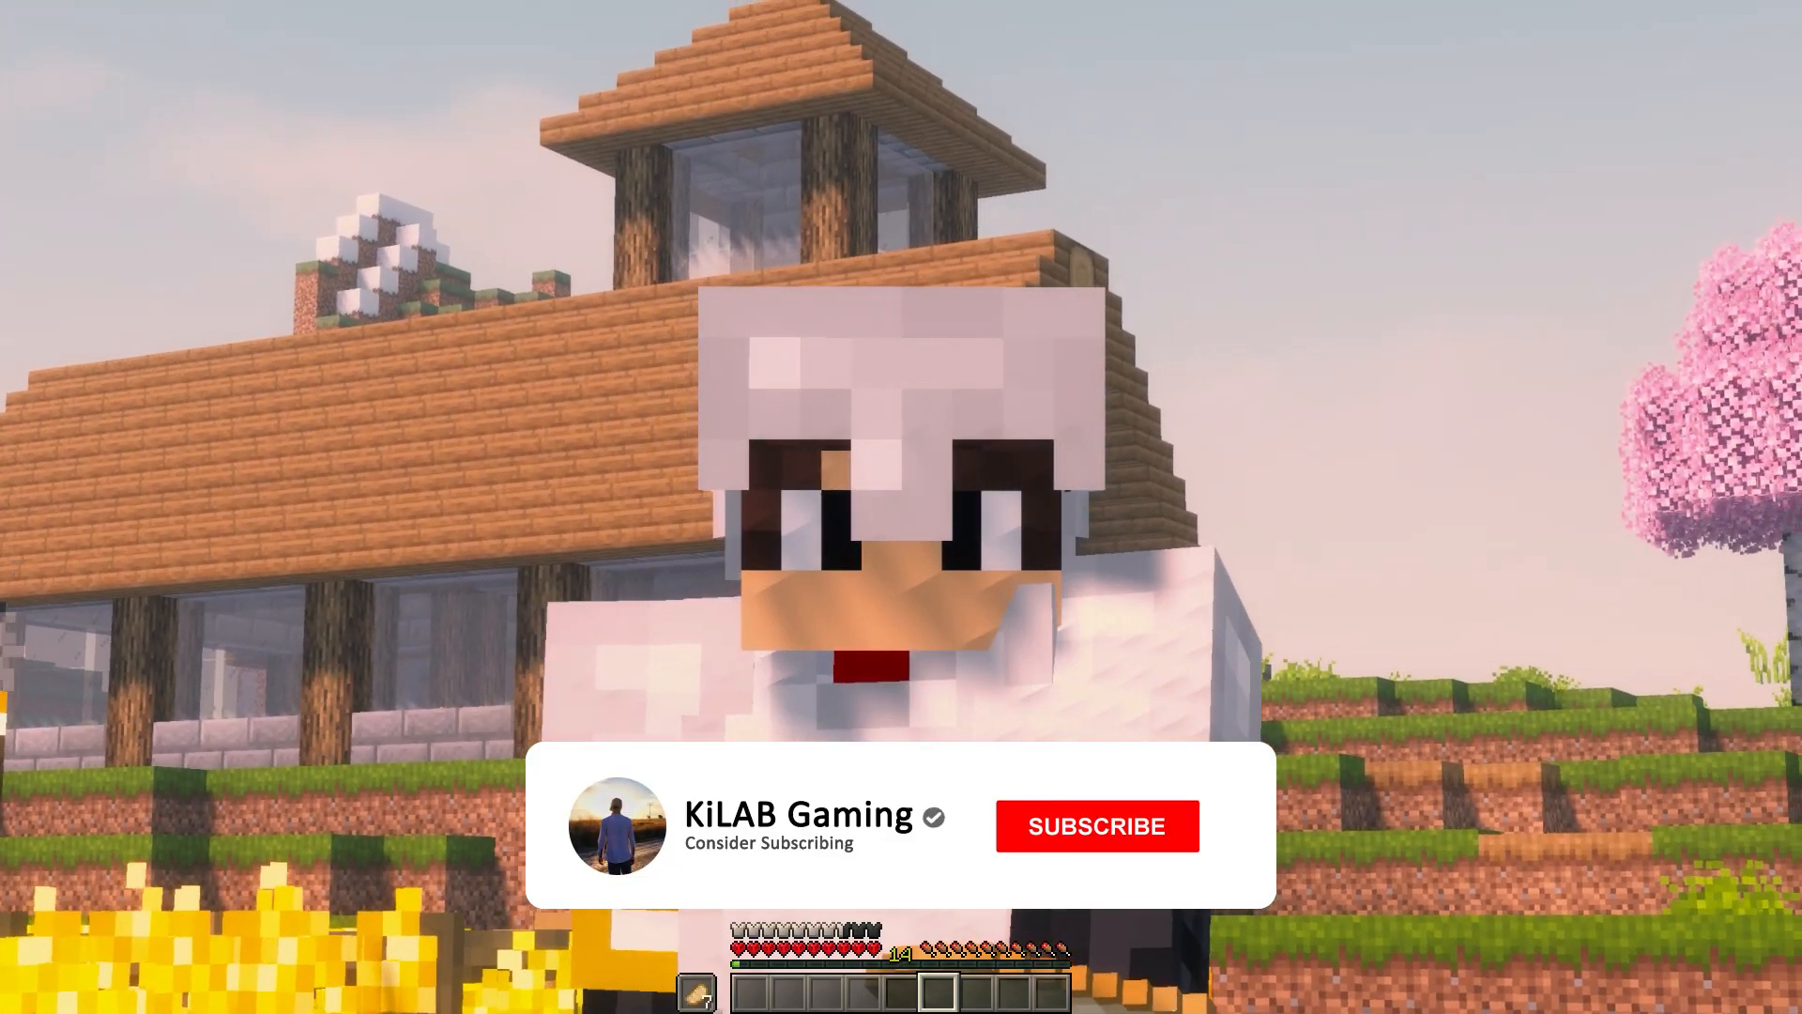
pyautogui.click(1095, 826)
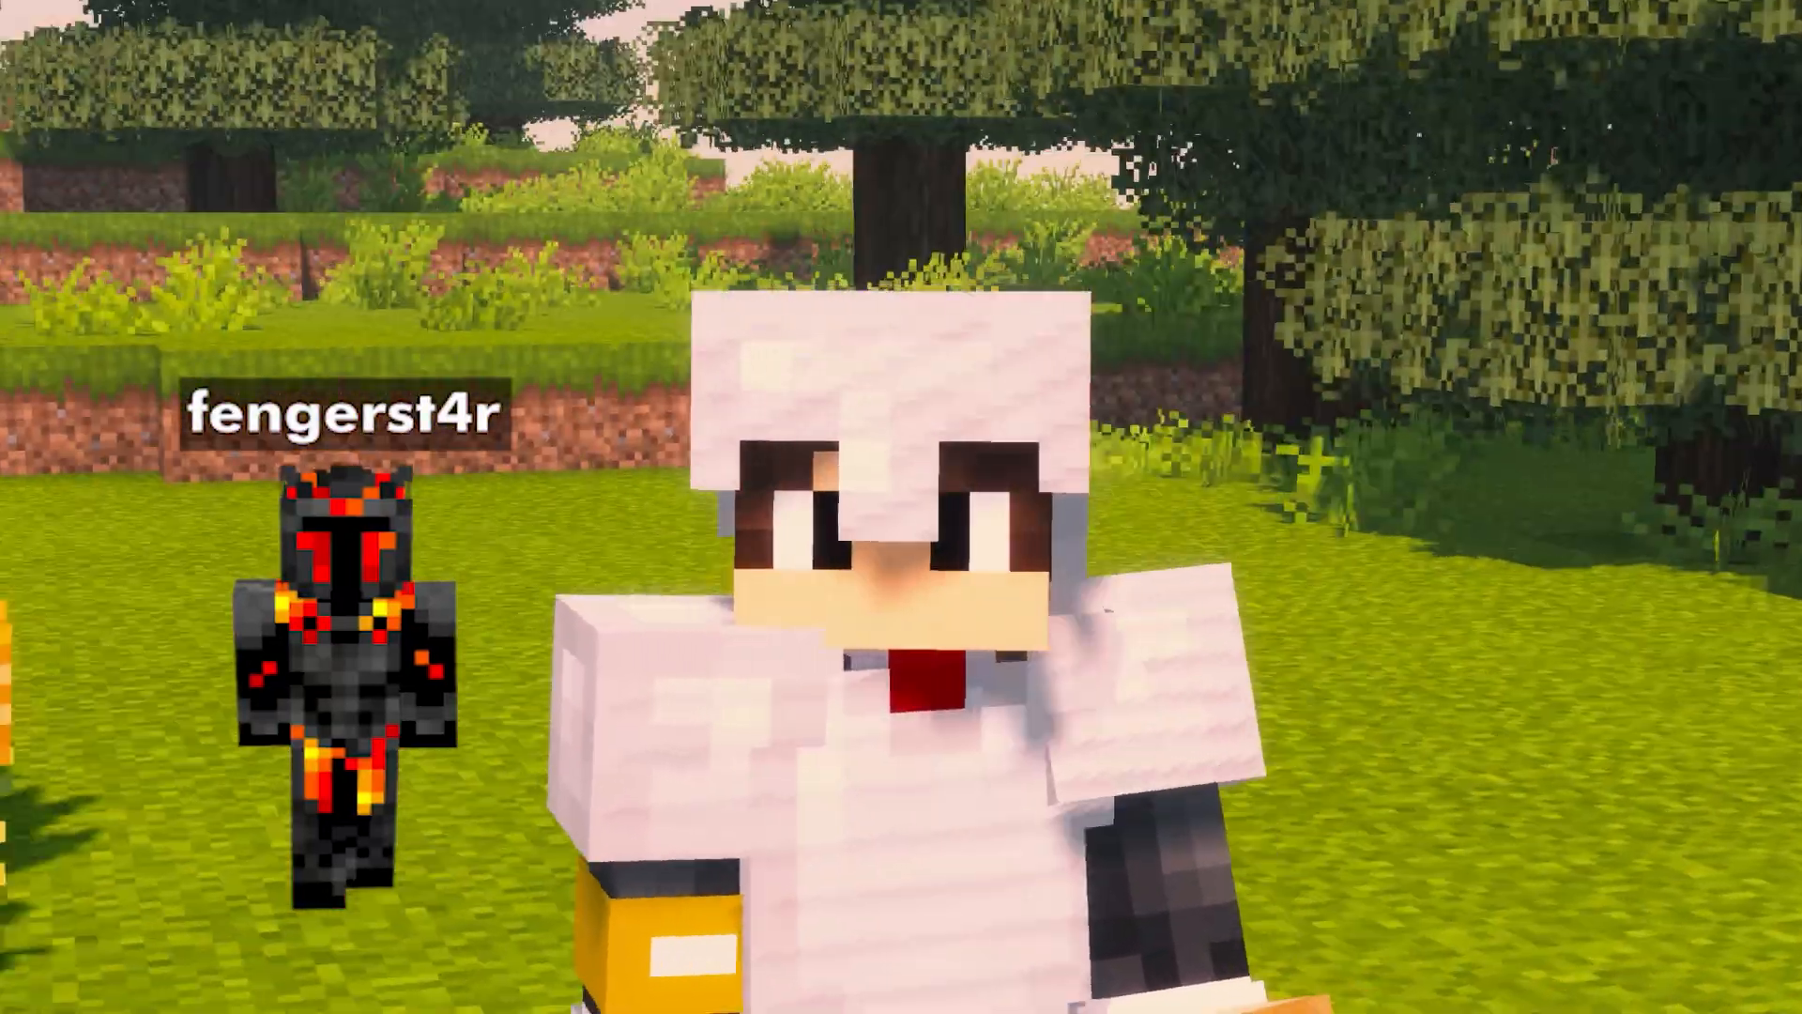
pyautogui.moveTo(902, 506)
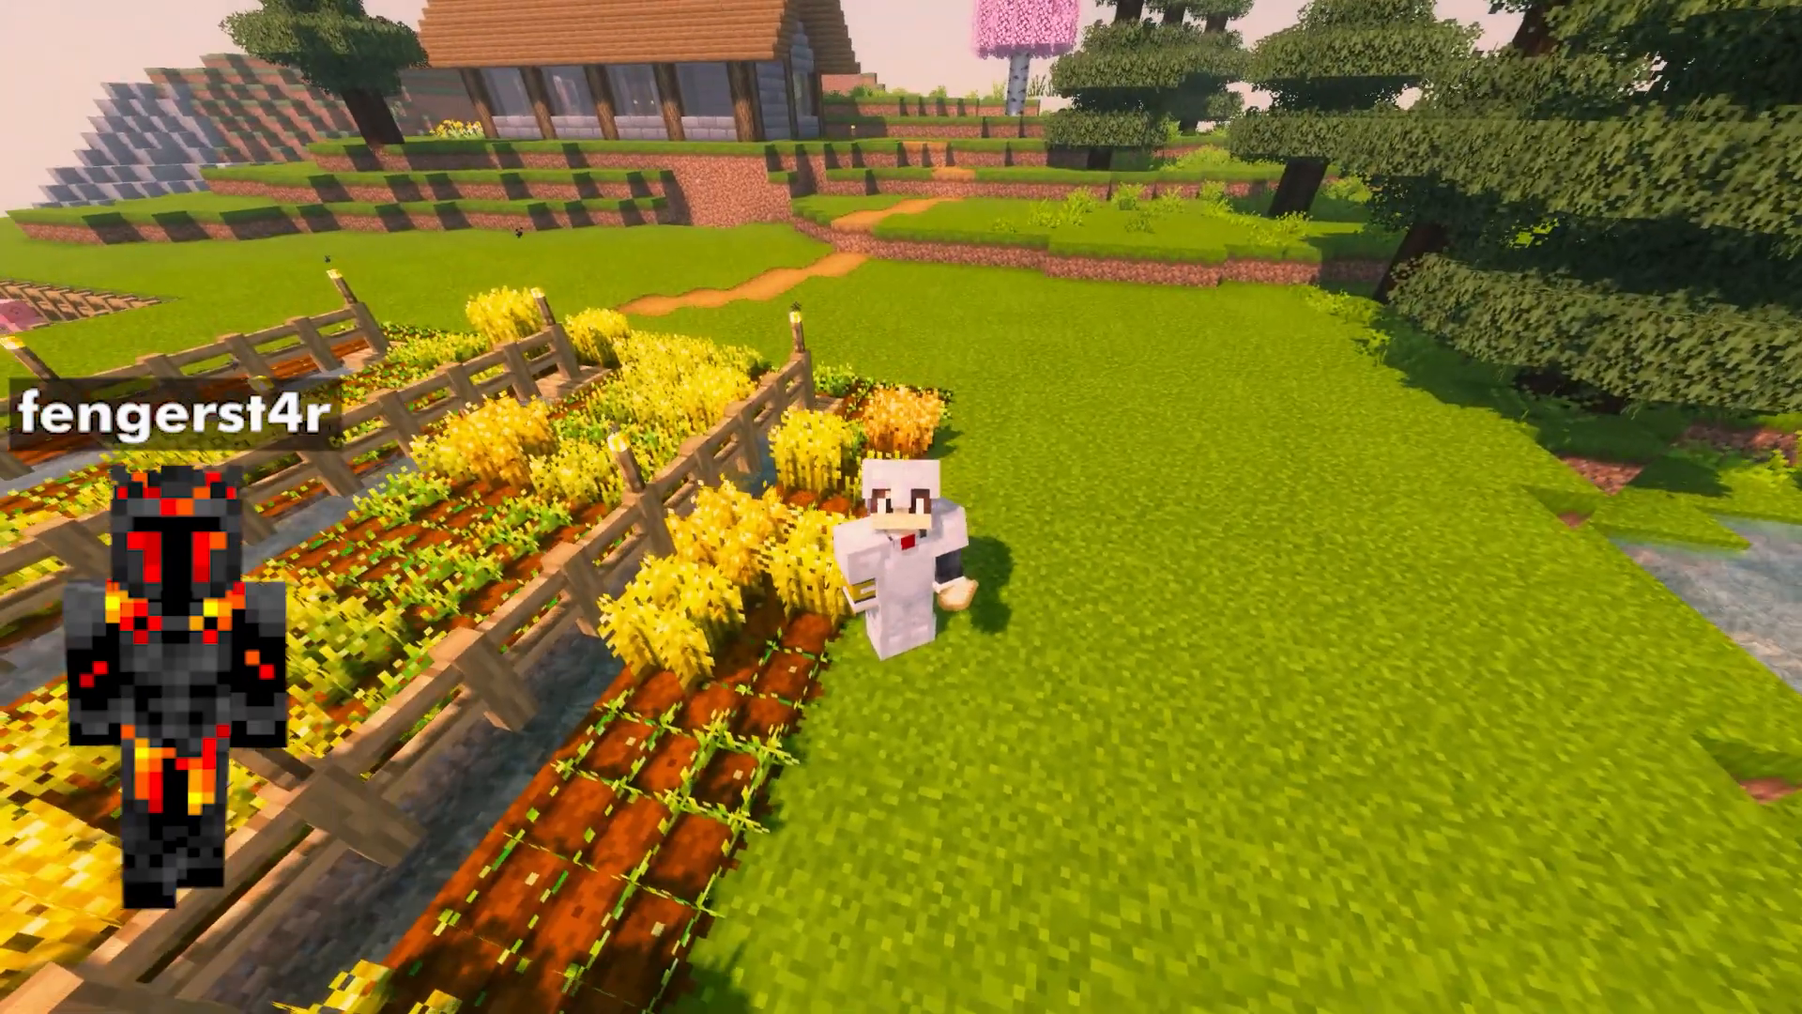